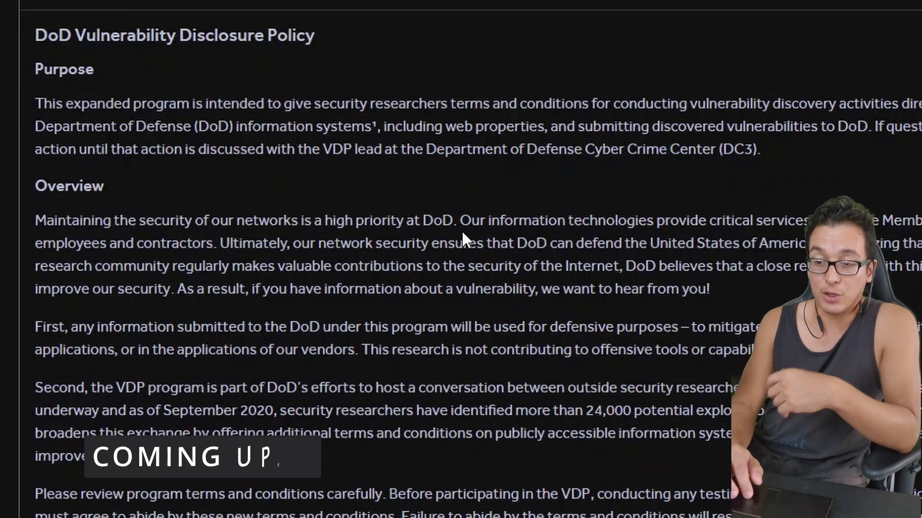
- Scroll down the page and highlight the opening words of the scope statement
scroll(down, 3)
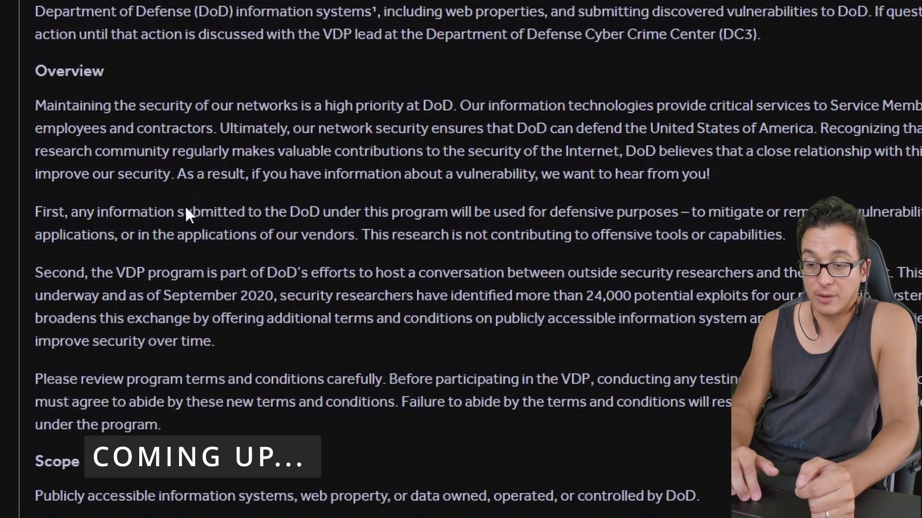
scroll(down, 3)
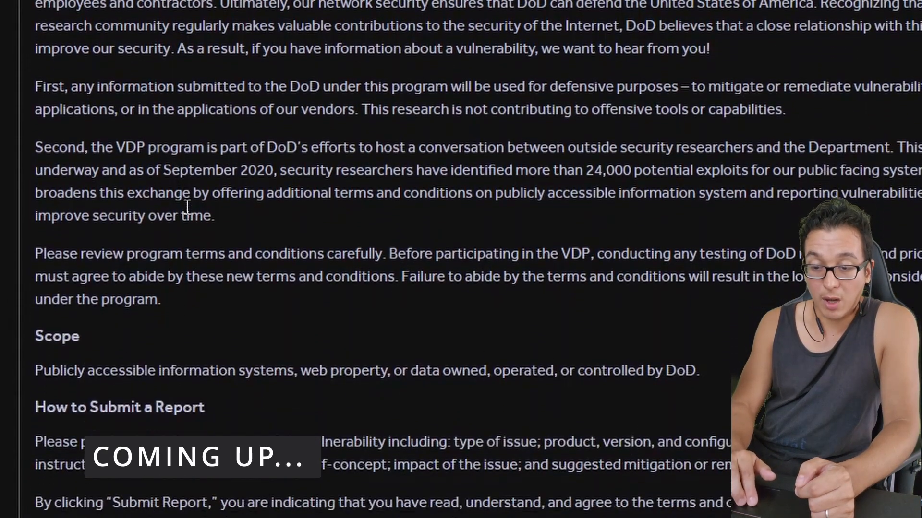
scroll(down, 3)
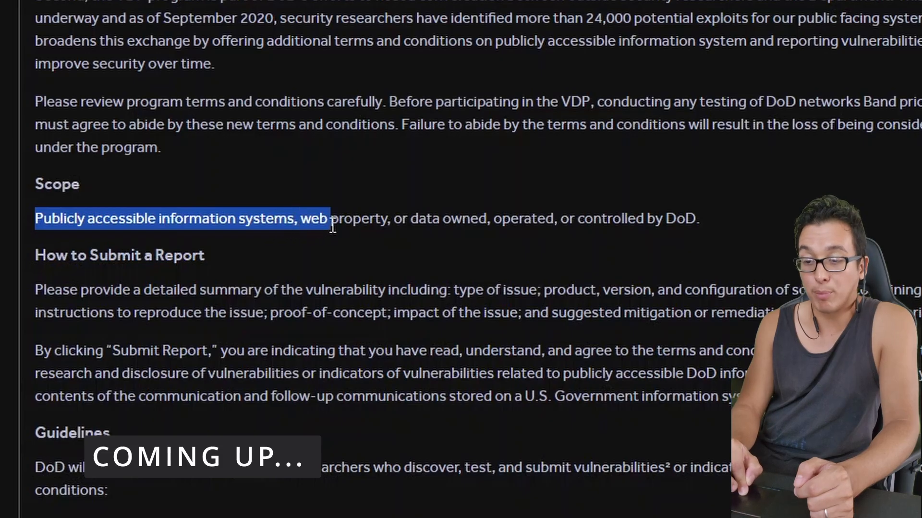
drag(331, 218, 510, 218)
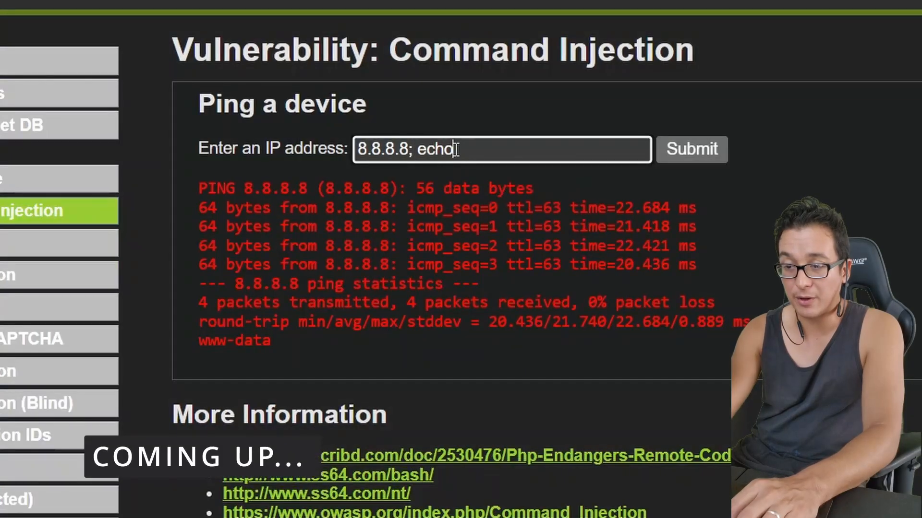
- Inject ; echo "you have been pwned" > gotyou.txt after 8.8.8.8, submit the ping, and highlight the result
text("you have)
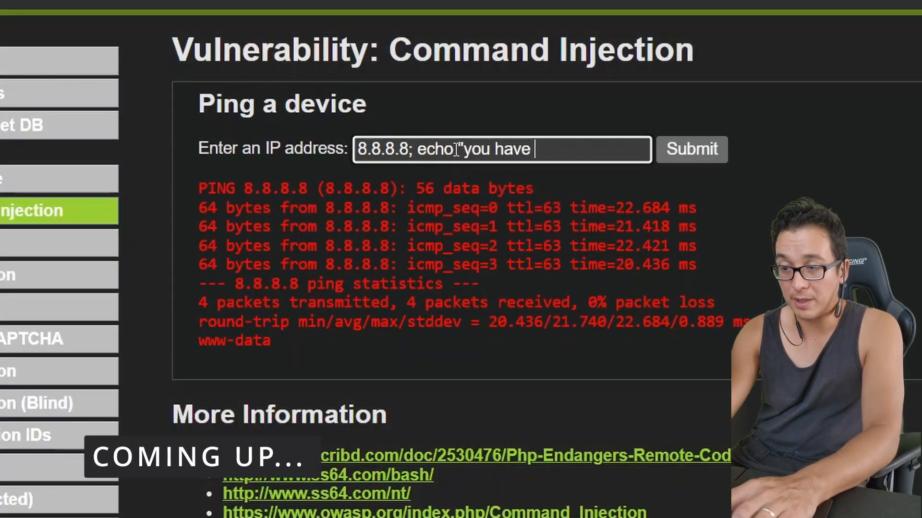
text(been pwned")
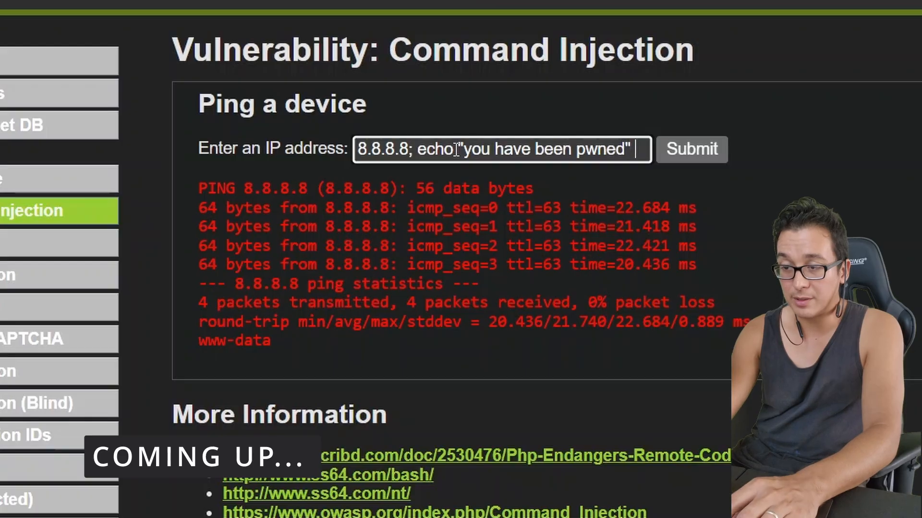
text(> gotyou.txt)
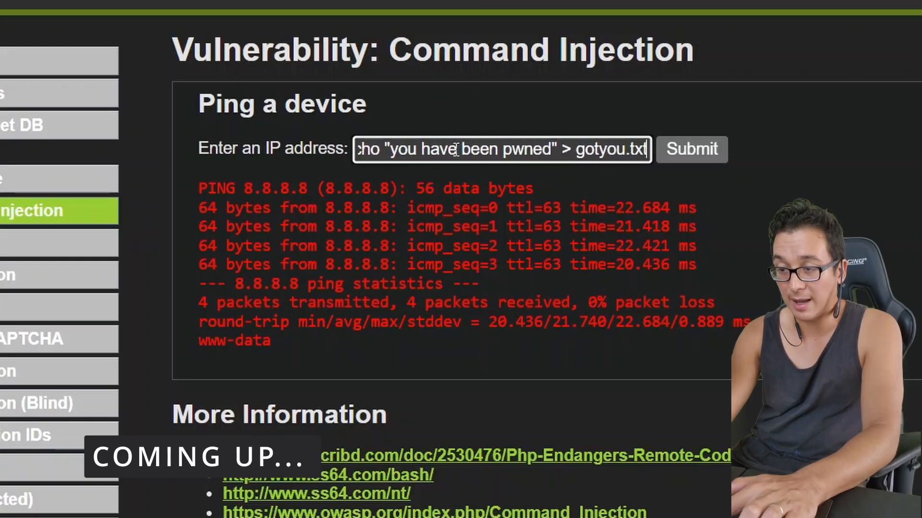
click(691, 149)
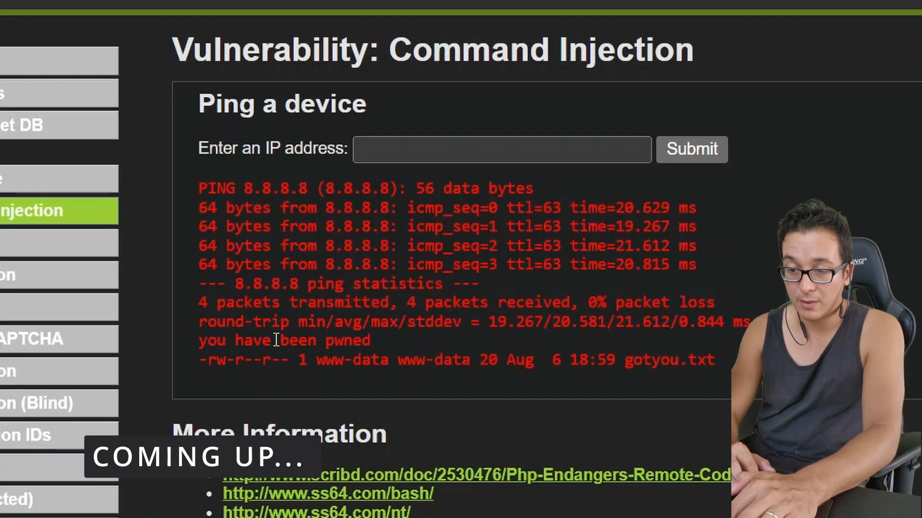
drag(199, 339, 315, 340)
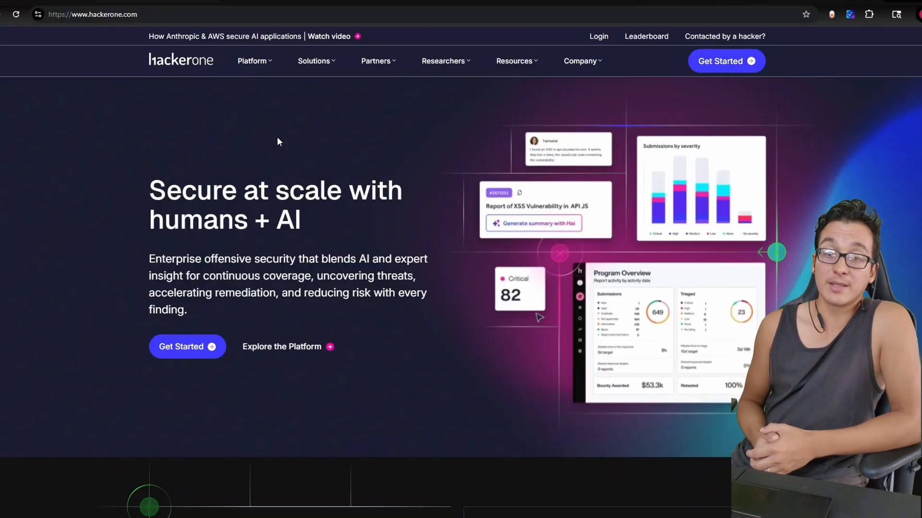
- Browse down the HackerOne homepage and go to the Bug Bounty product page
scroll(down, 3)
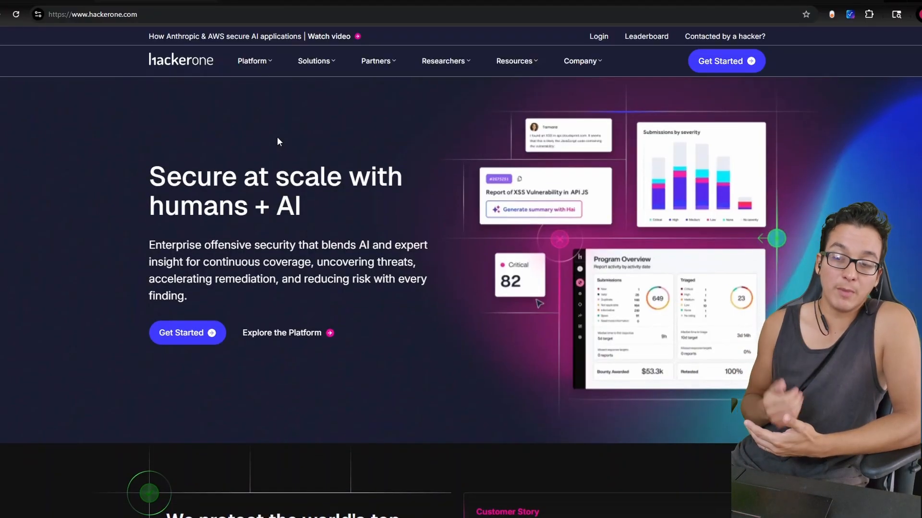
scroll(down, 3)
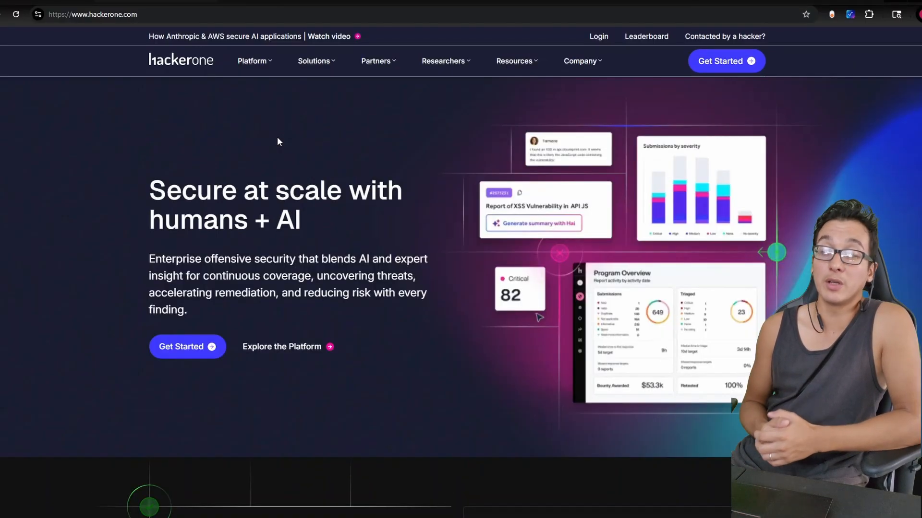
scroll(down, 3)
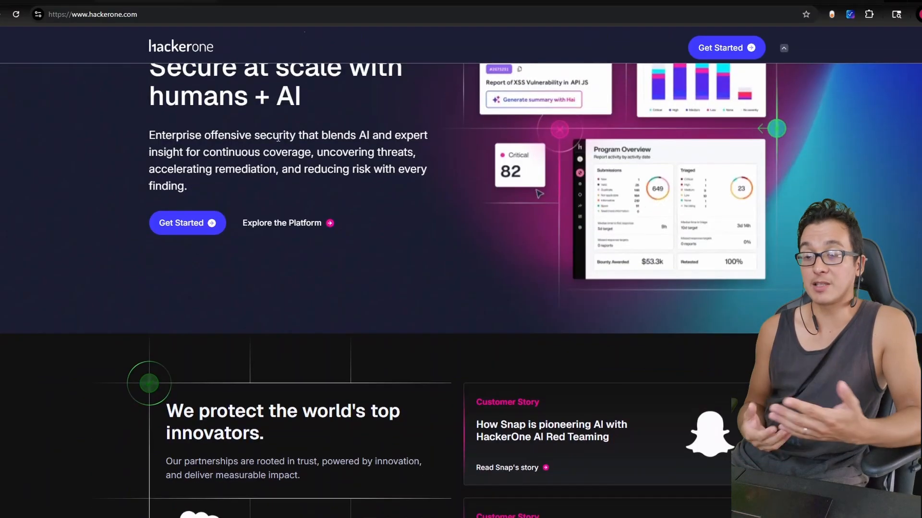
scroll(down, 3)
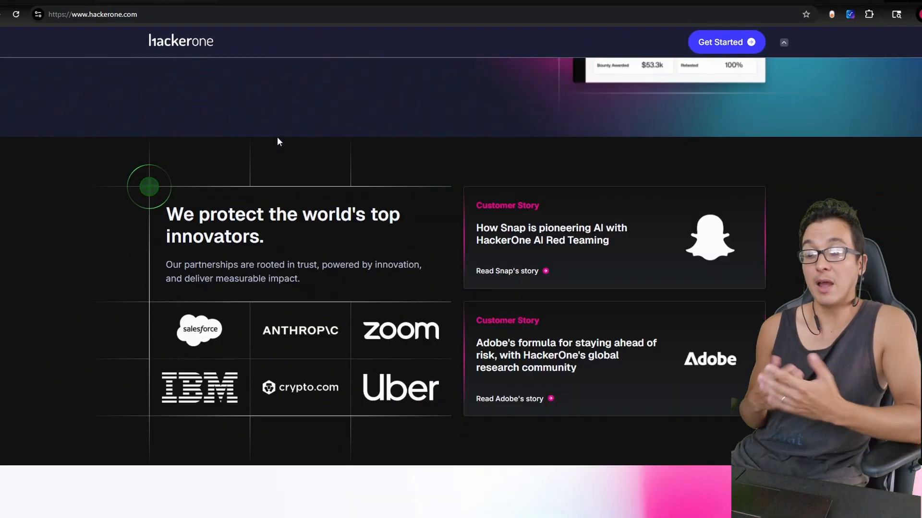
scroll(down, 3)
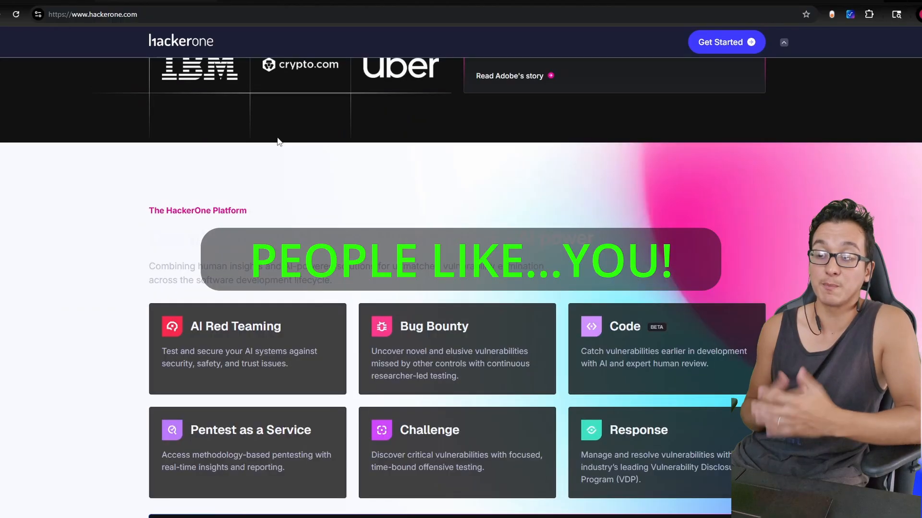
scroll(down, 3)
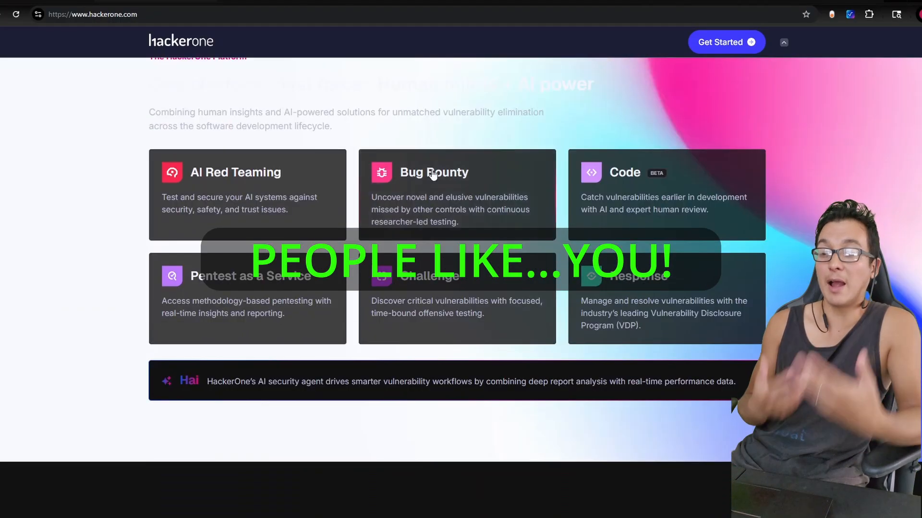
click(434, 172)
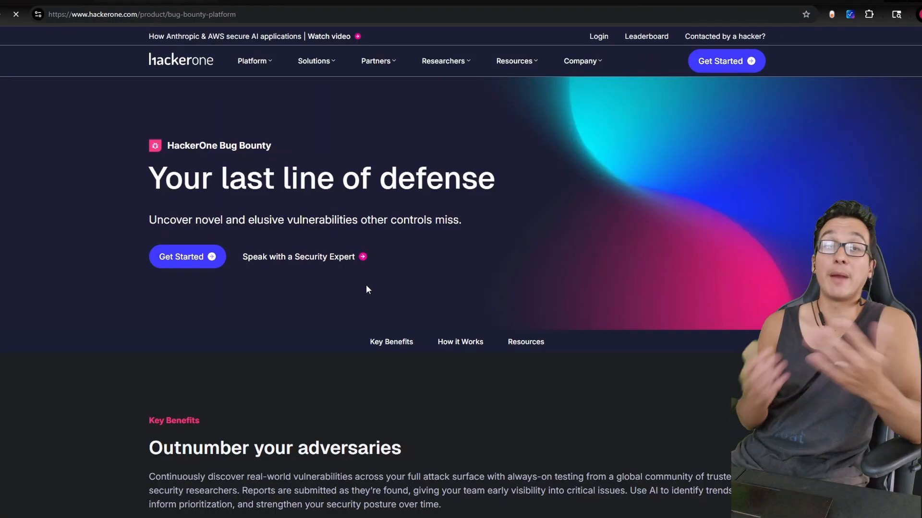
- Jump to the Bug Bounty page's How it Works section and read through it
scroll(down, 3)
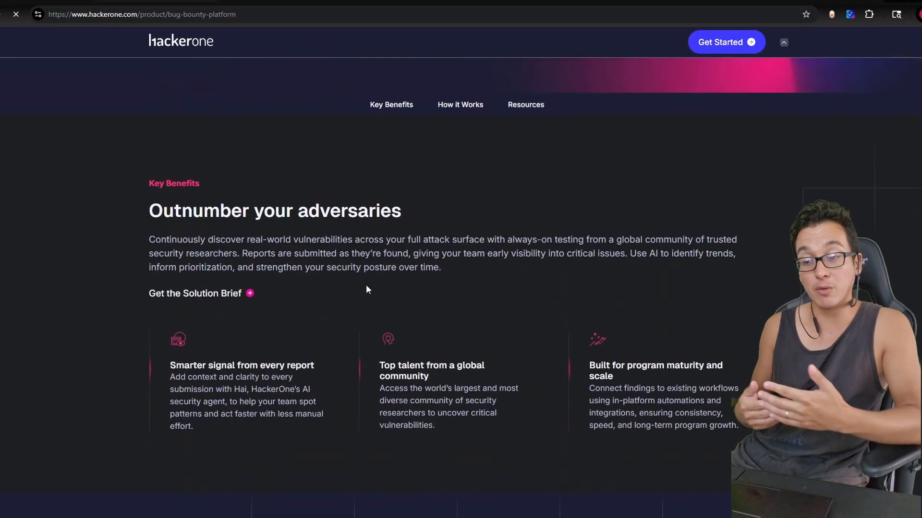
scroll(down, 3)
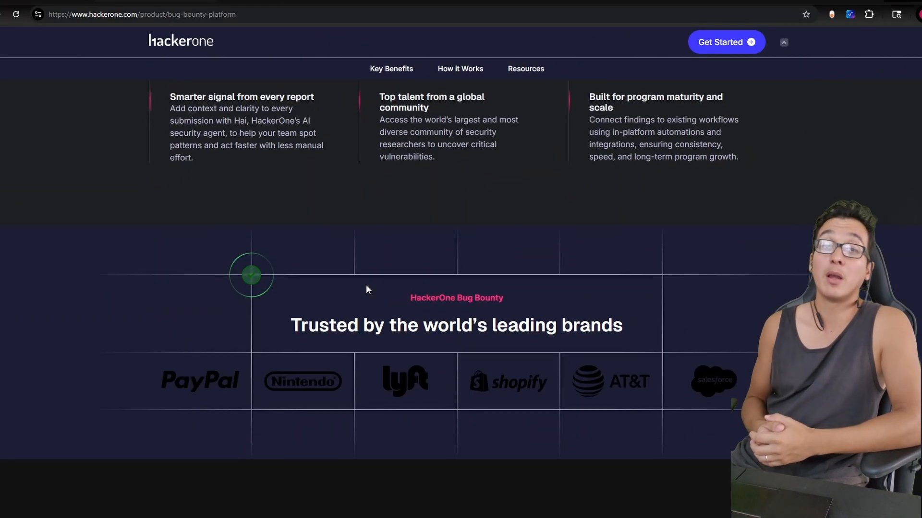
click(460, 68)
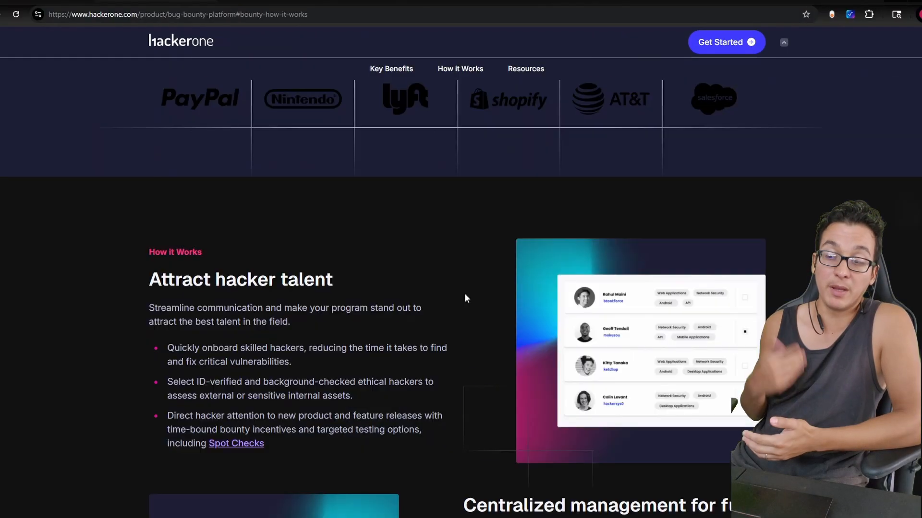
scroll(down, 3)
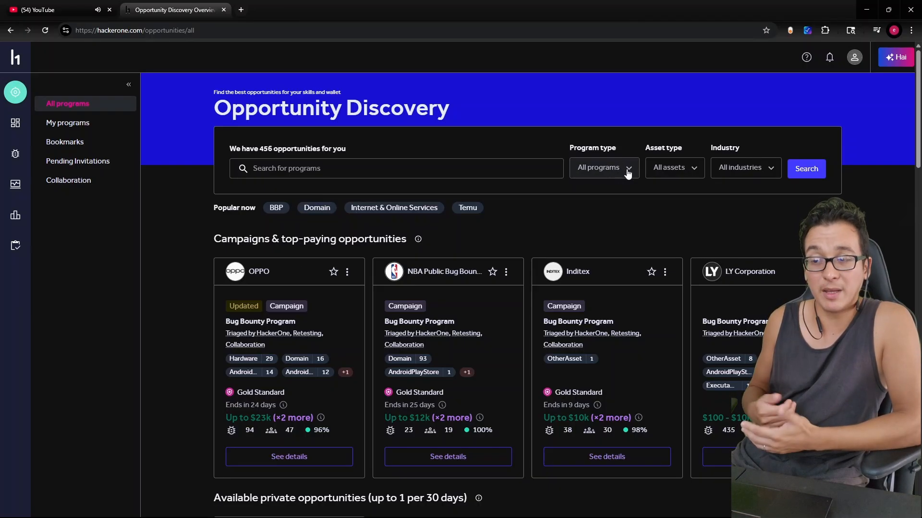
- Filter Program type to Private (no results), then to BBP only, listing 242 opportunities
click(603, 167)
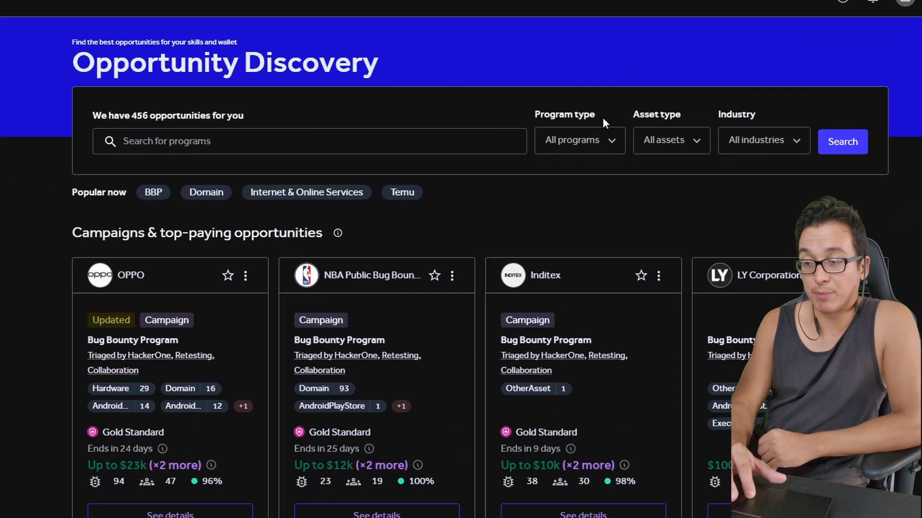
click(578, 140)
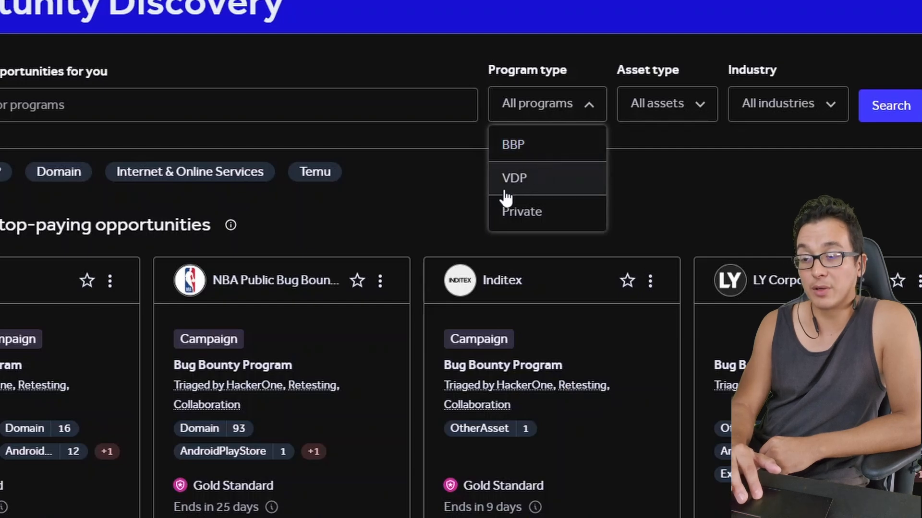
mouse_move(546, 186)
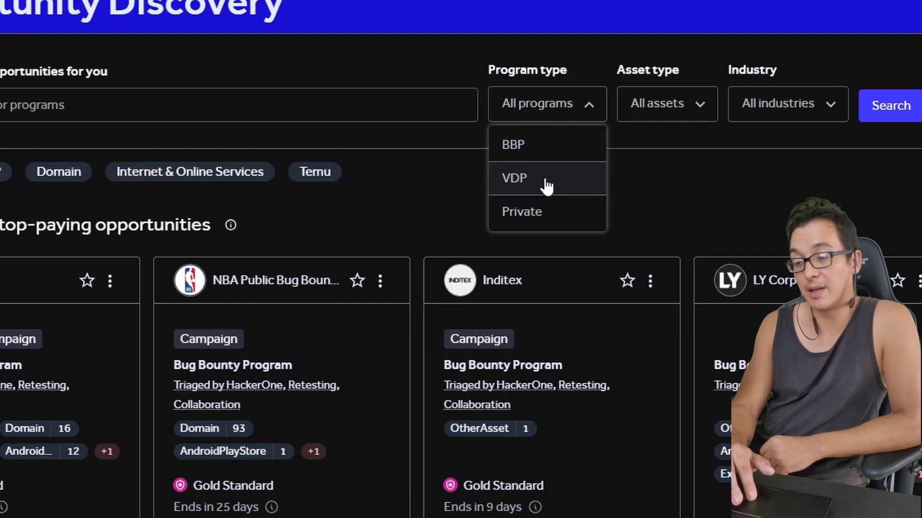
click(520, 211)
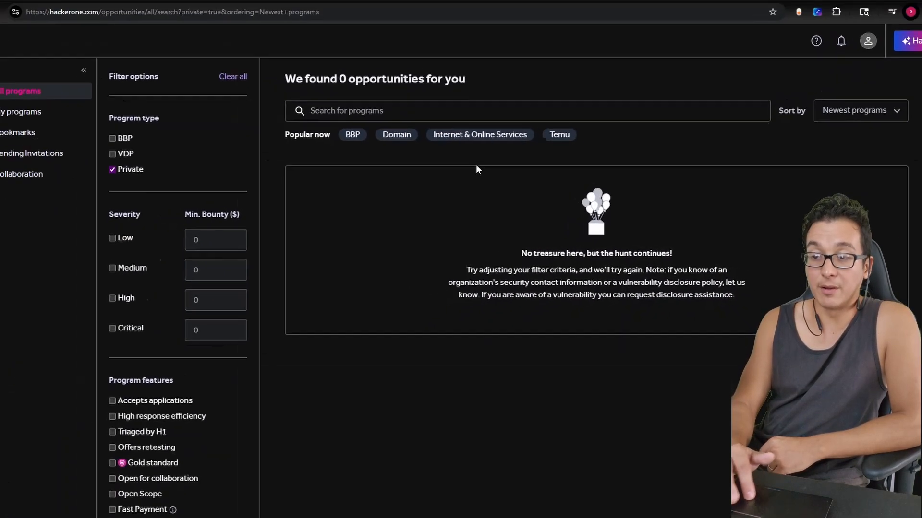
click(113, 169)
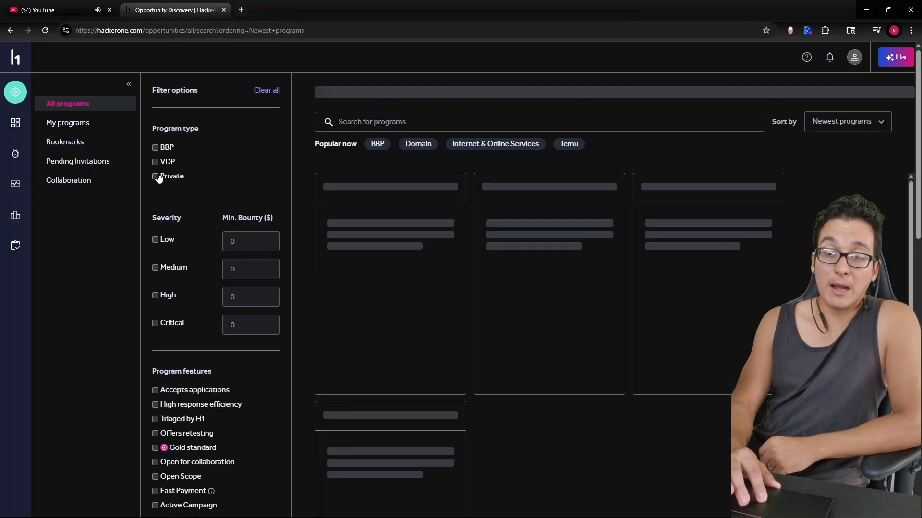
click(156, 147)
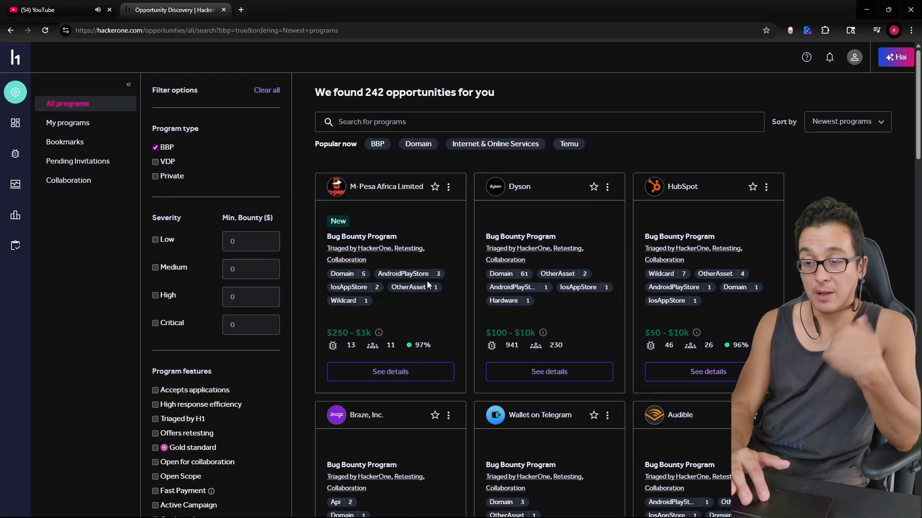
mouse_move(464, 259)
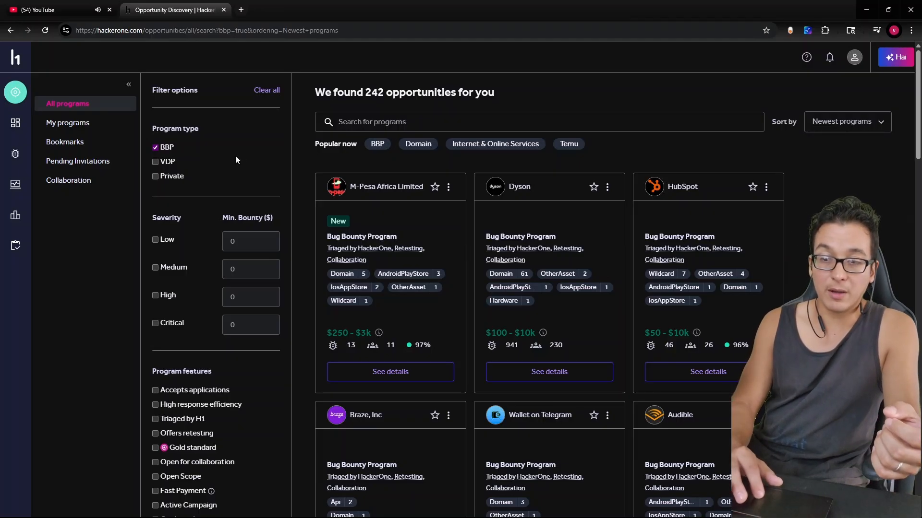
- Filter to VDP programs, sort by Most reports resolved, and open the U.S. Dept Of Defense program
click(155, 161)
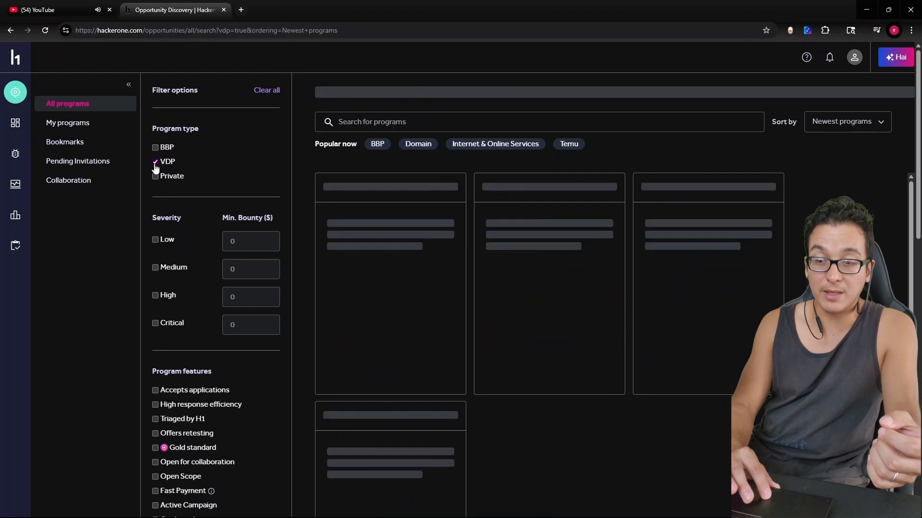
click(155, 161)
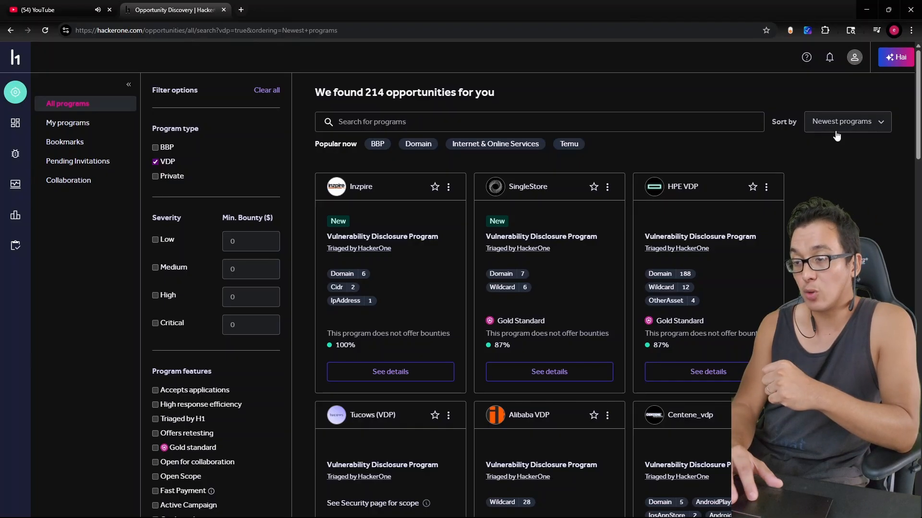
click(845, 122)
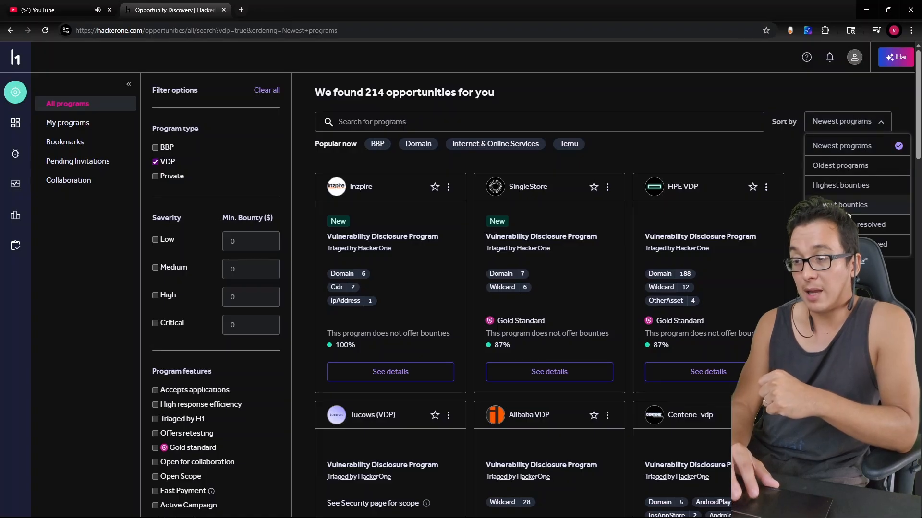
click(861, 224)
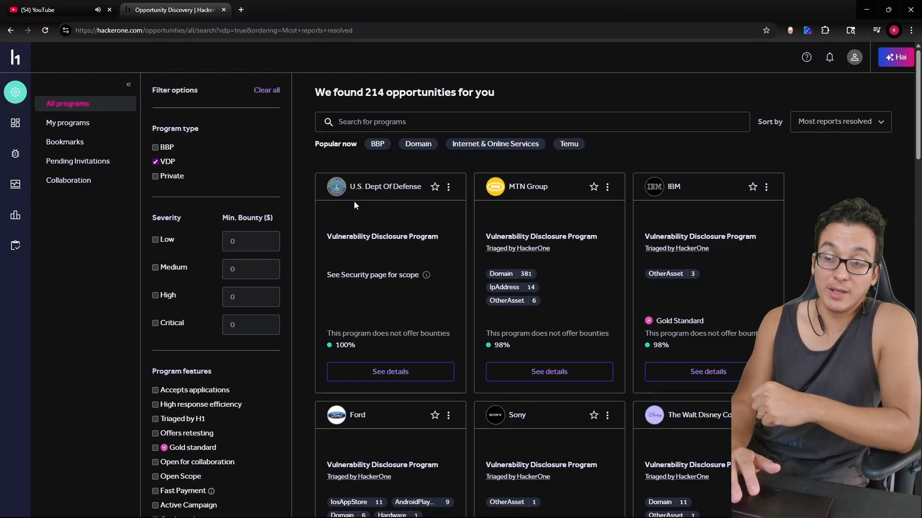
mouse_move(386, 198)
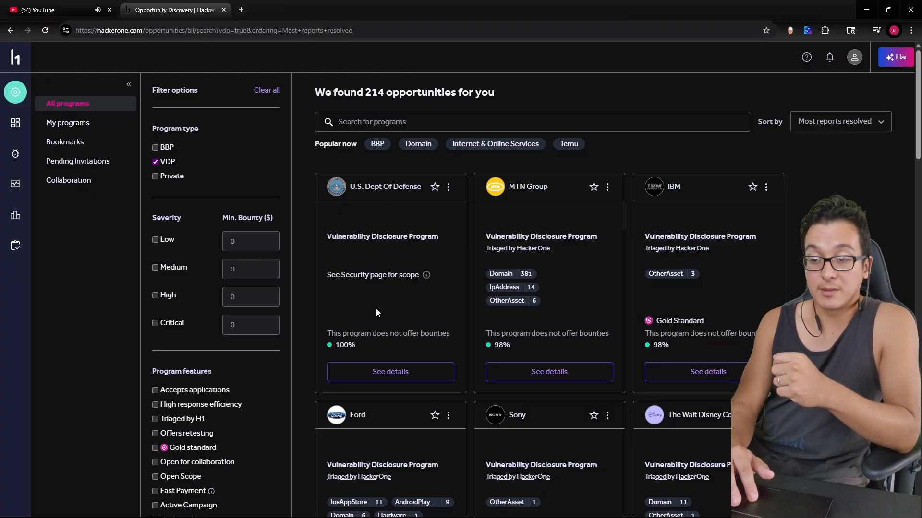
click(390, 371)
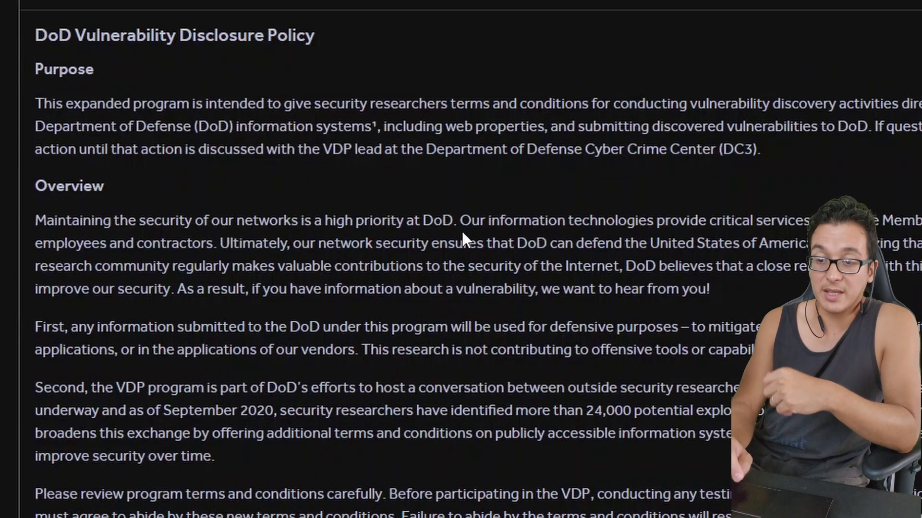
scroll(down, 3)
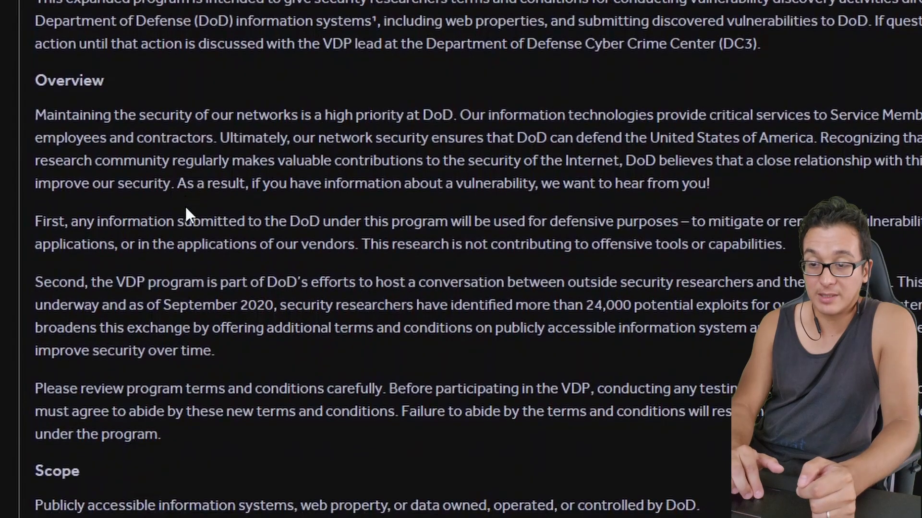
scroll(down, 3)
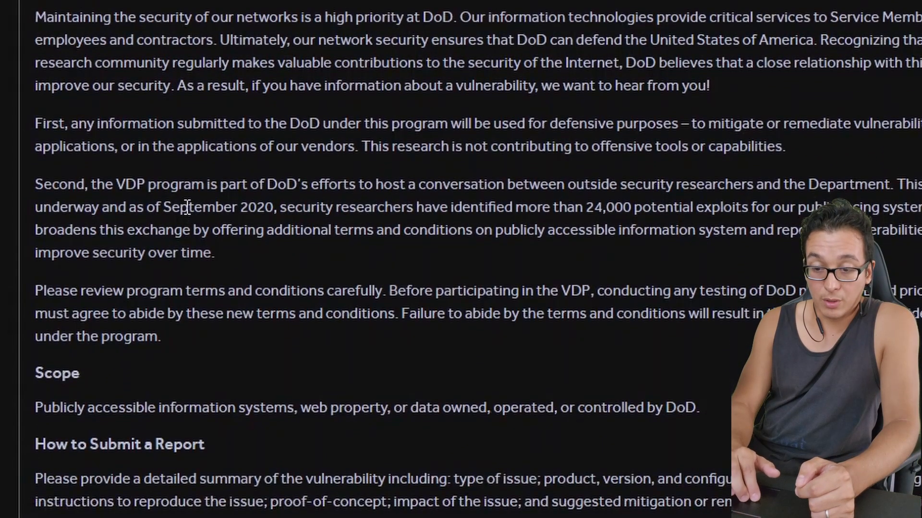
scroll(down, 3)
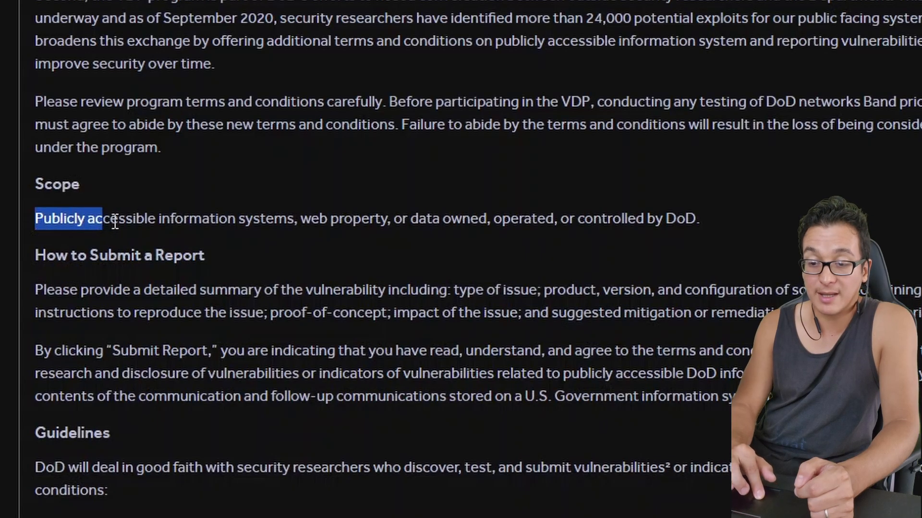
drag(114, 219, 300, 219)
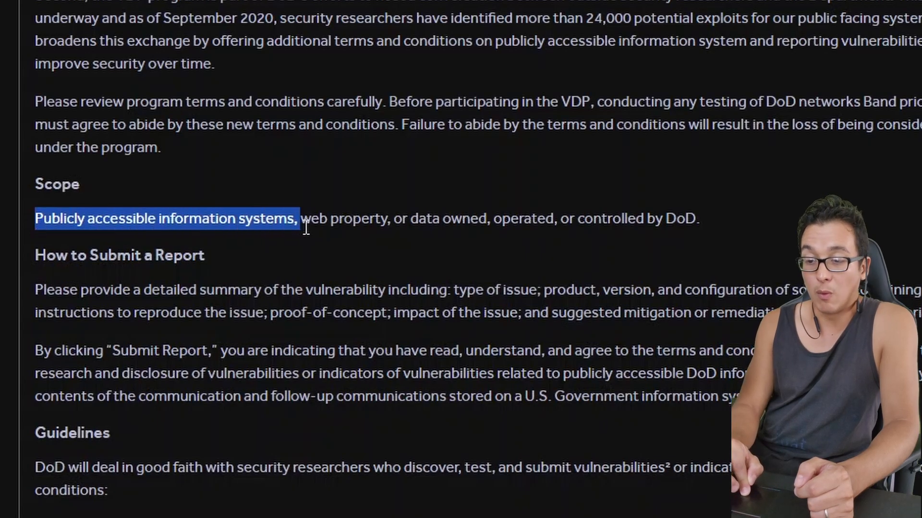
drag(299, 217, 491, 218)
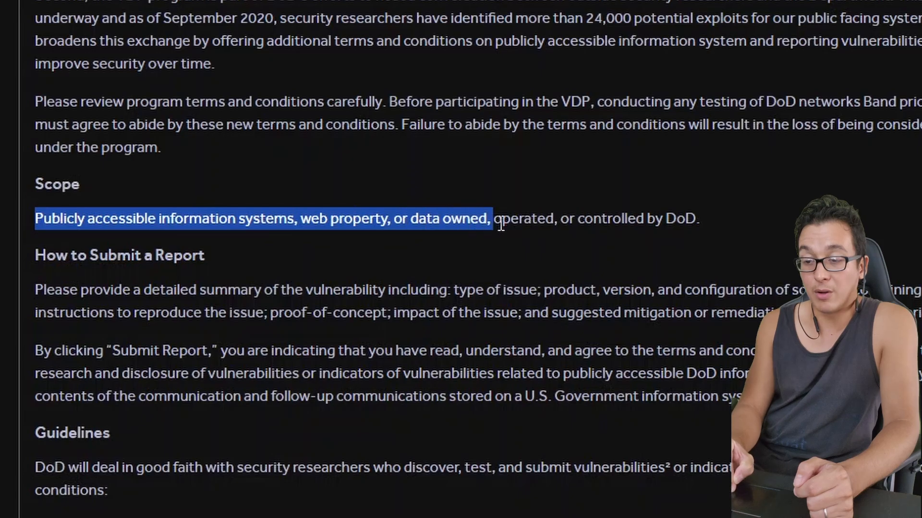
drag(491, 218, 607, 218)
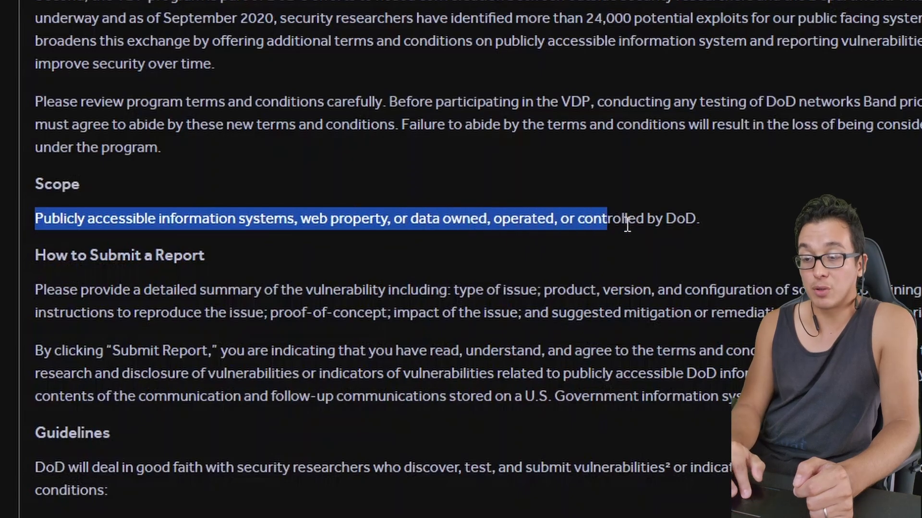
click(646, 228)
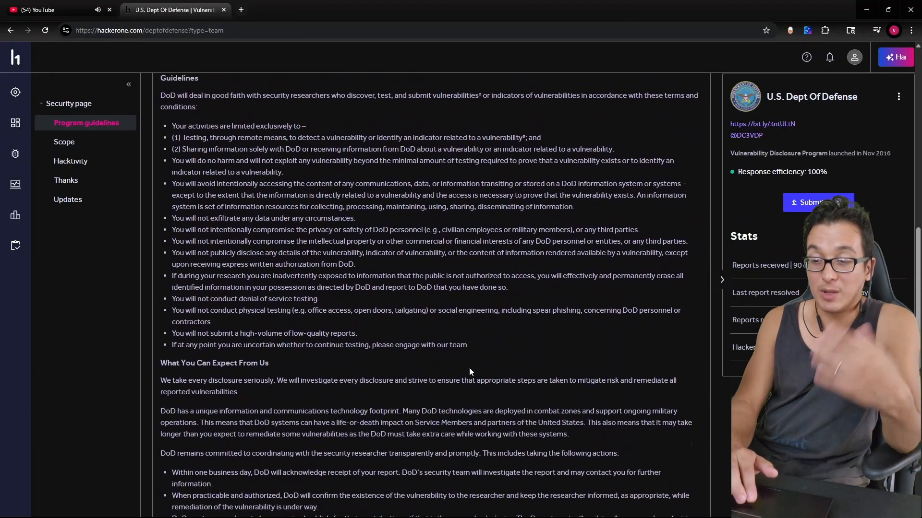
scroll(down, 3)
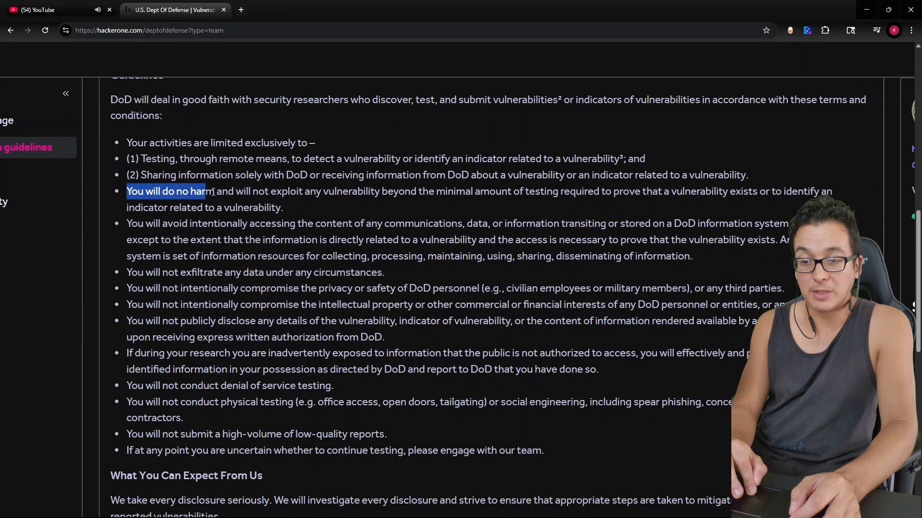
drag(205, 191, 388, 191)
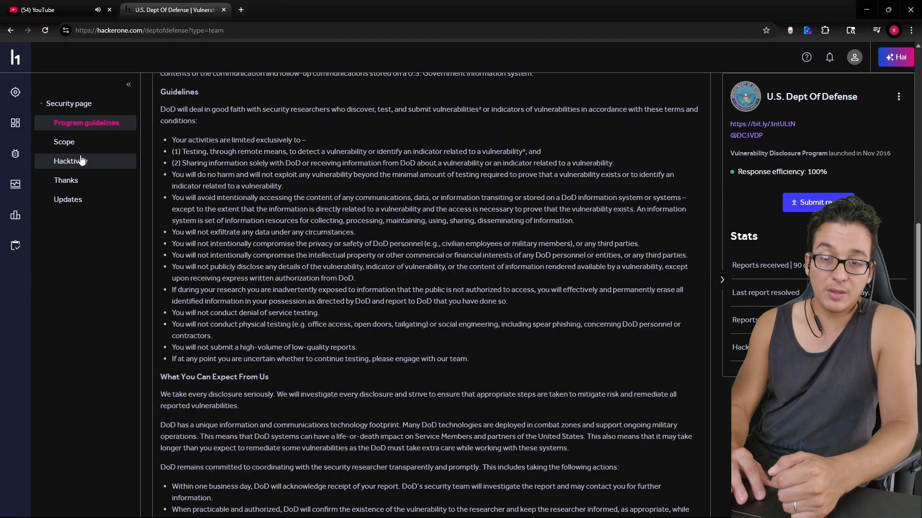
click(71, 160)
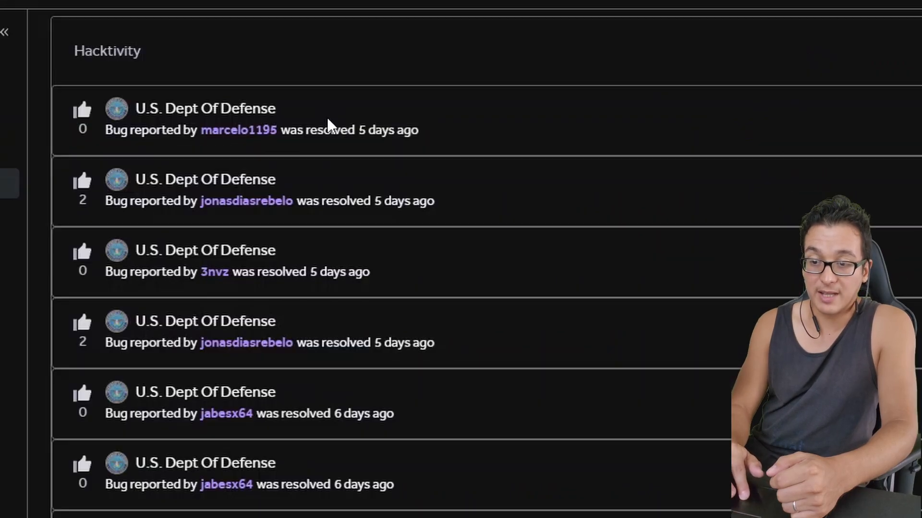
scroll(down, 3)
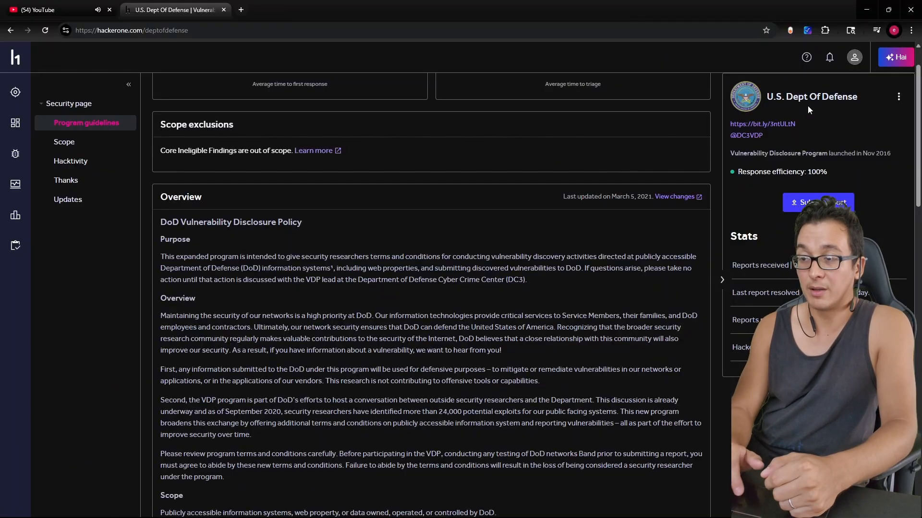
scroll(down, 3)
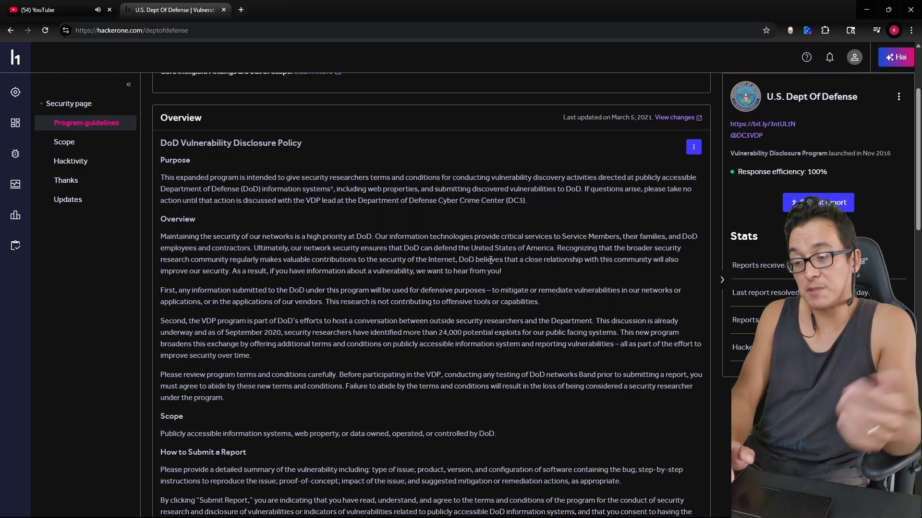
scroll(down, 3)
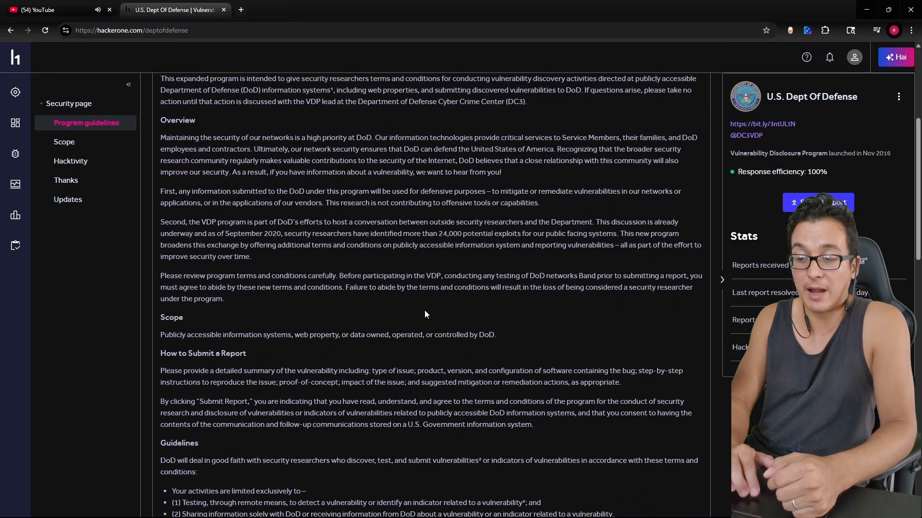
scroll(down, 3)
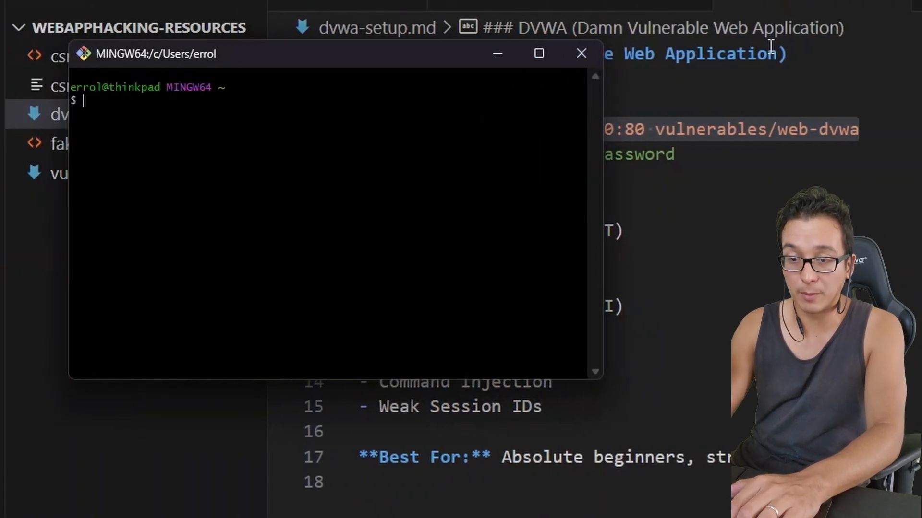
- Run docker run --rm -it -p 80:80 vulnerables/web-dvwa, then retry it prefixed with winpty after the TTY error
click(581, 53)
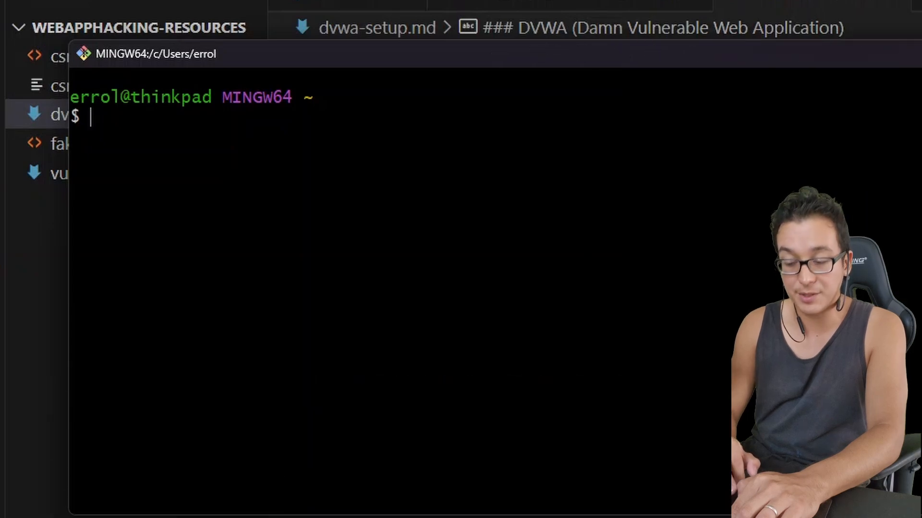
text(docker run --rm -it -p 80:80 vulnerables/web-dvwa)
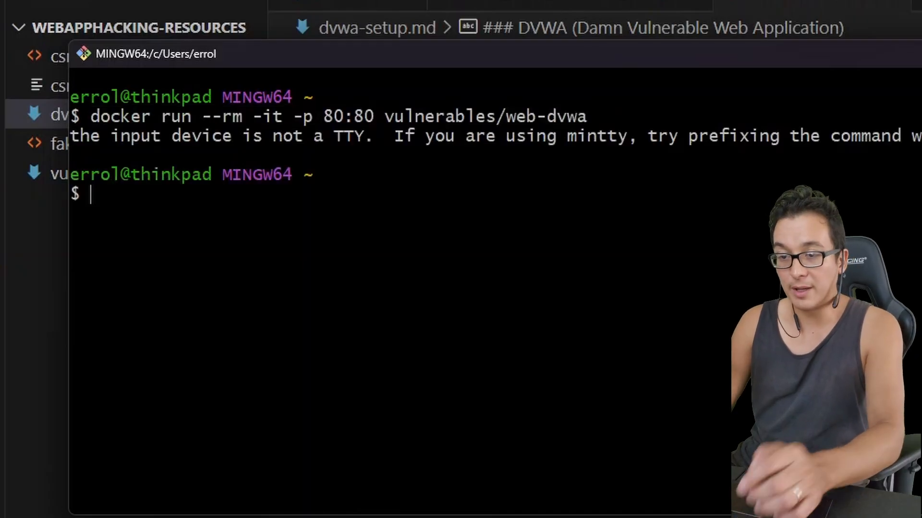
text(docker run --rm -it -p 80:80 vulnerables/web-dvwa)
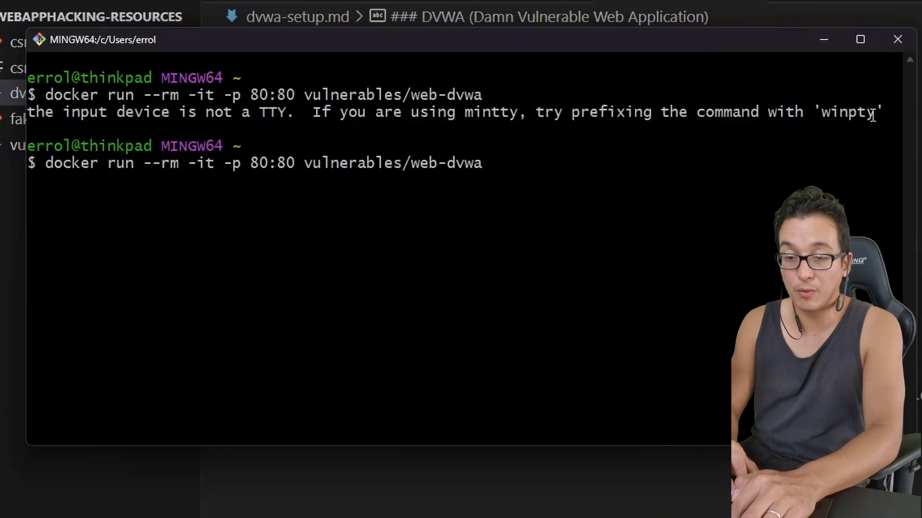
text(winp)
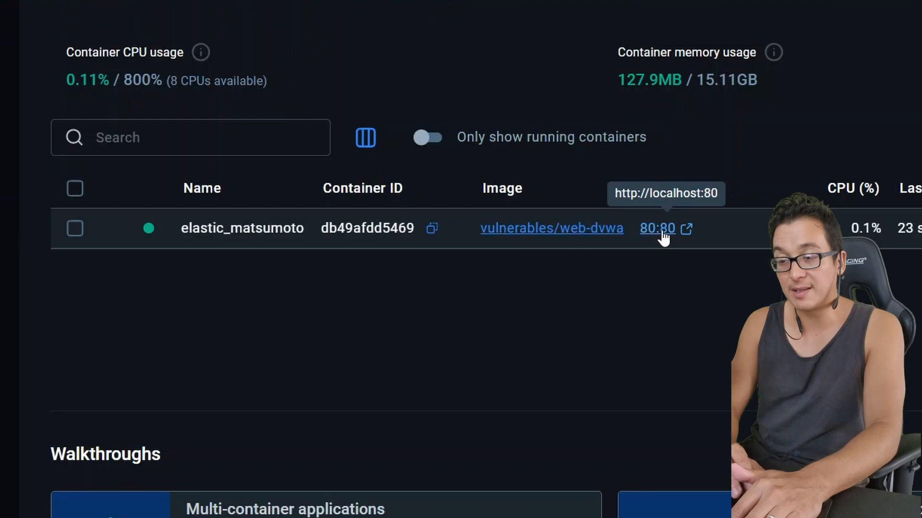
- Open the web-dvwa container's 80:80 port link so the DVWA login page loads at localhost
click(657, 228)
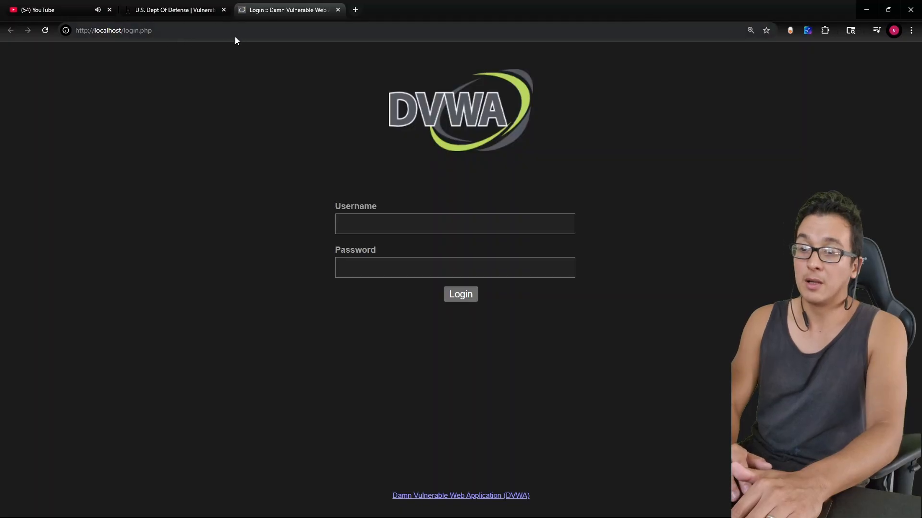
mouse_move(380, 128)
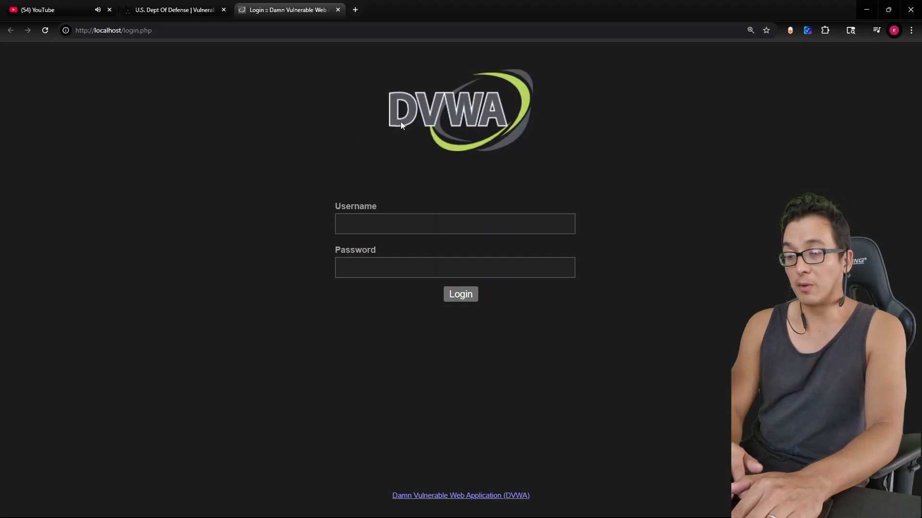
- Log in as admin, scroll through the setup check and create the database until setup reports success
click(454, 224)
text(admin)
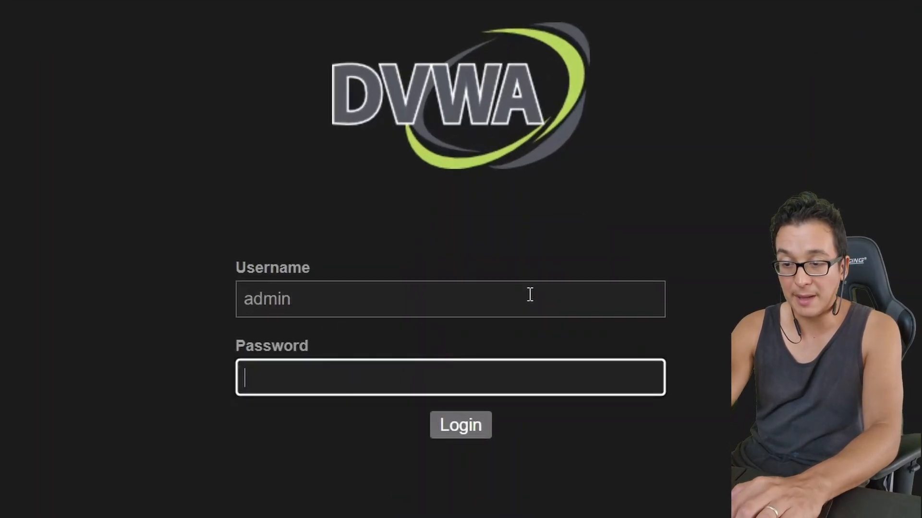
click(460, 425)
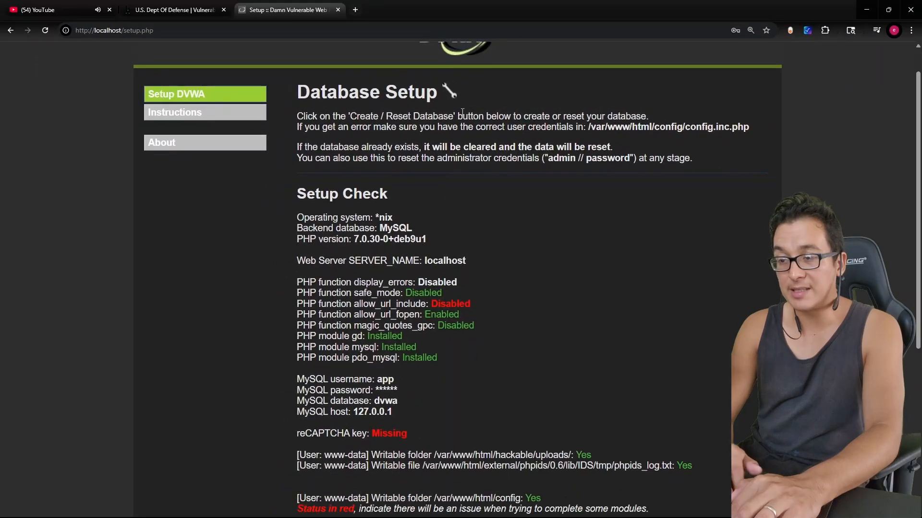
scroll(down, 3)
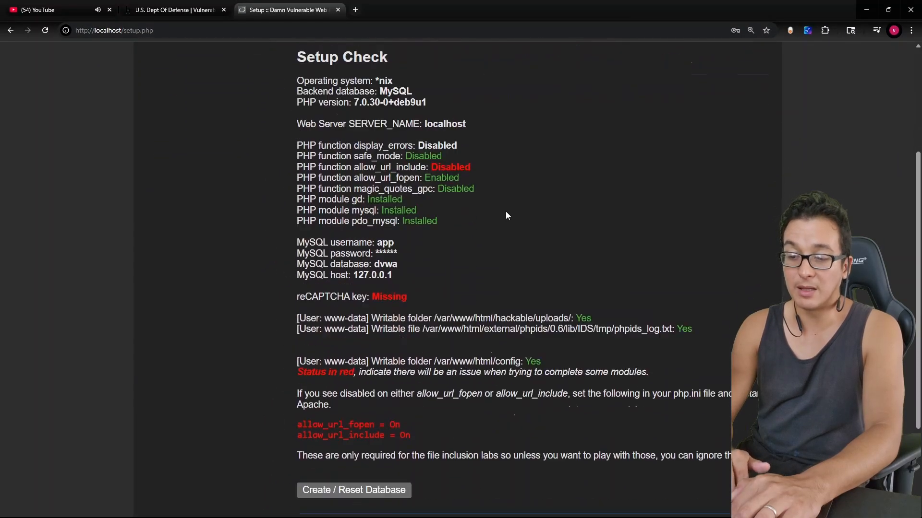
scroll(down, 3)
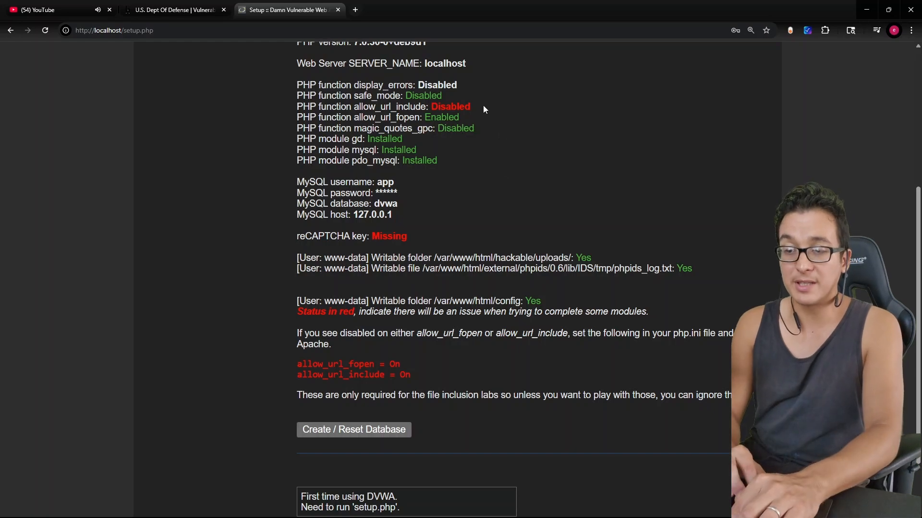
mouse_move(389, 213)
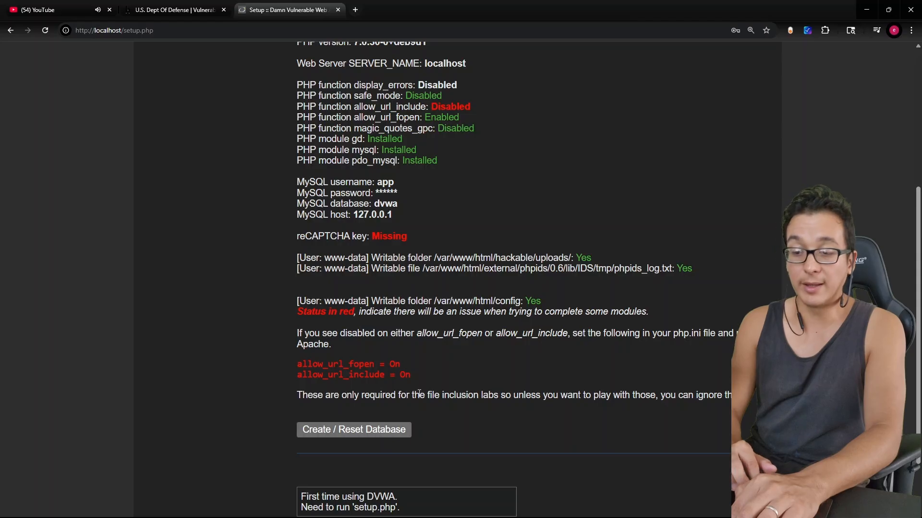
mouse_move(424, 394)
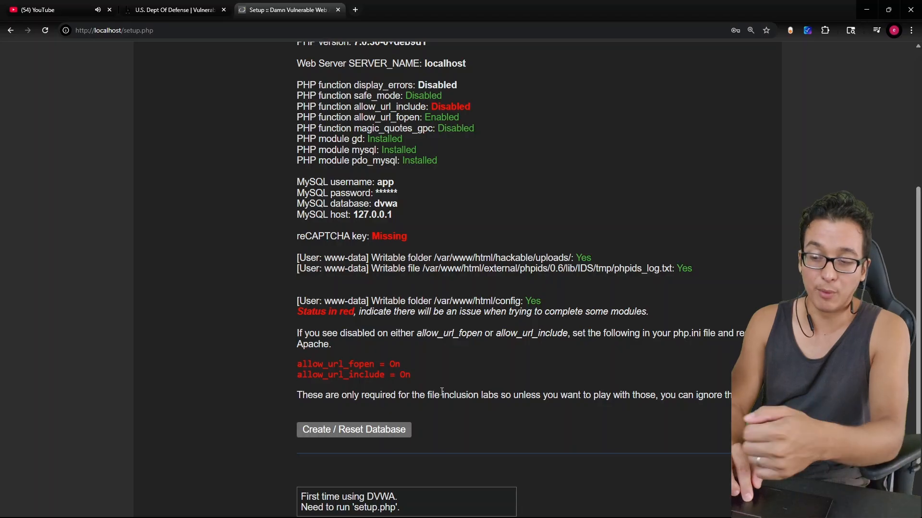
scroll(down, 3)
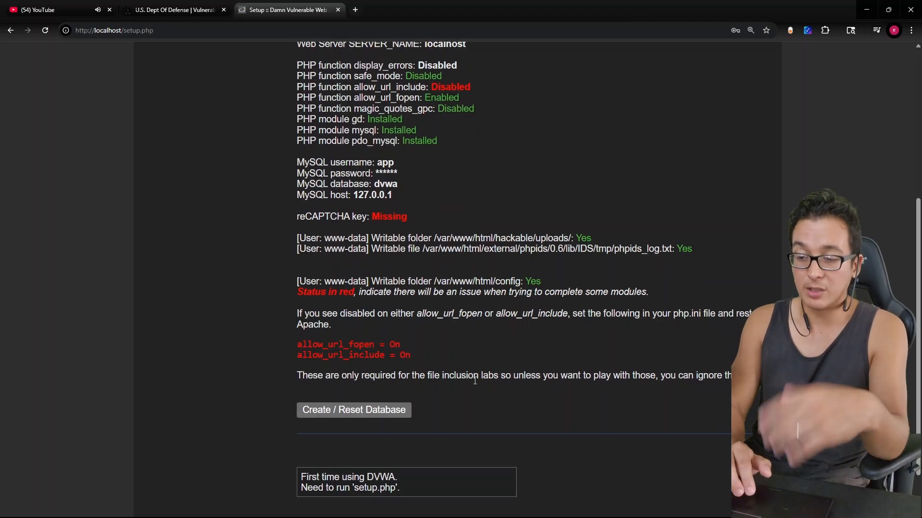
scroll(down, 3)
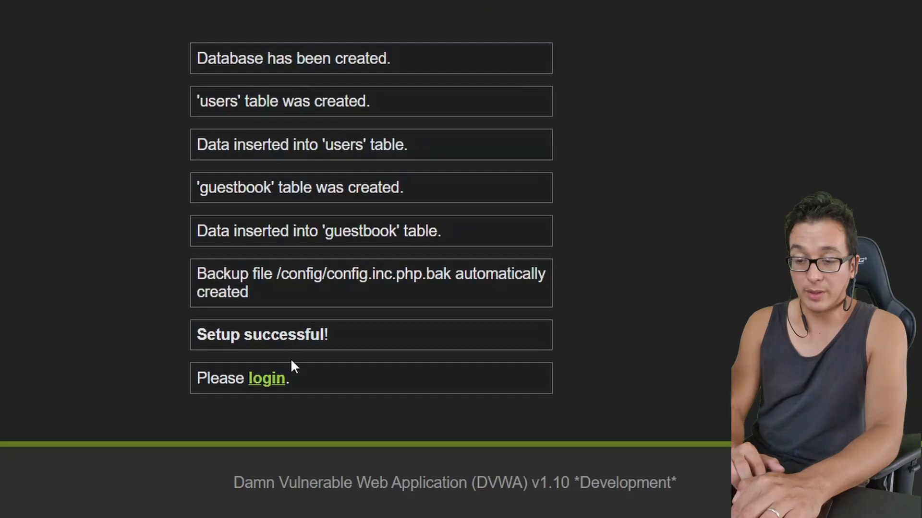
- Go to the login page and sign in to DVWA as admin
click(266, 378)
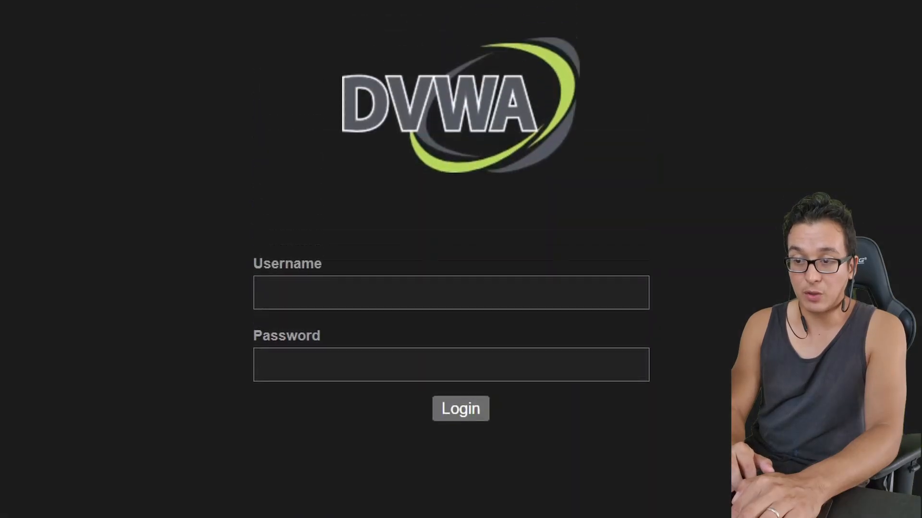
text(admin)
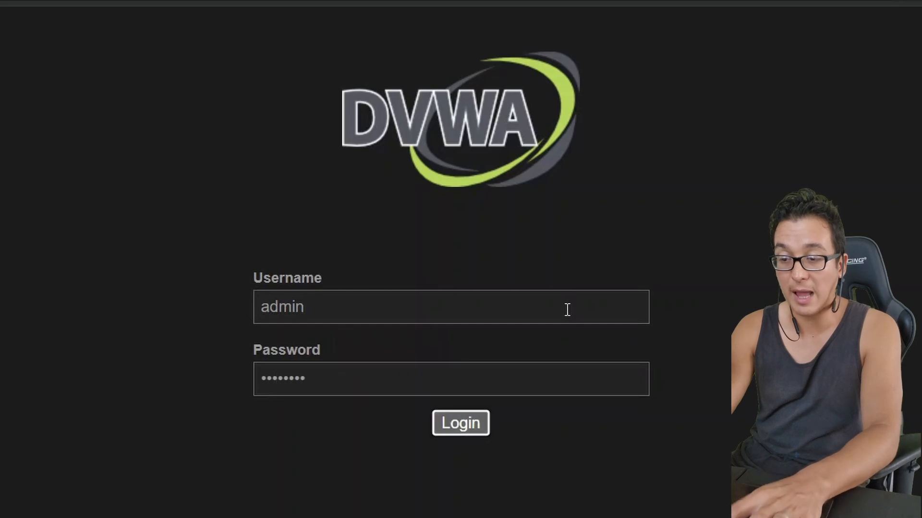
click(460, 423)
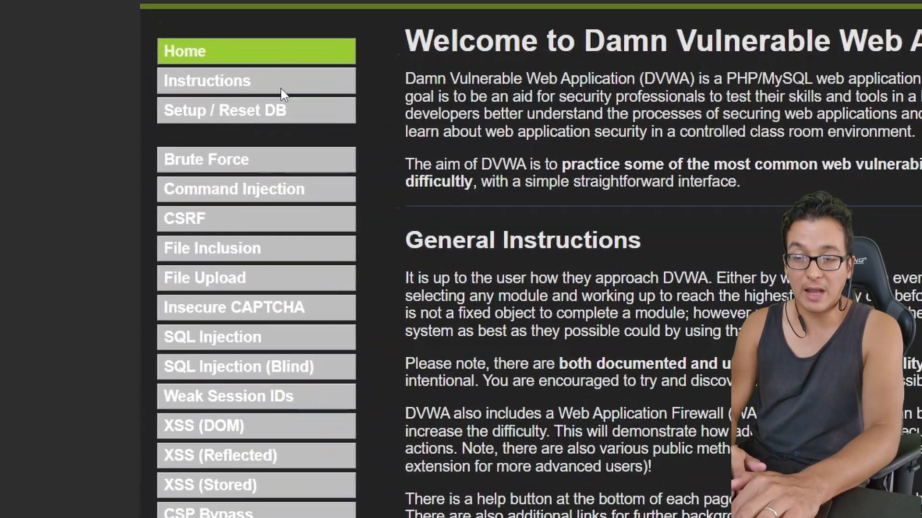
- Browse the welcome page and go to the Instructions page
scroll(down, 3)
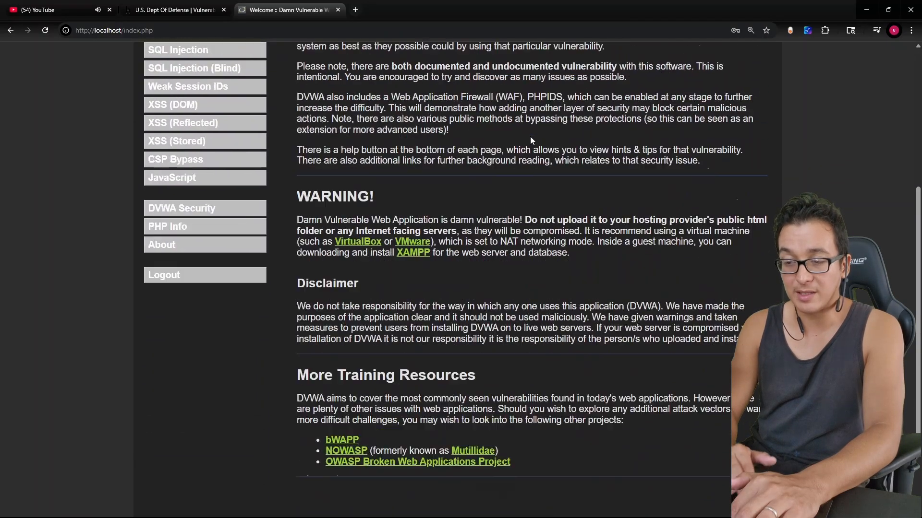
scroll(up, 3)
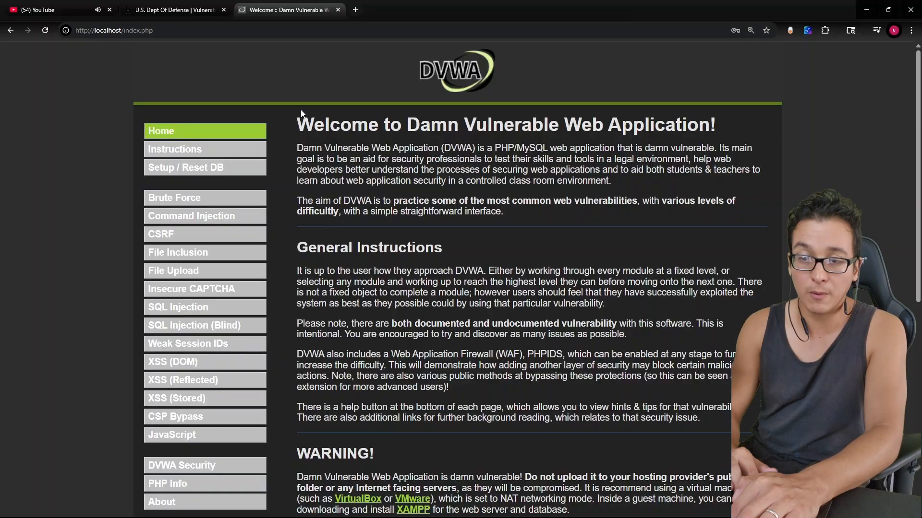
click(175, 149)
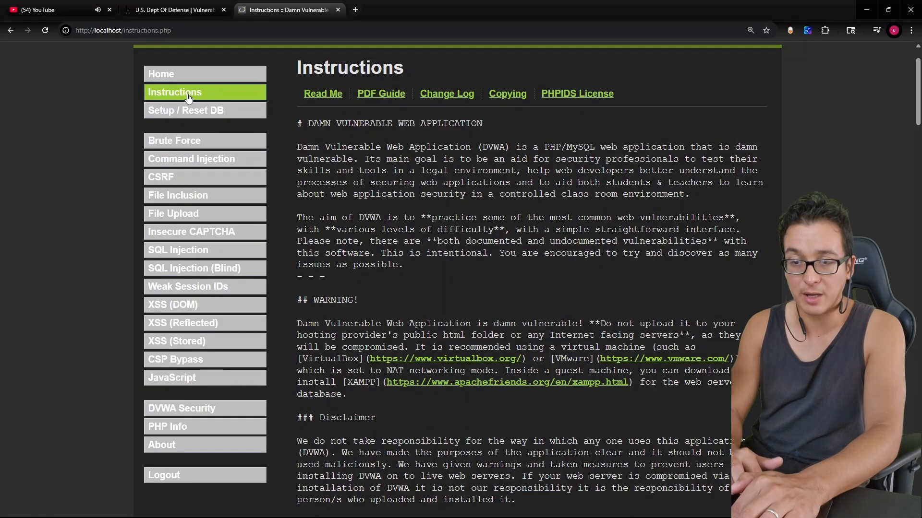
mouse_move(187, 145)
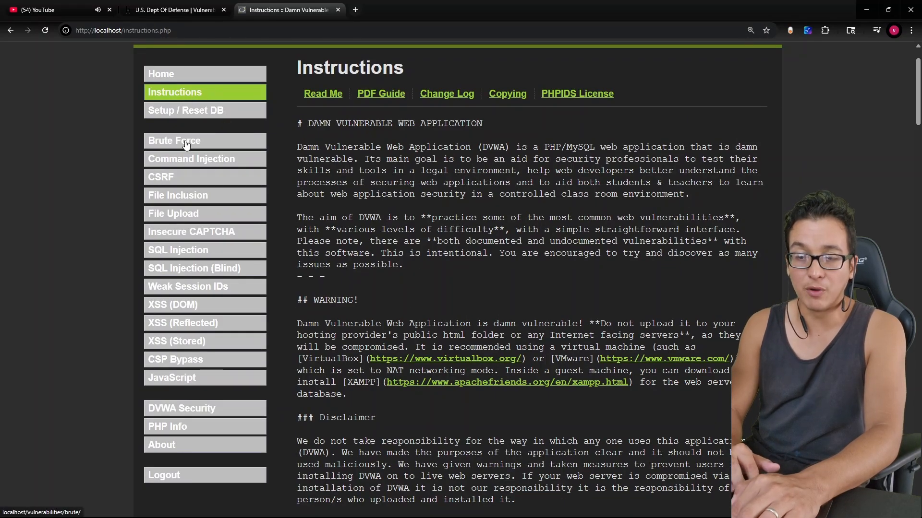
- Open the Brute Force lab, point out 'Security Level: low' in the footer, and go to the security settings
click(174, 141)
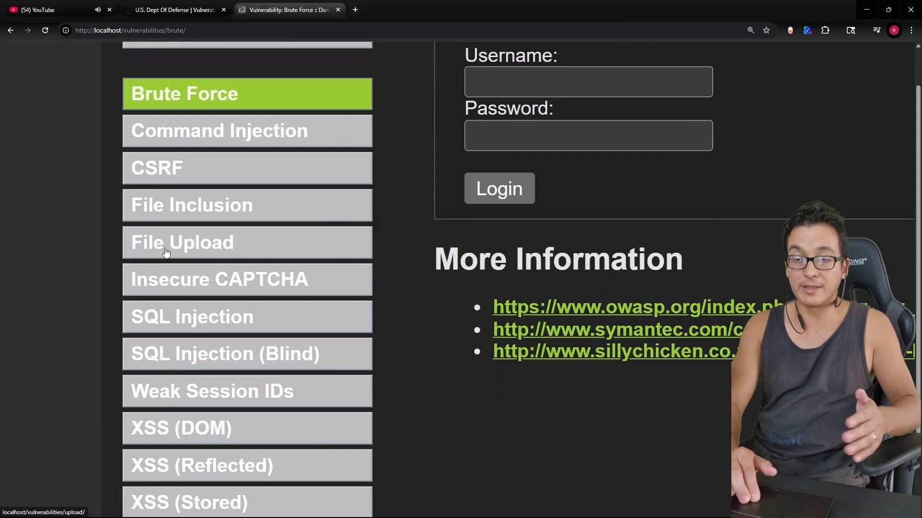
scroll(down, 3)
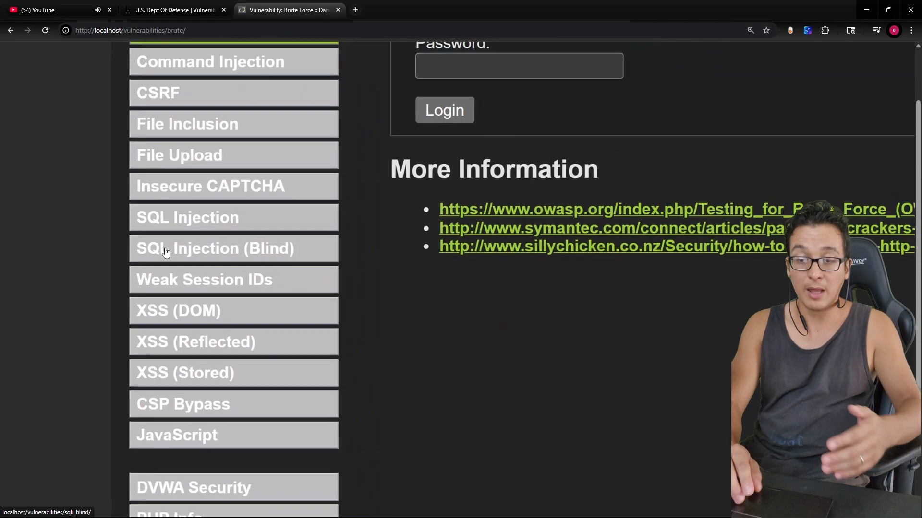
scroll(down, 3)
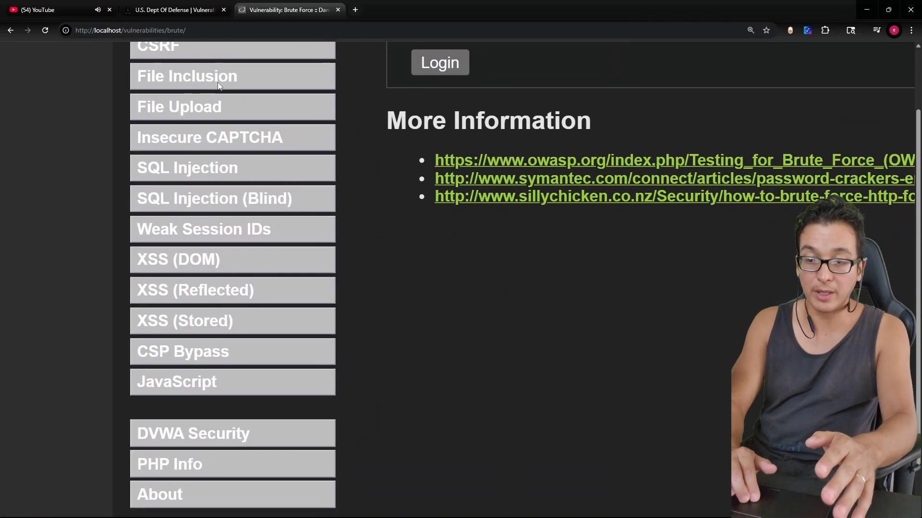
scroll(down, 3)
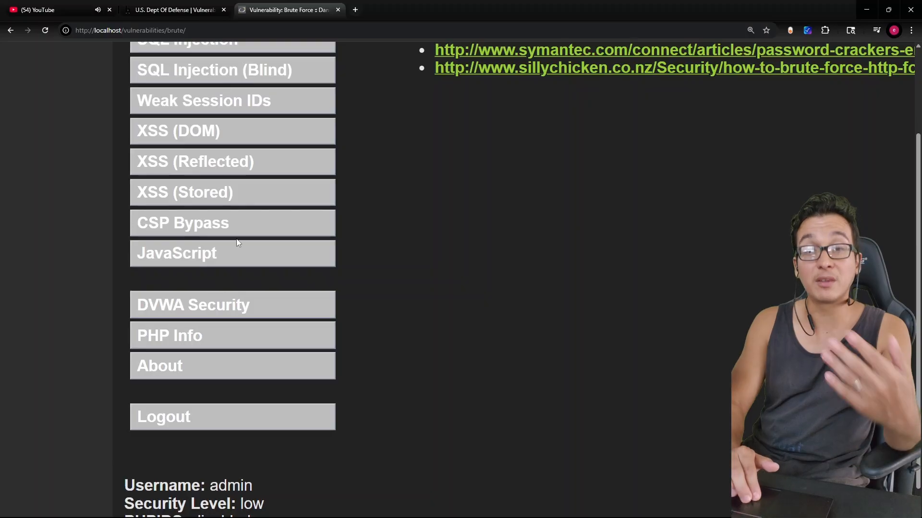
scroll(down, 3)
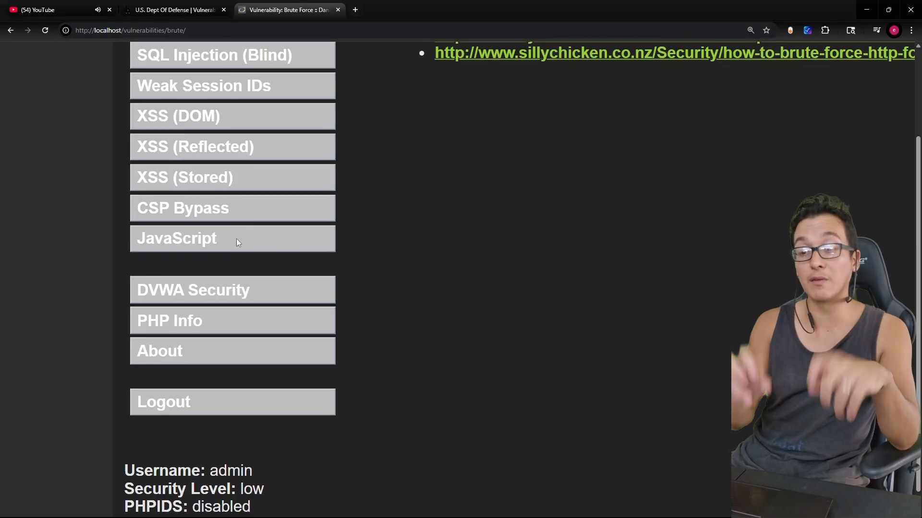
scroll(down, 3)
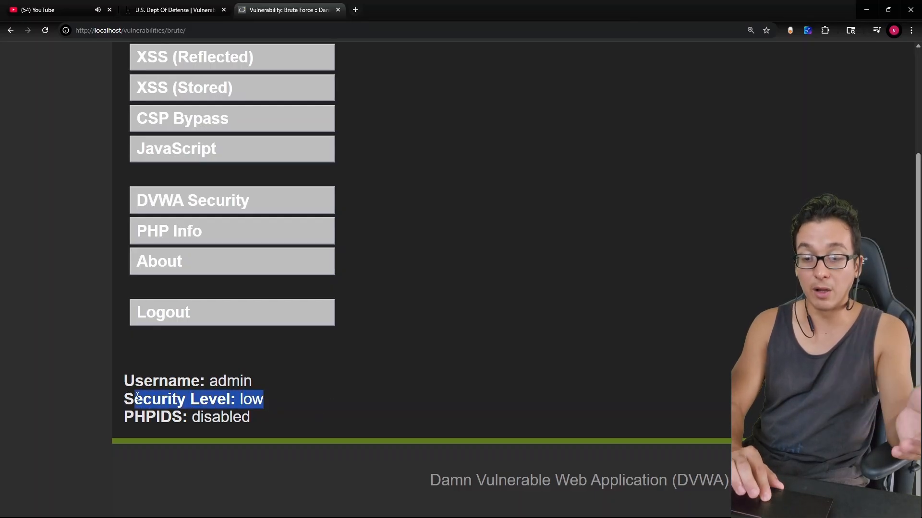
click(302, 393)
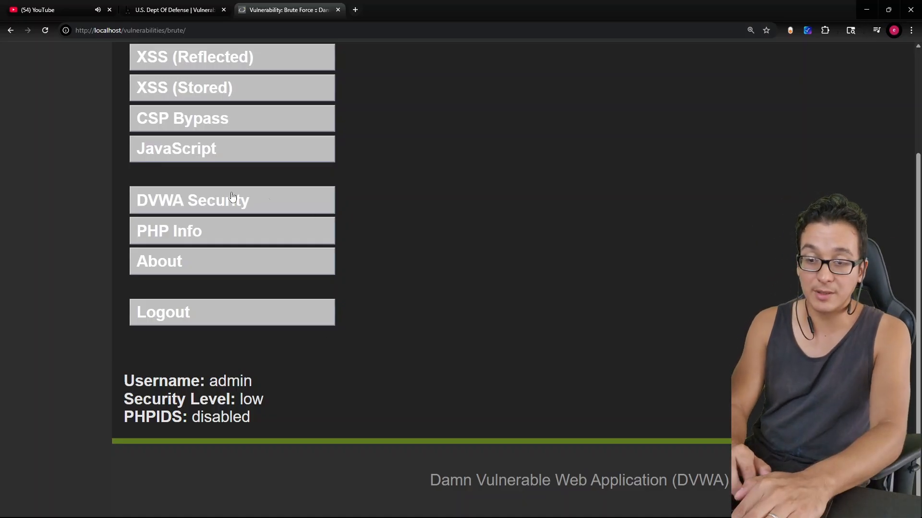
click(193, 201)
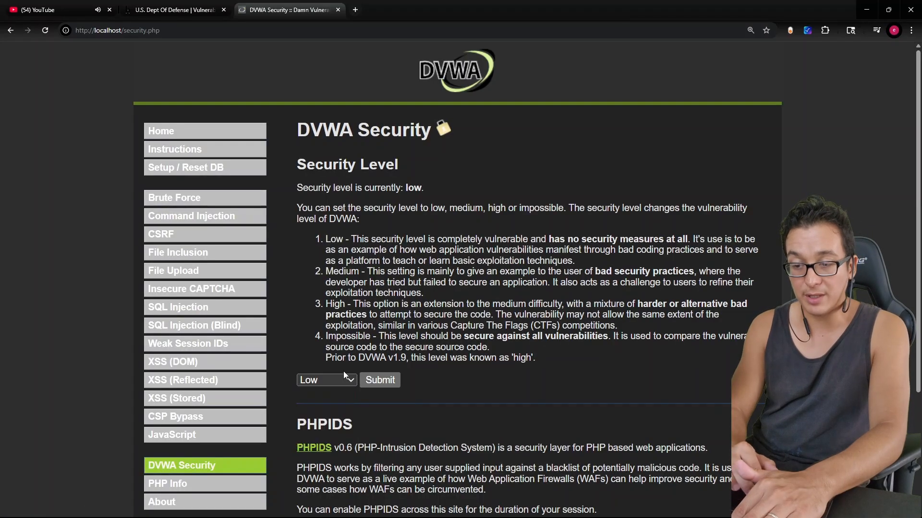
- Check the Low security dropdown, return to Brute Force and open the OWASP Testing_for_Brute_Force article
click(325, 380)
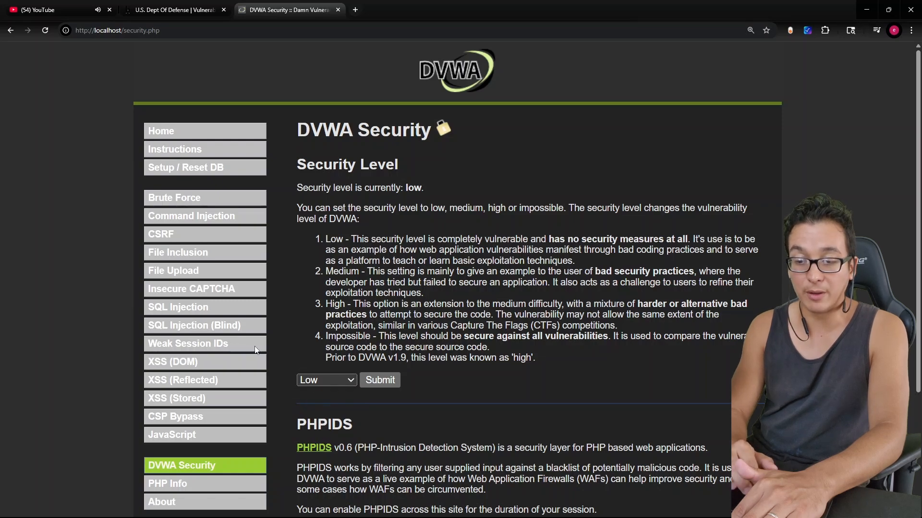
mouse_move(174, 198)
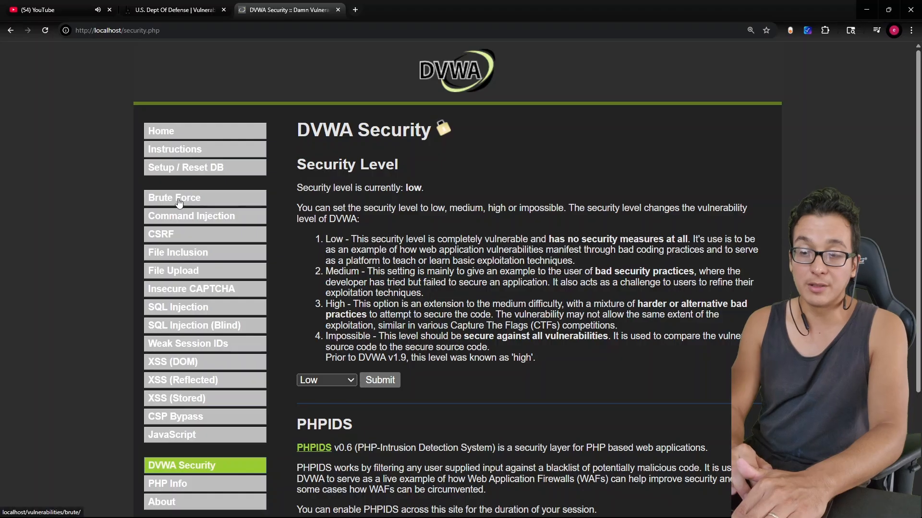
click(174, 198)
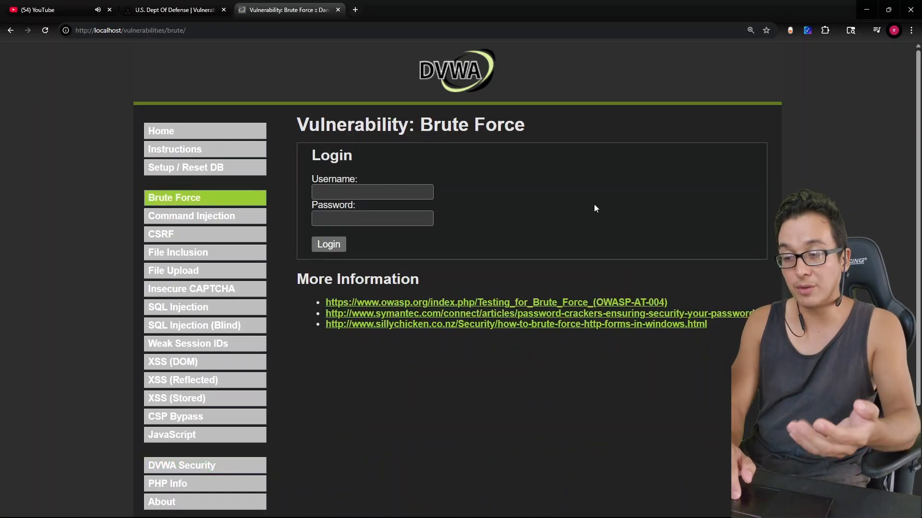
mouse_move(223, 224)
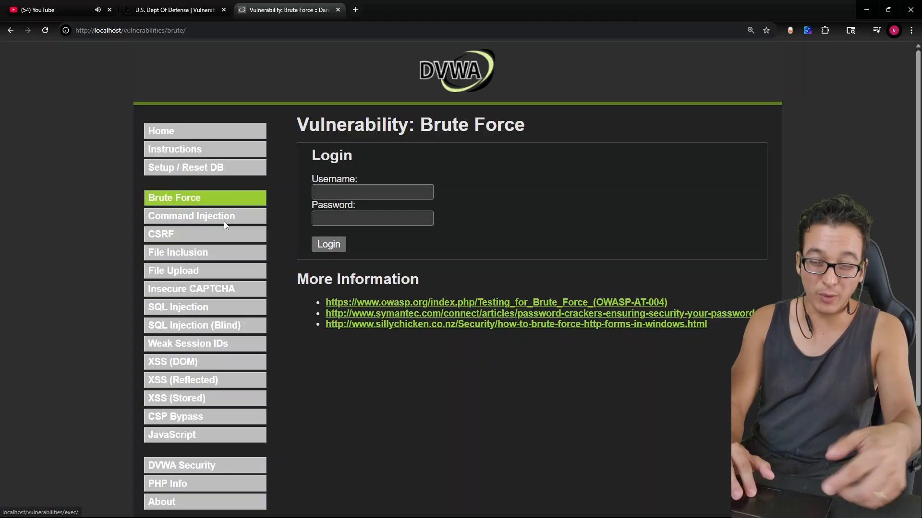
mouse_move(511, 295)
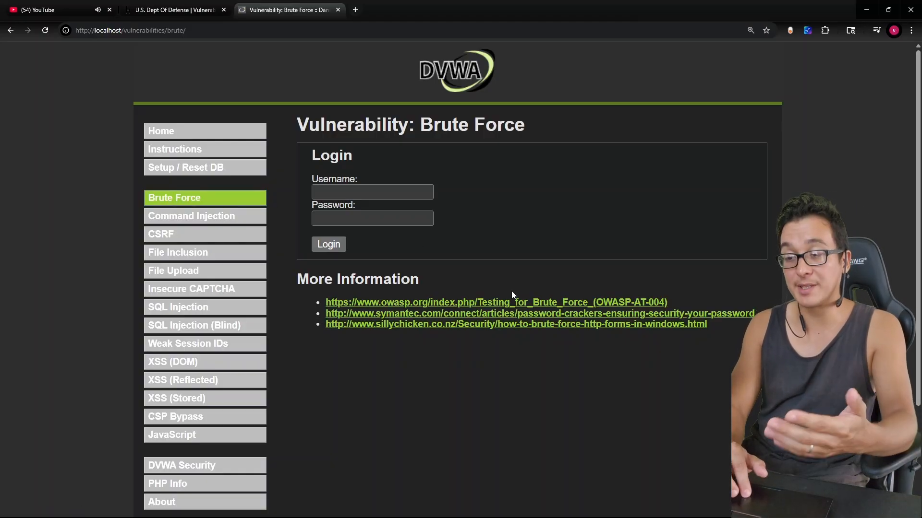
click(495, 302)
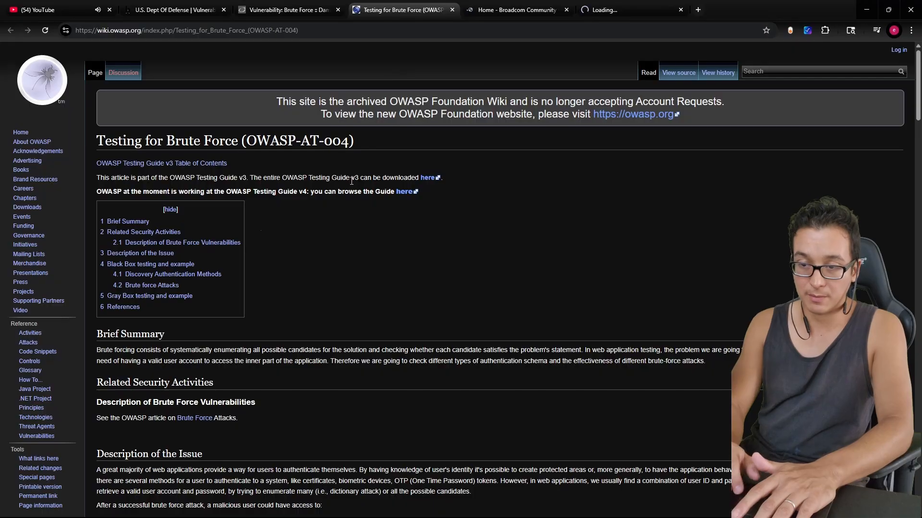
- Scroll through the Testing for Brute Force article's HTTP authentication examples and back to the top
scroll(down, 3)
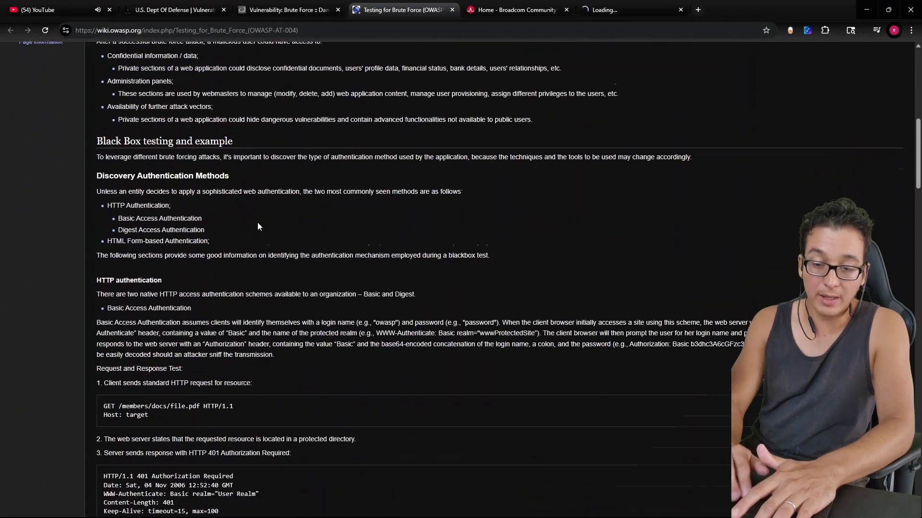
scroll(down, 3)
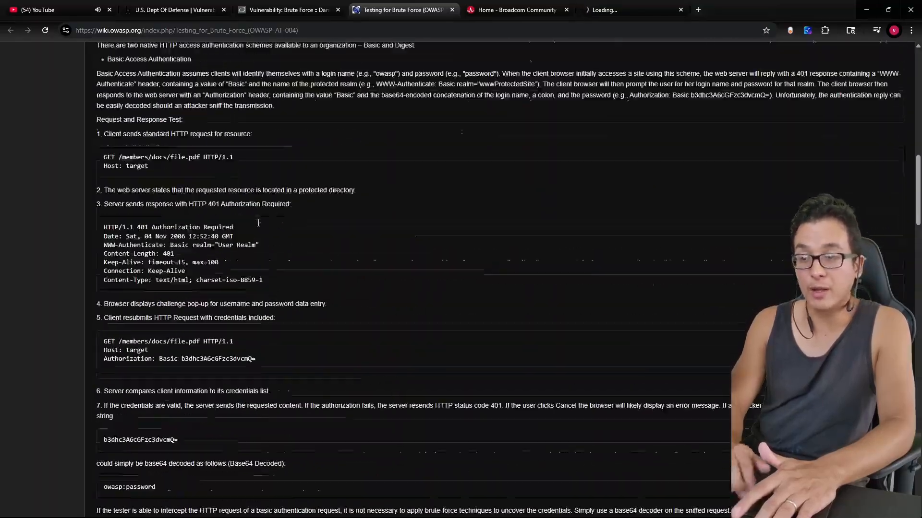
scroll(up, 3)
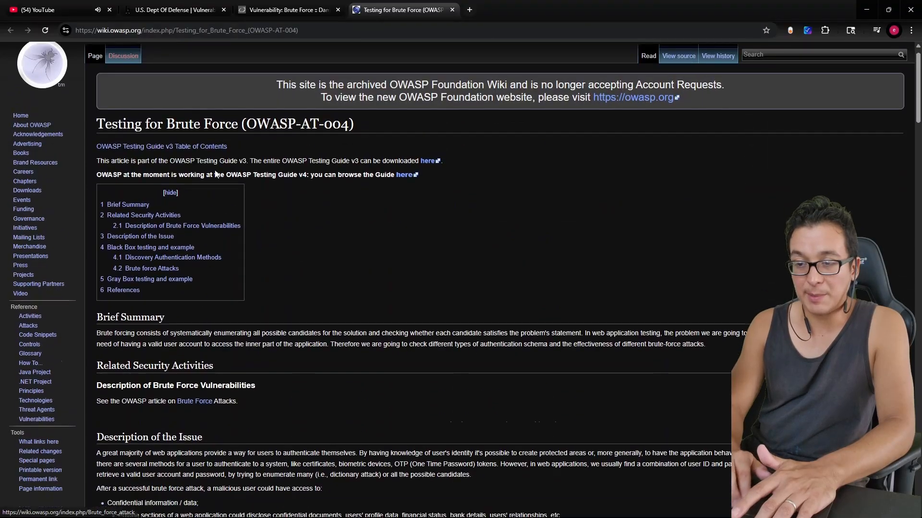
scroll(down, 3)
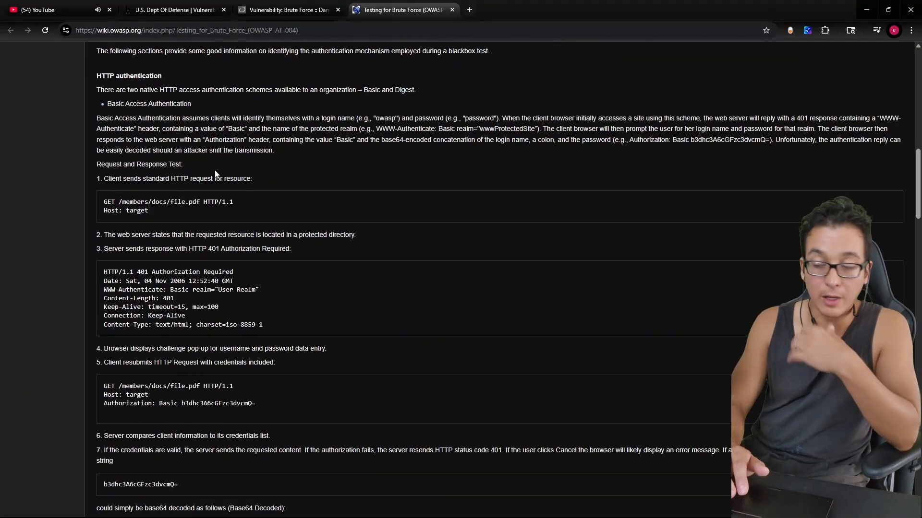
scroll(up, 3)
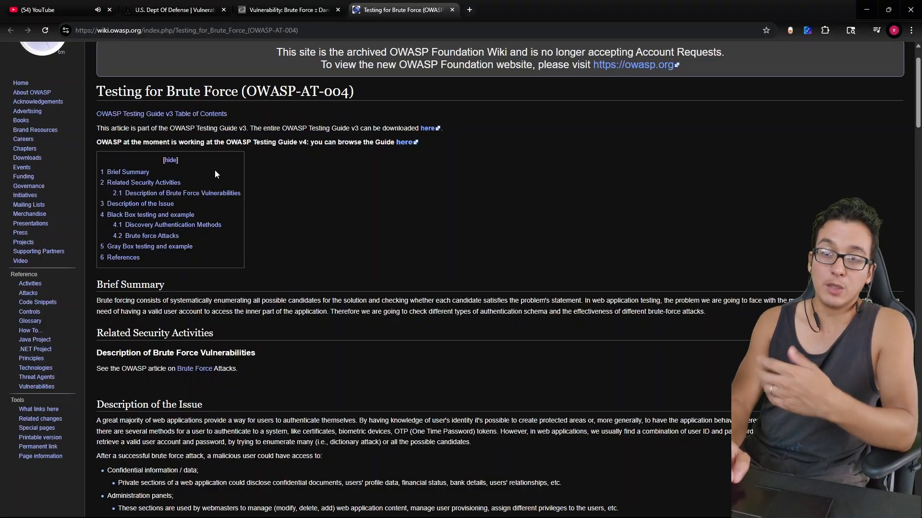
- Return to the Brute Force lab and enter username admin with a guessed password
click(288, 10)
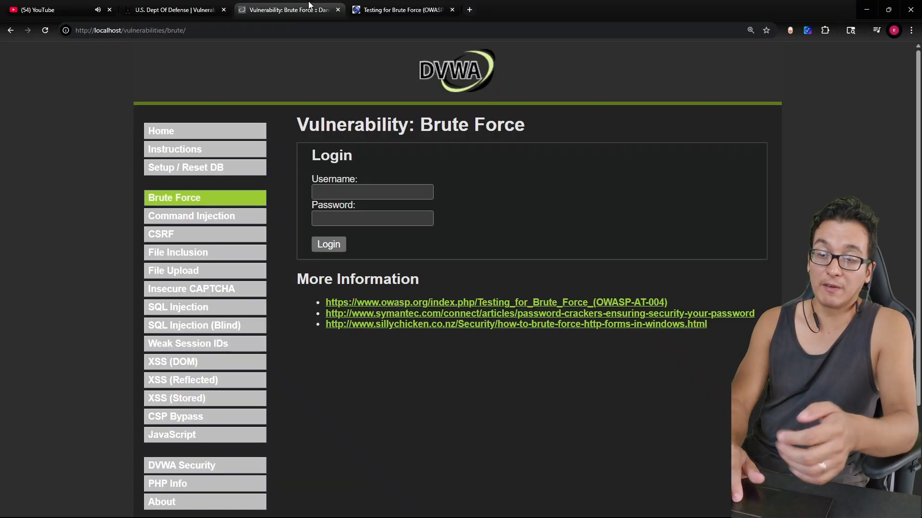
mouse_move(246, 253)
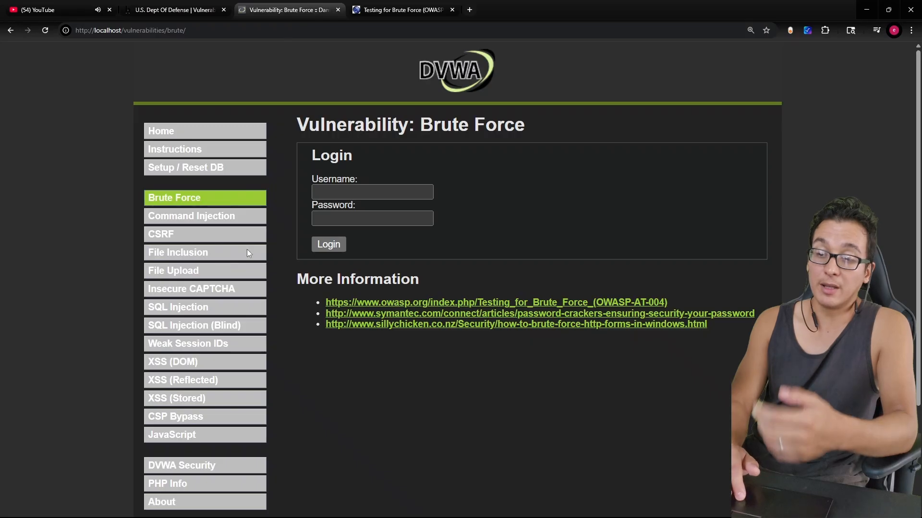
mouse_move(279, 248)
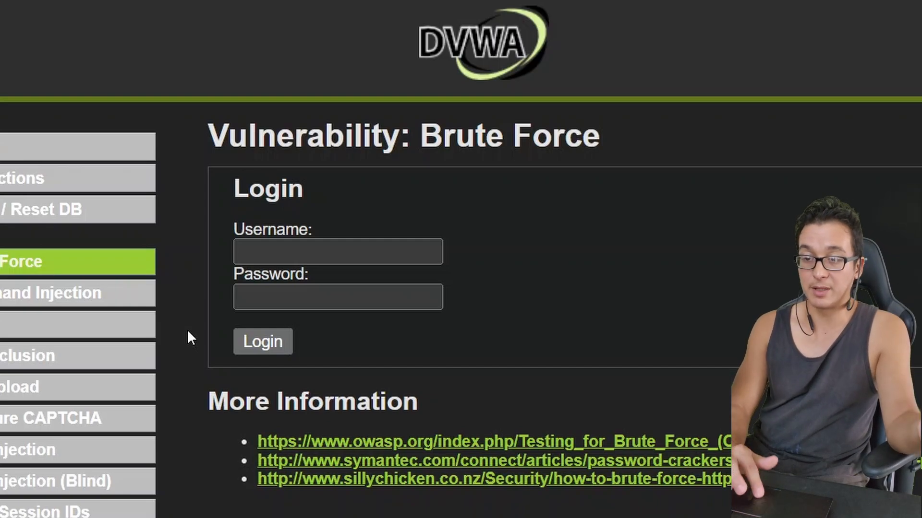
click(338, 252)
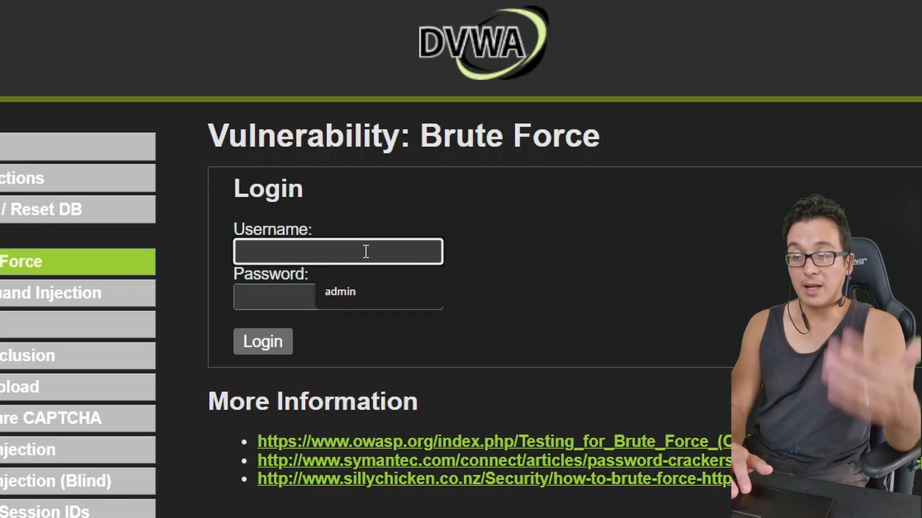
mouse_move(502, 171)
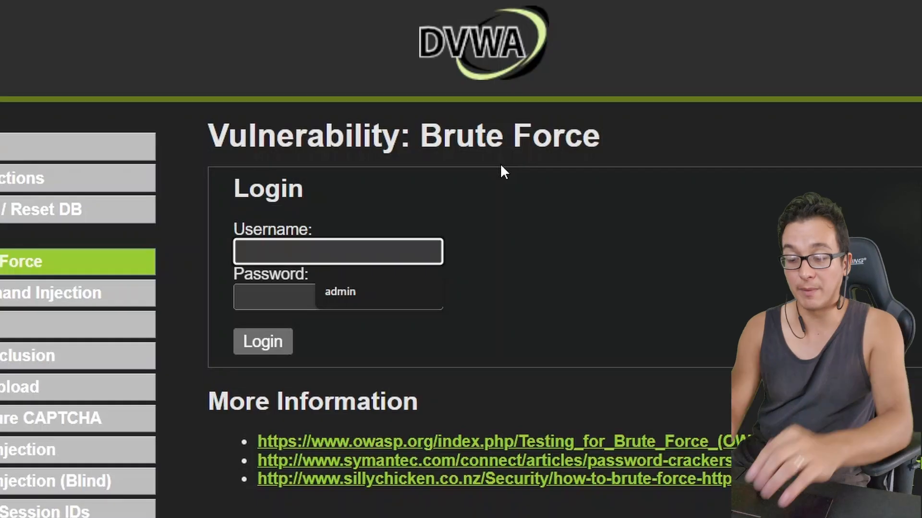
text(admin)
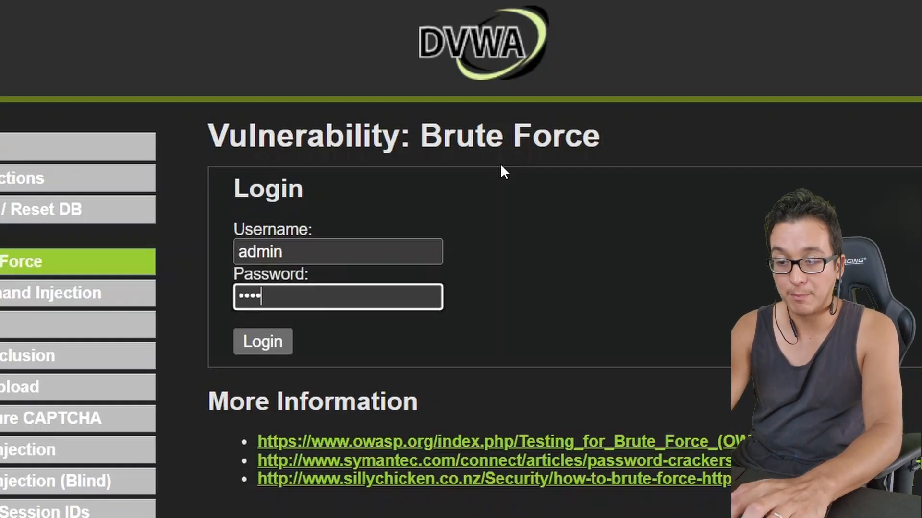
text(•)
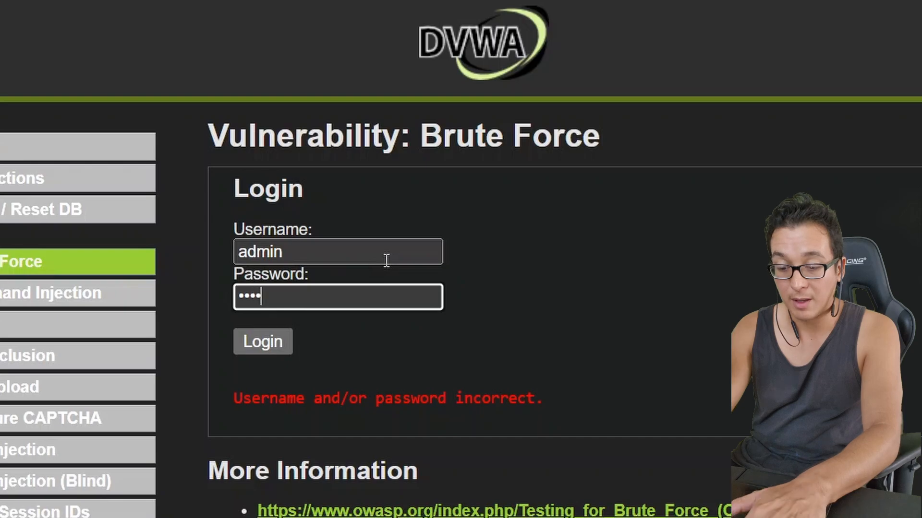
- Log in as admin with the correct password, reaching the password protected area welcome message
key(Backspace)
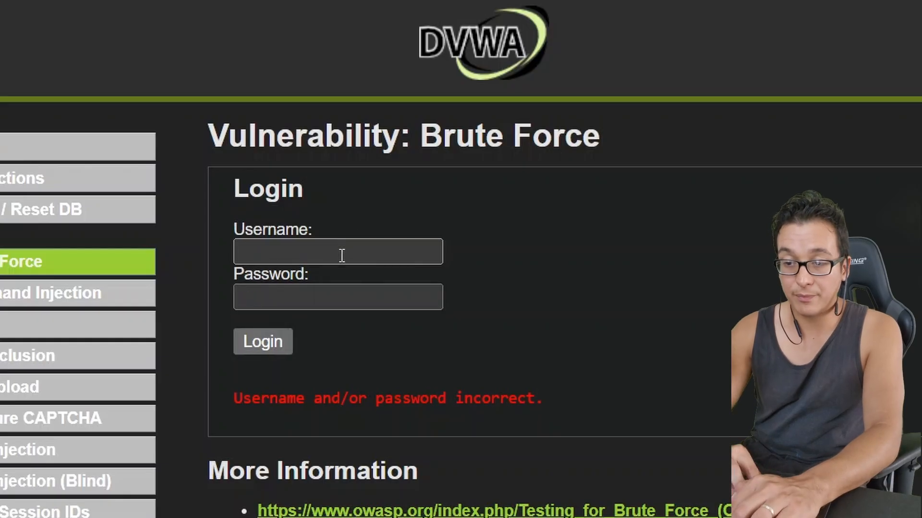
text(admin)
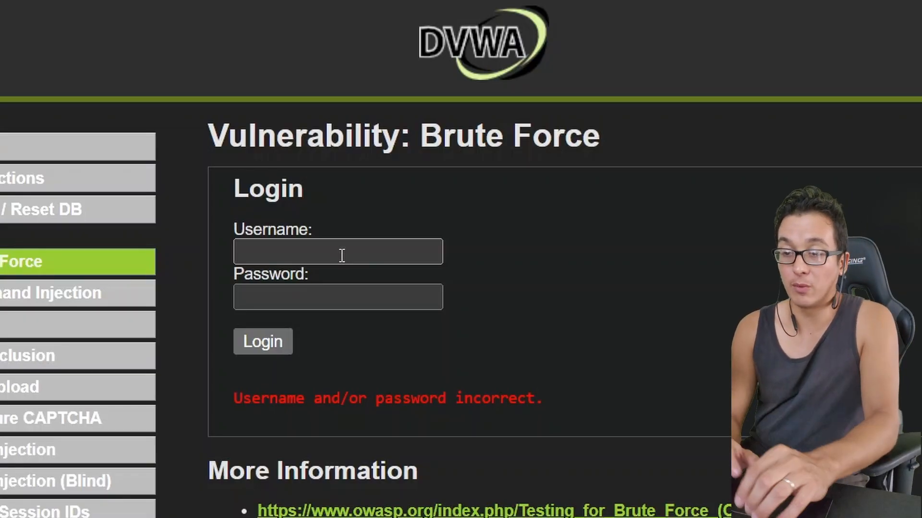
text(admin)
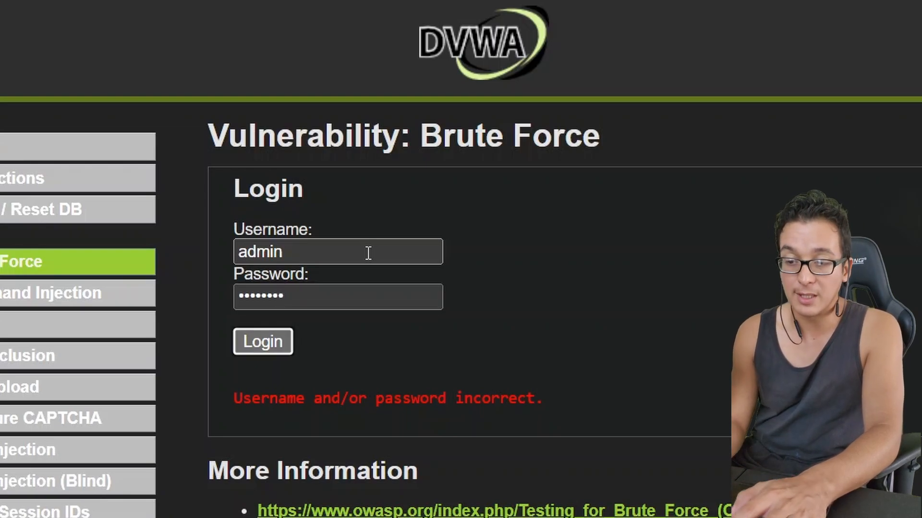
click(262, 341)
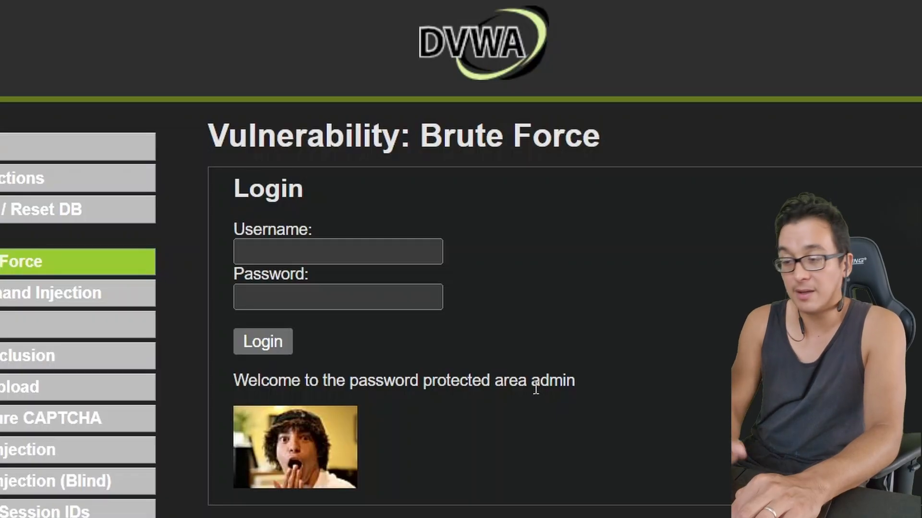
scroll(down, 3)
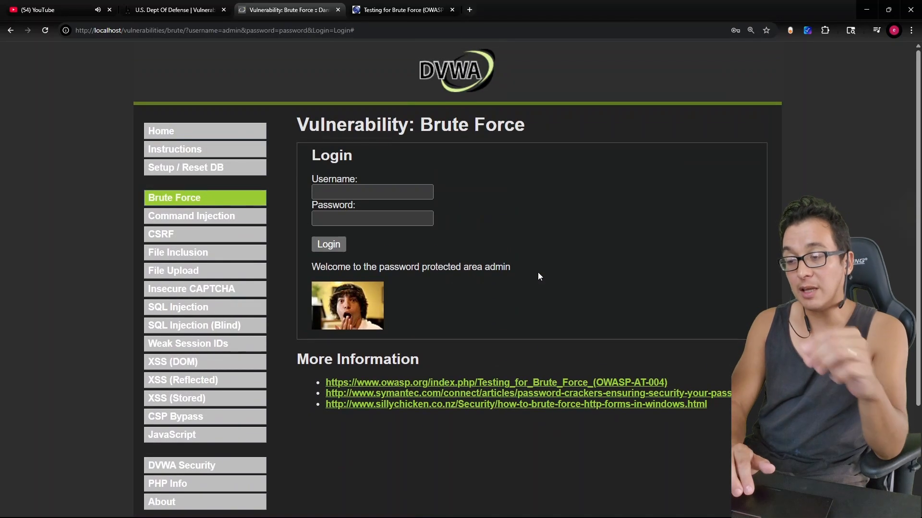
scroll(down, 3)
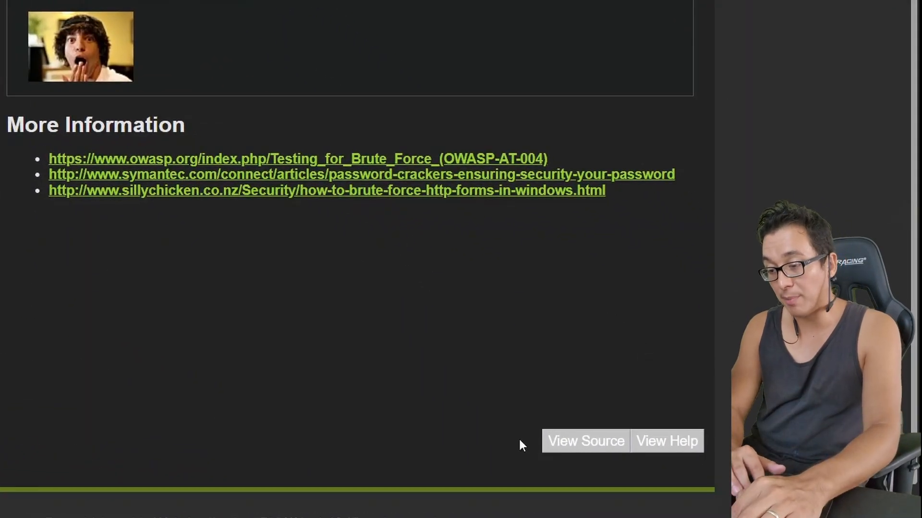
mouse_move(590, 462)
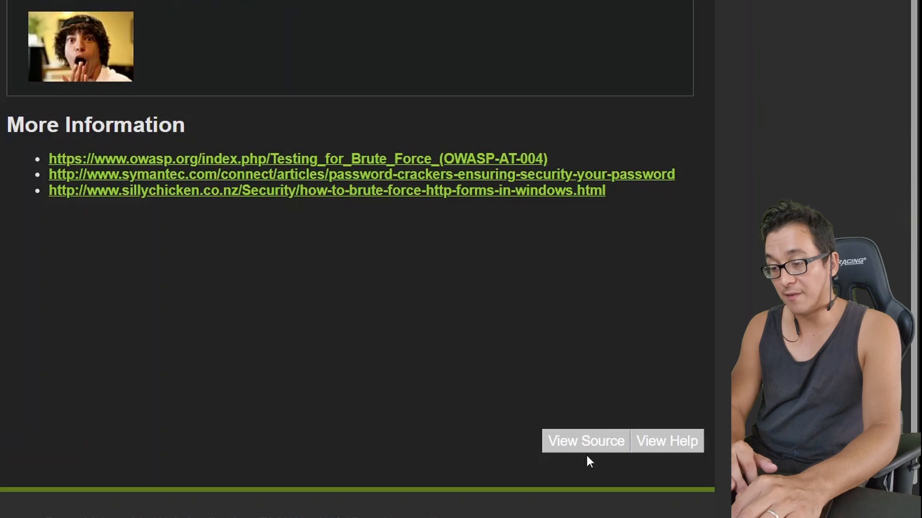
click(585, 441)
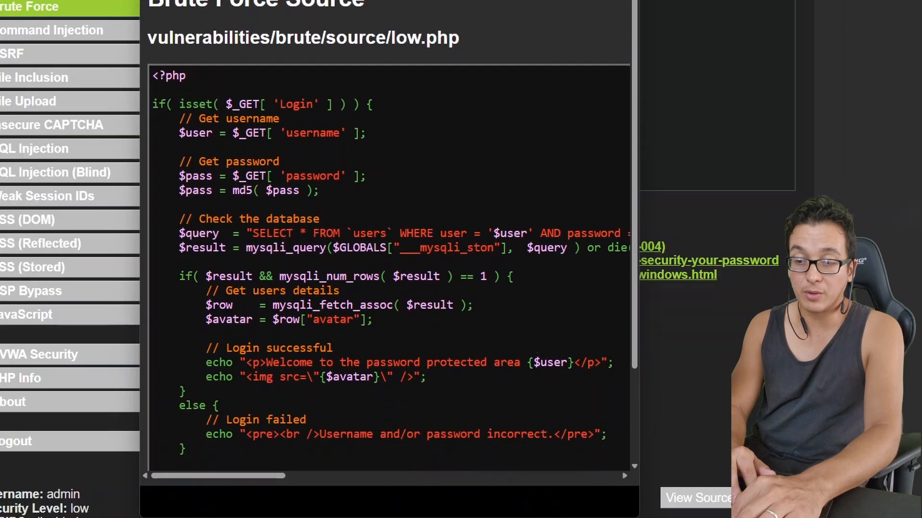
scroll(down, 3)
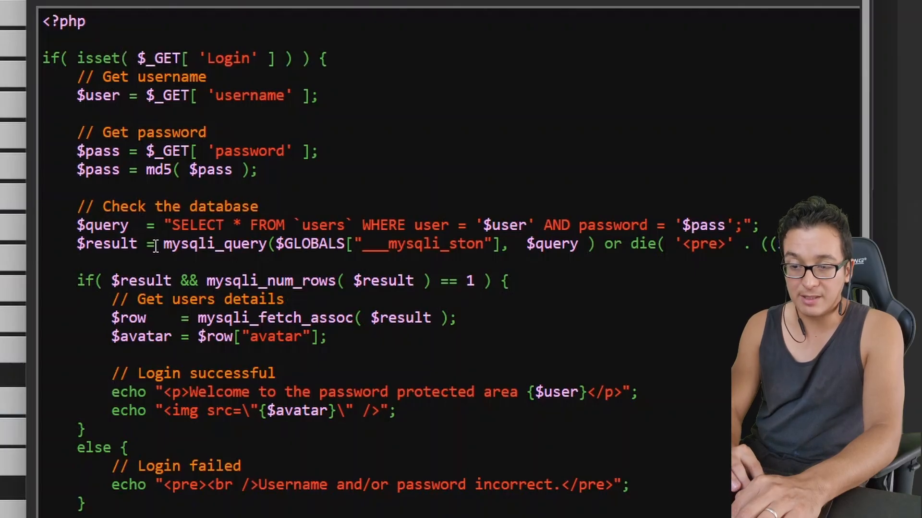
double_click(213, 243)
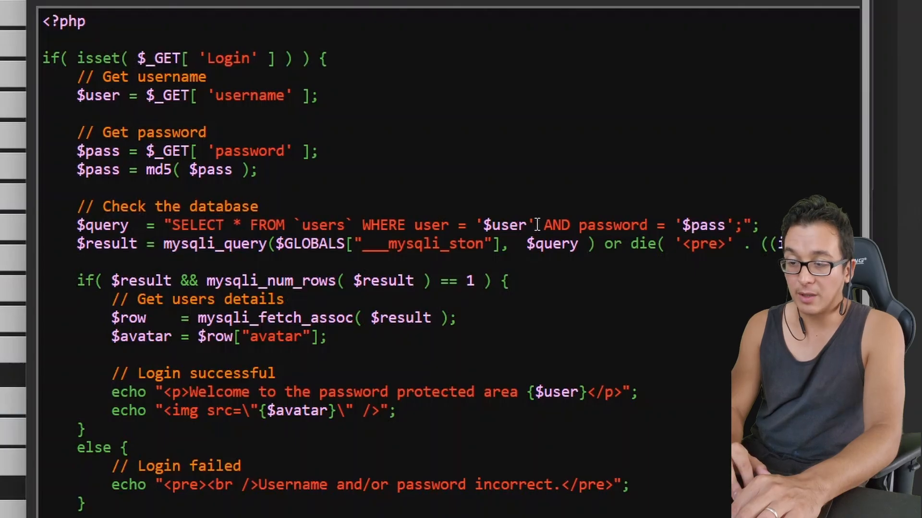
double_click(504, 224)
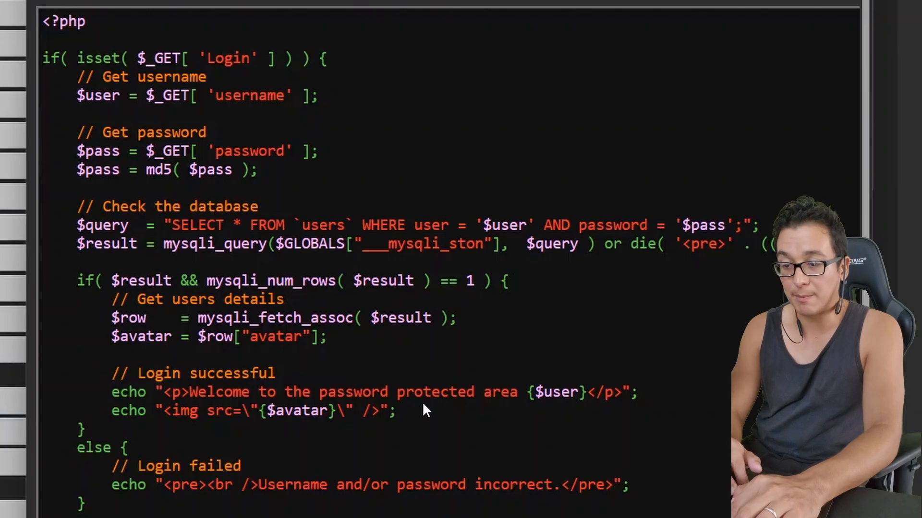
drag(111, 336, 396, 410)
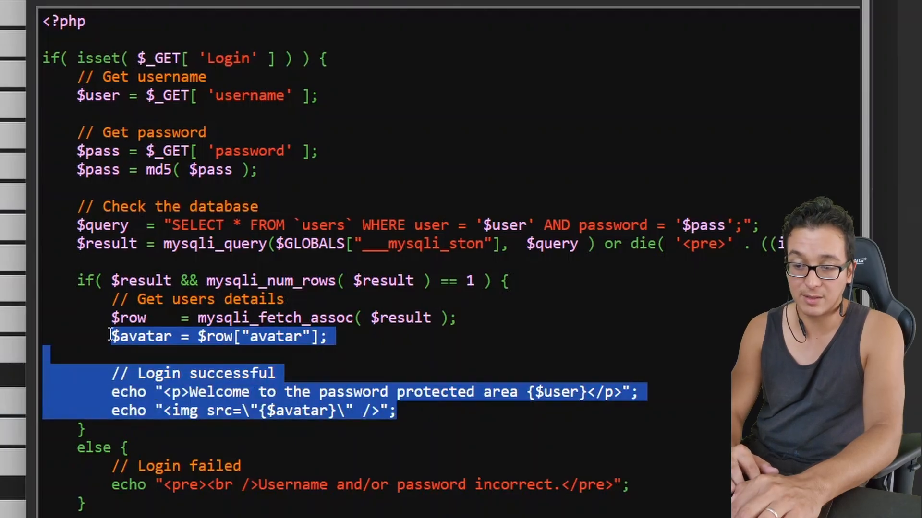
click(315, 376)
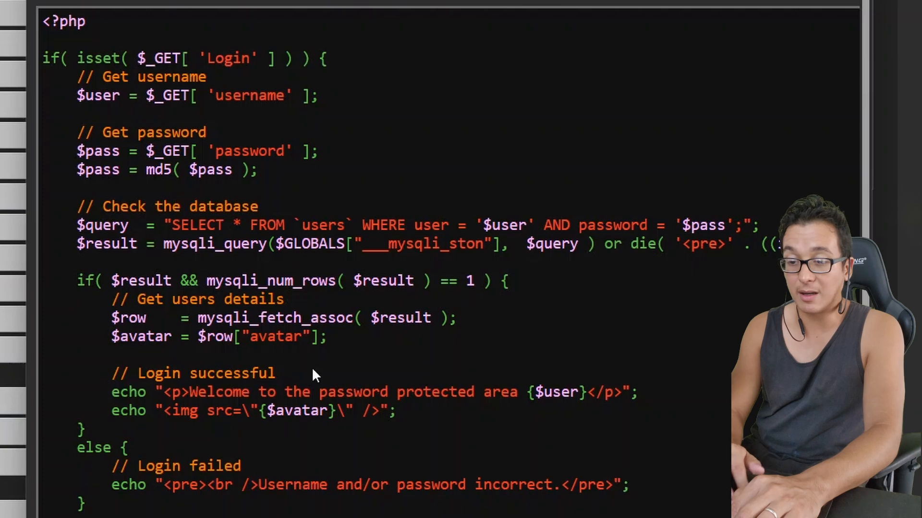
mouse_move(200, 376)
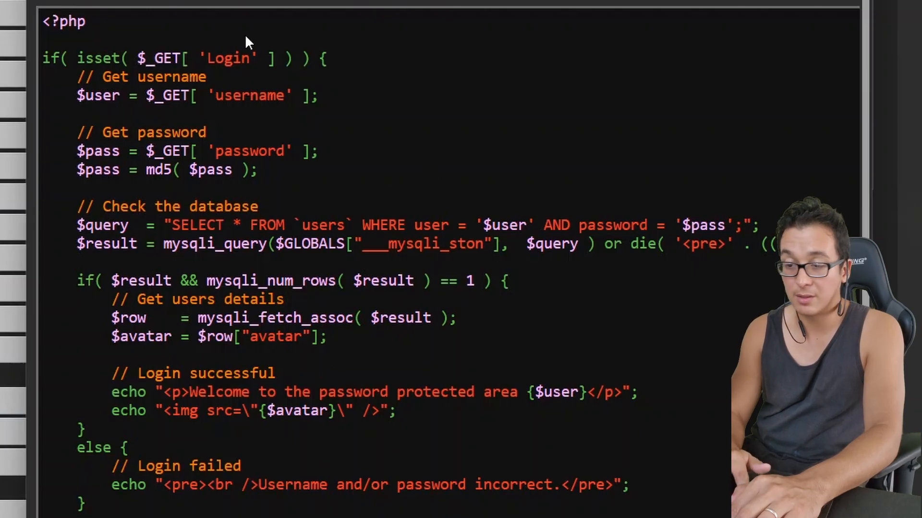
mouse_move(350, 205)
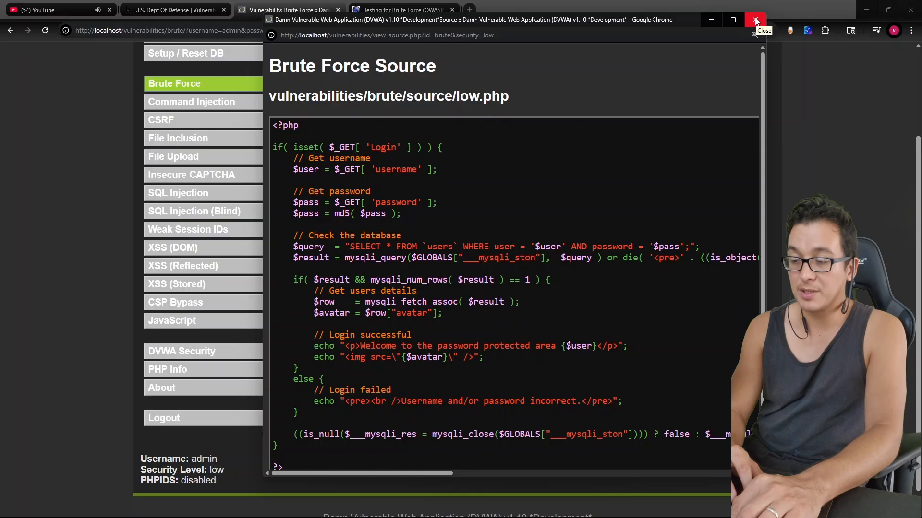
click(756, 19)
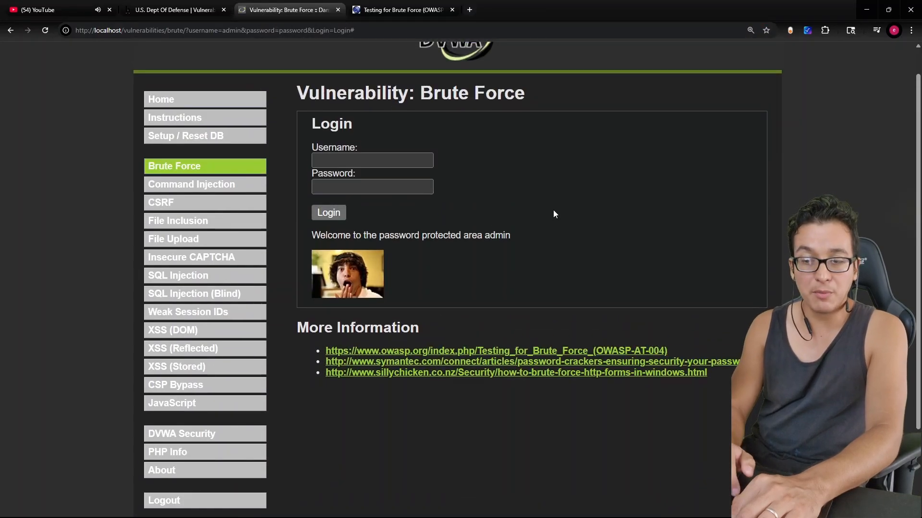
- Open the Command Injection lab and submit a ping of 8.8.8.8
click(191, 185)
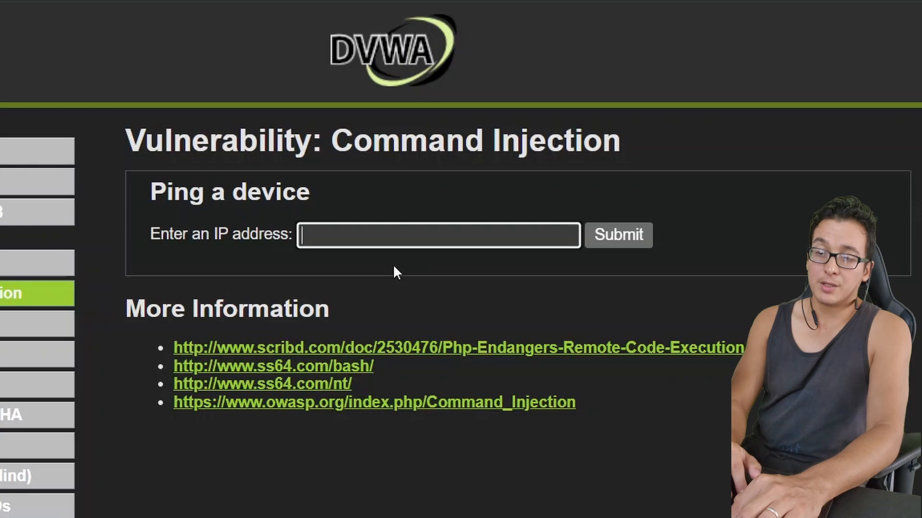
mouse_move(360, 219)
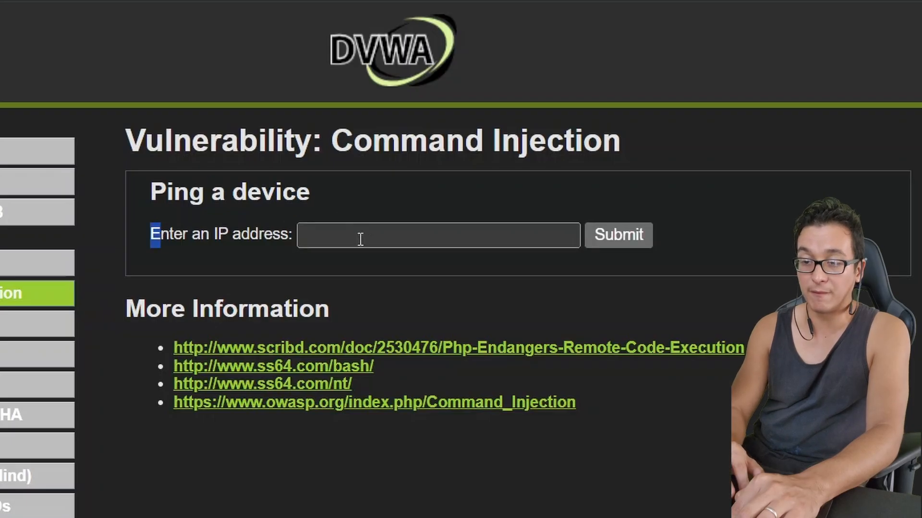
text(8.8.8.8)
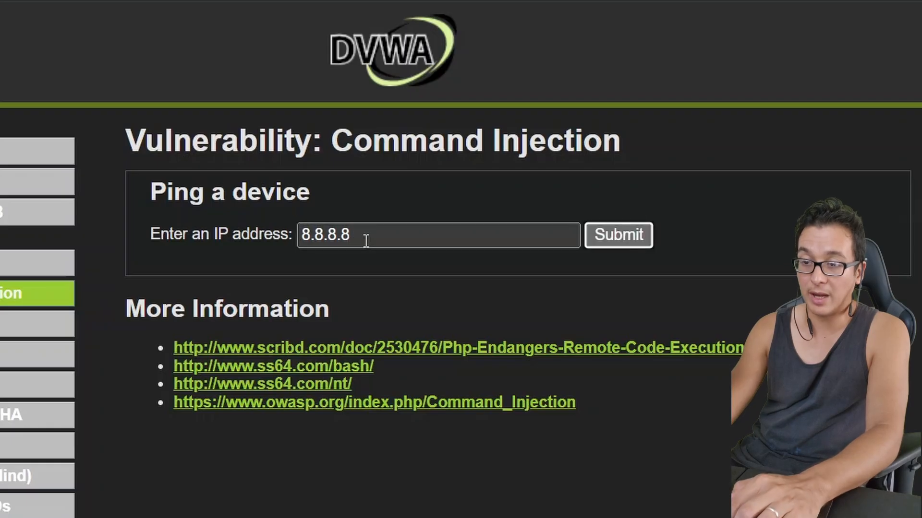
click(617, 235)
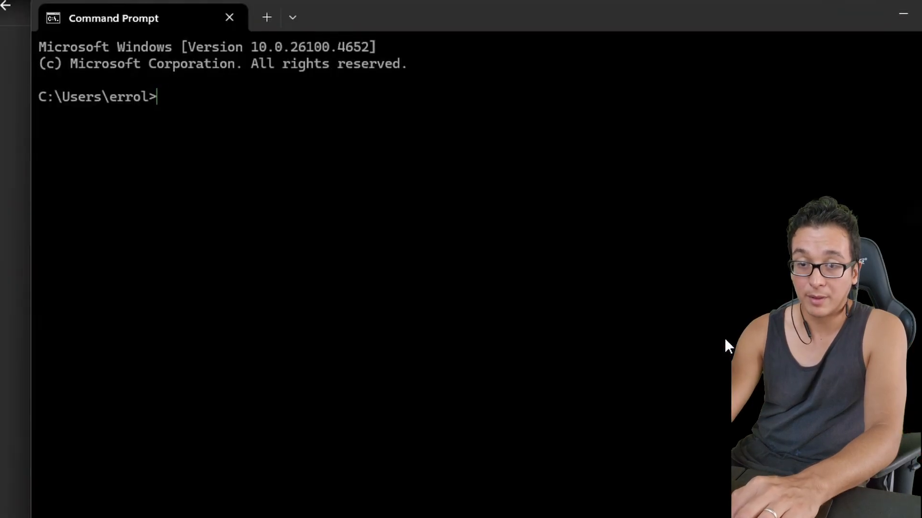
- Enter ping 8.8.8.8 in Command Prompt for a local comparison
text(ping 8.)
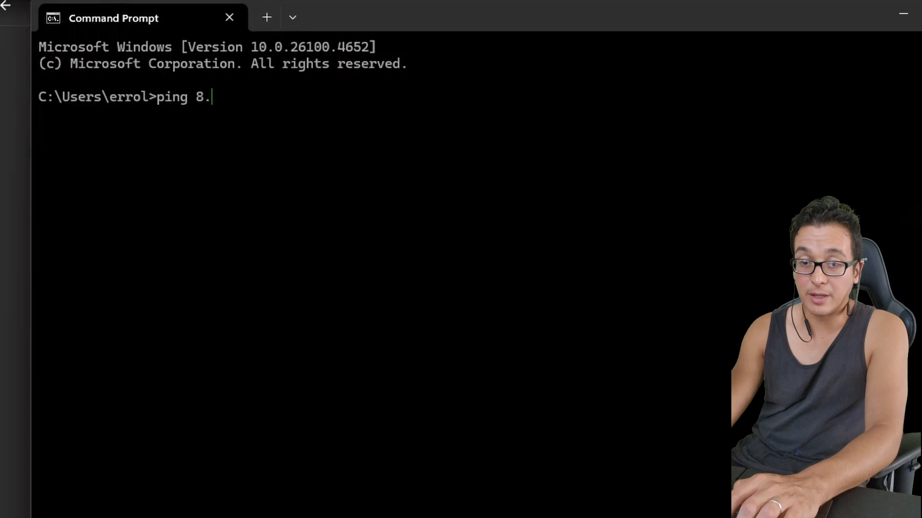
text(8.8.8)
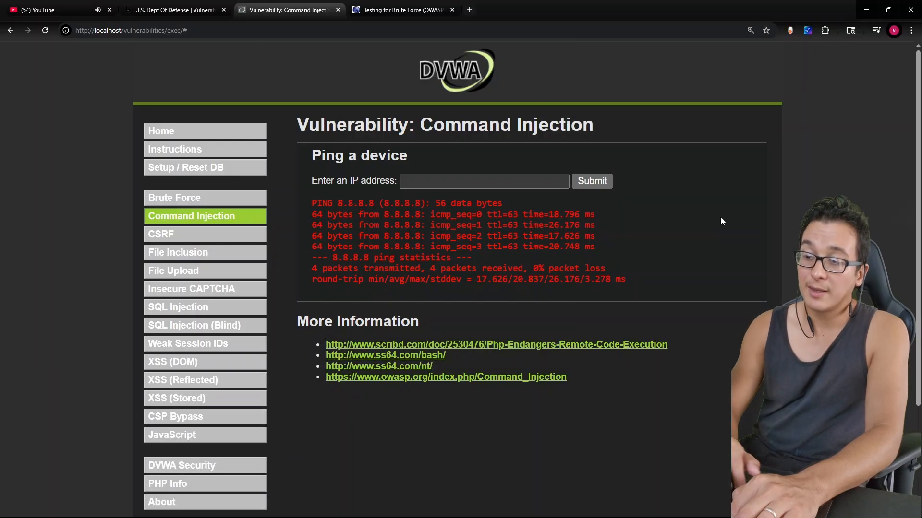
- Submit 8.8.8.8; whoami so the server reports it runs as www-data
text(8)
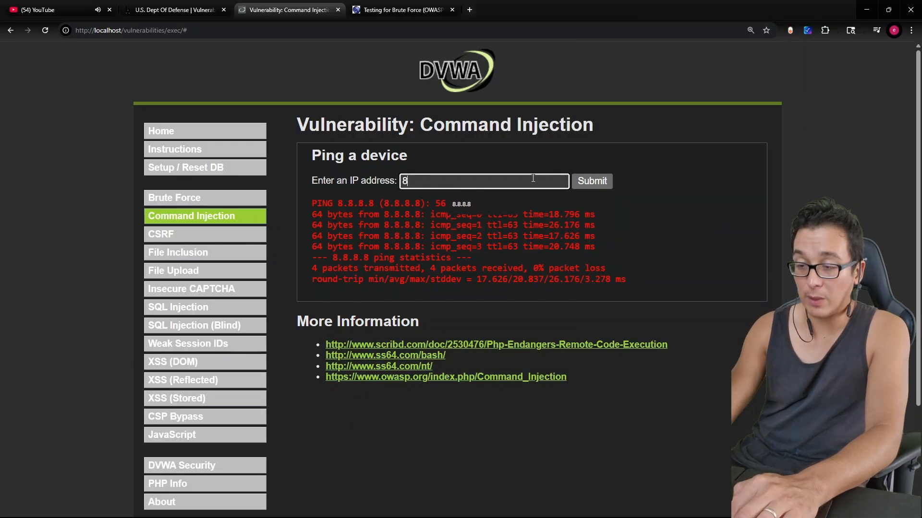
text(.8.8.8; wh)
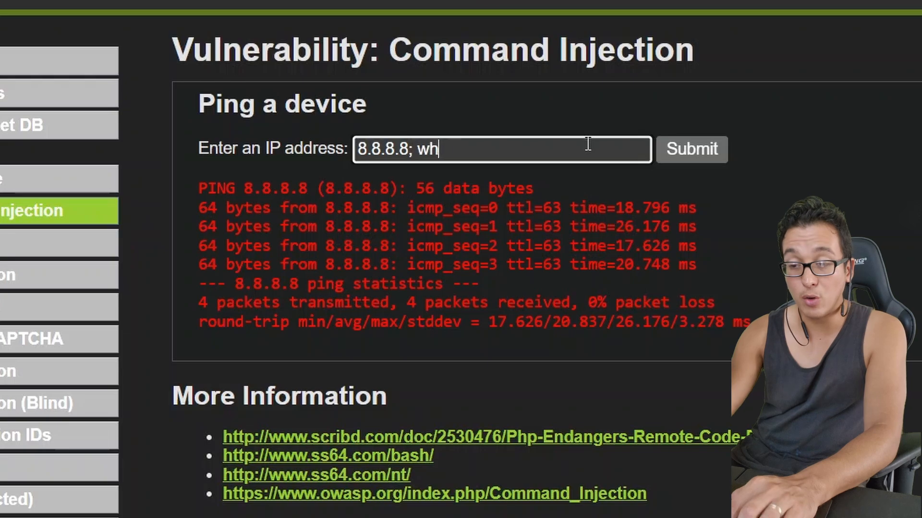
text(oami)
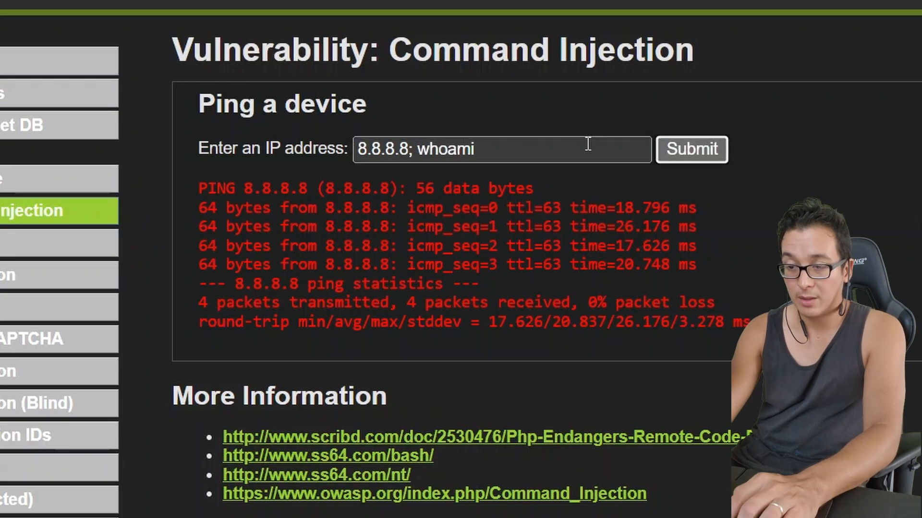
mouse_move(723, 248)
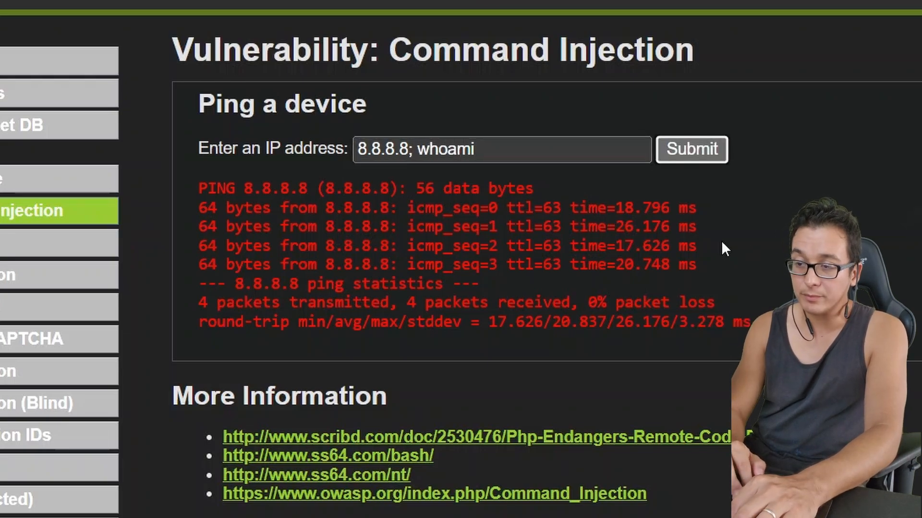
click(691, 148)
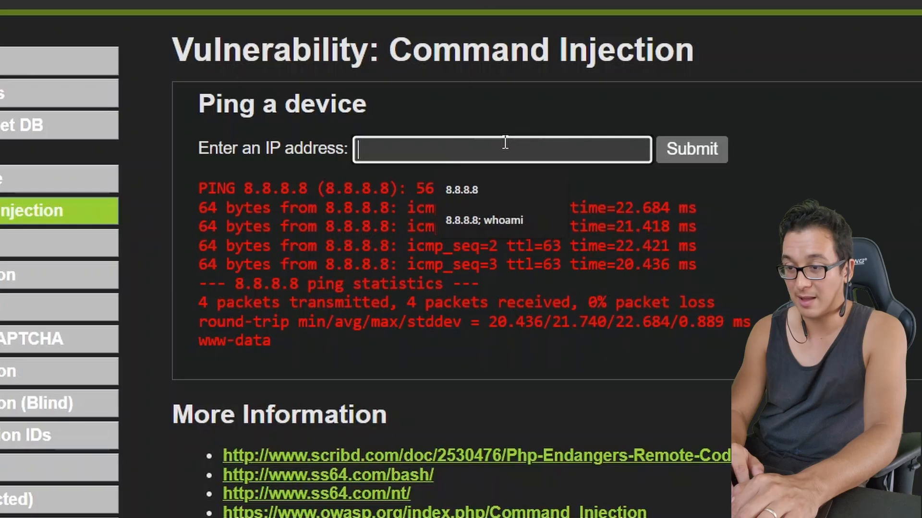
- Inject echo "you have been pwned" > gotyou.txt with cat and ls -l, highlighting the resulting file listing
click(481, 220)
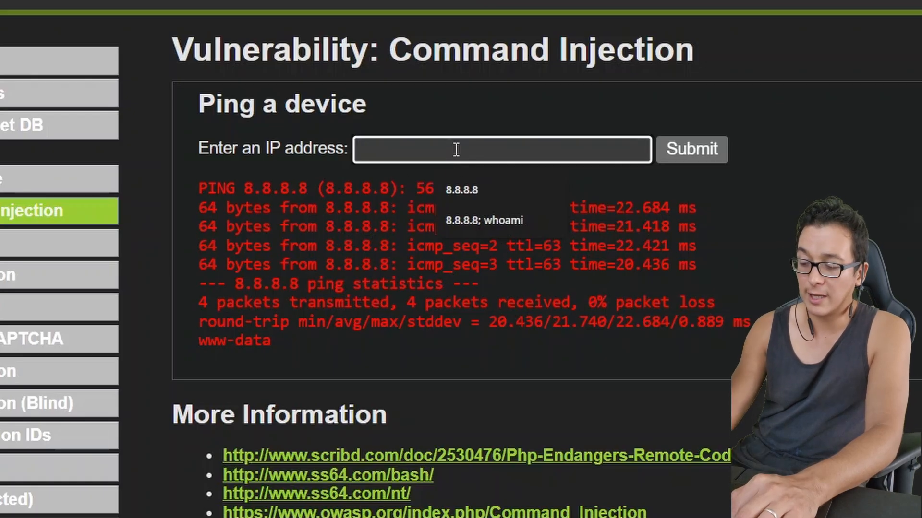
text(8.8.8.8; echo "you have)
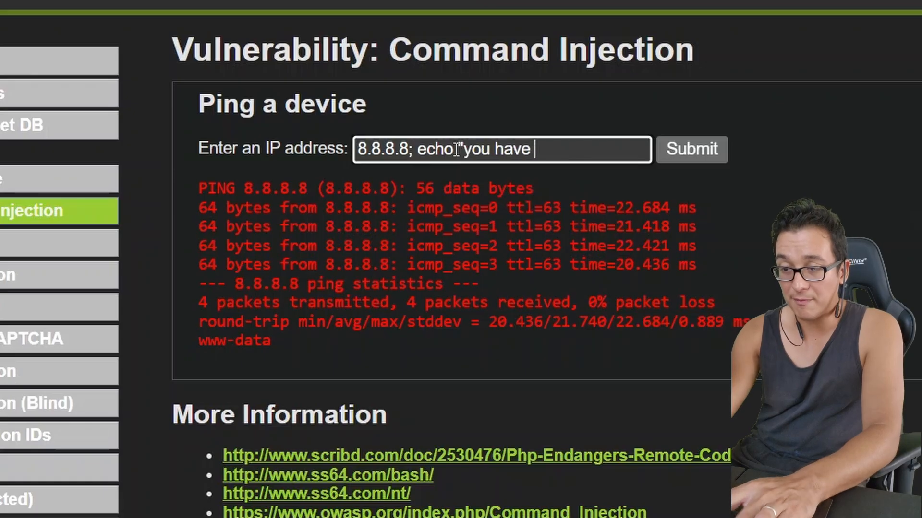
text(been pwned")
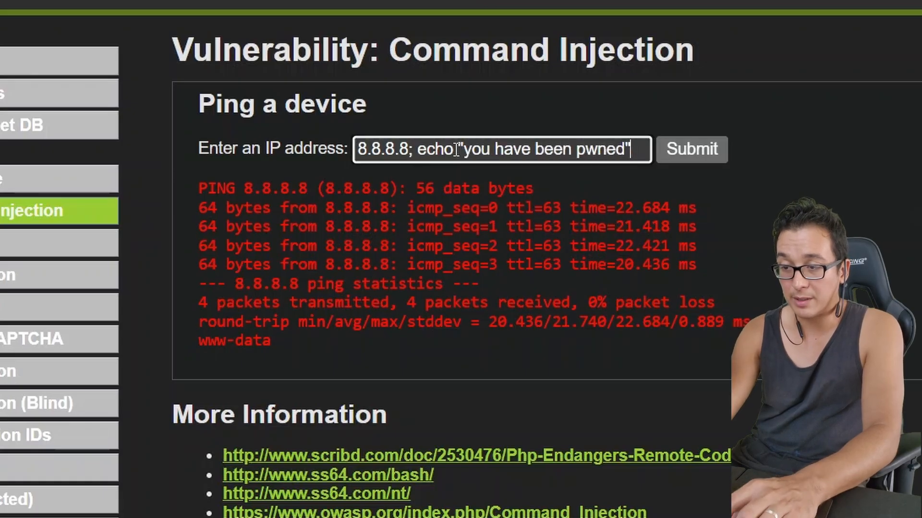
text(> gotyou.txt)
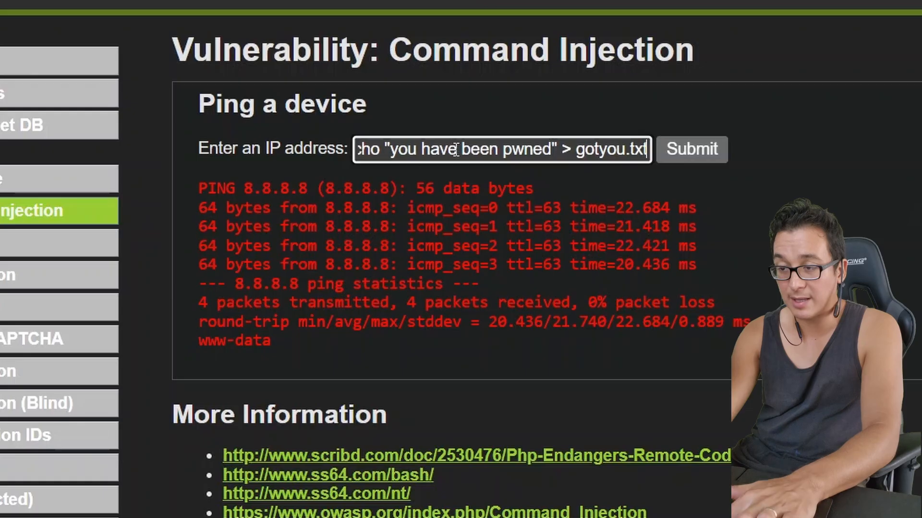
text(; cat gotyou.txt; ls)
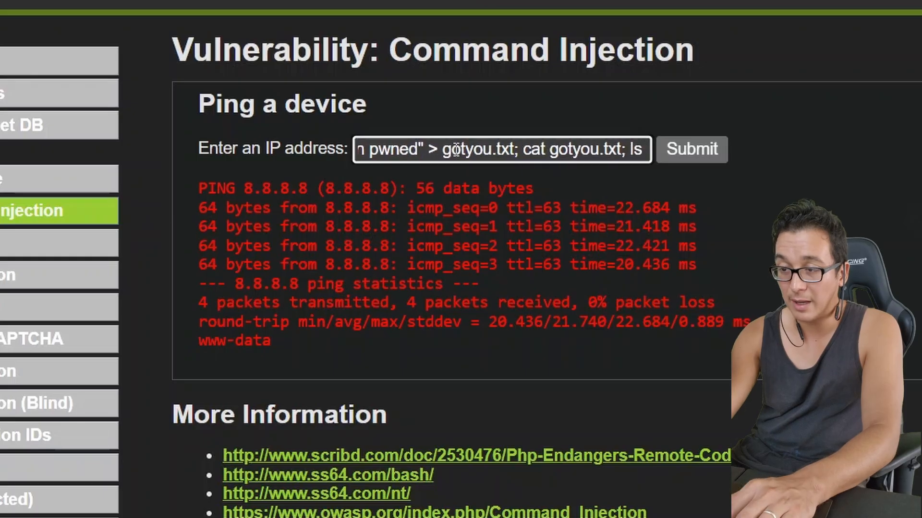
text(-l got)
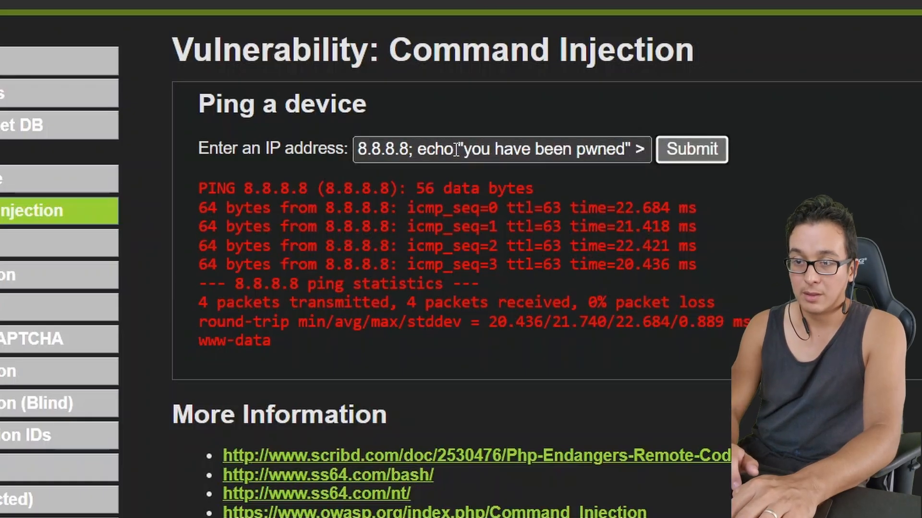
click(691, 149)
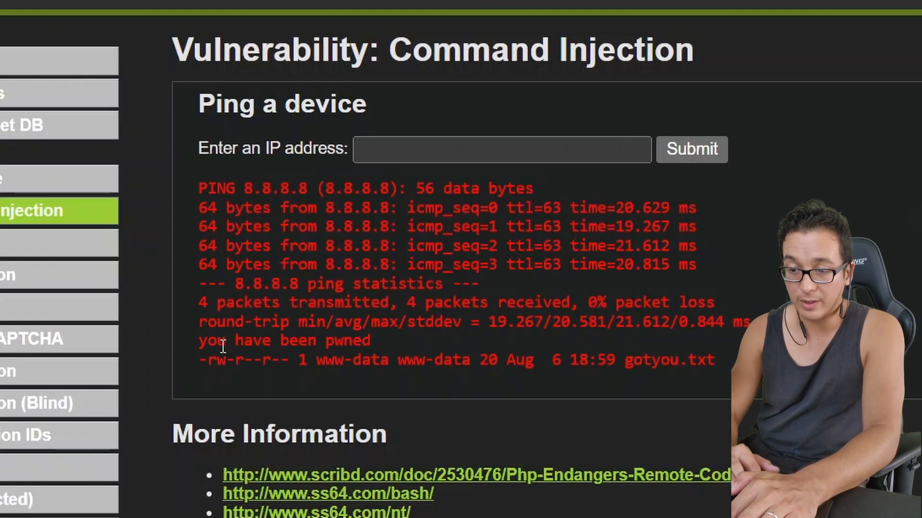
drag(199, 339, 352, 340)
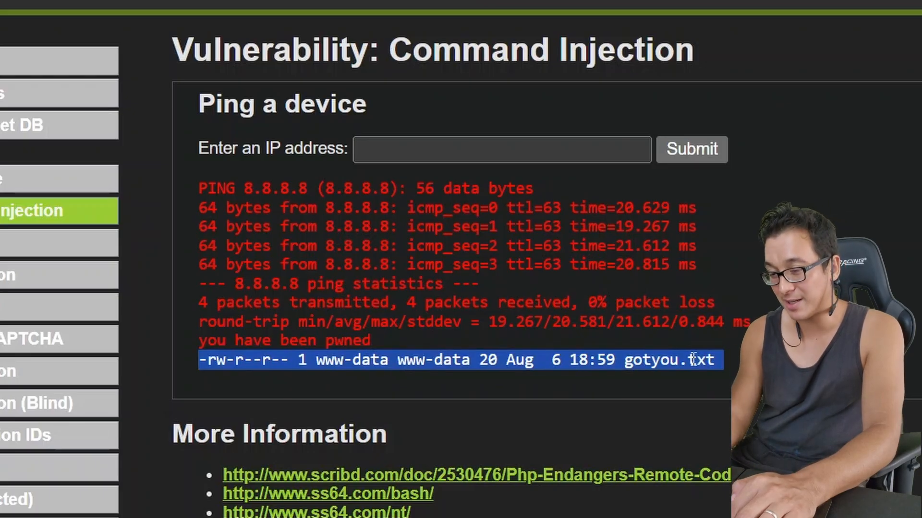
click(502, 149)
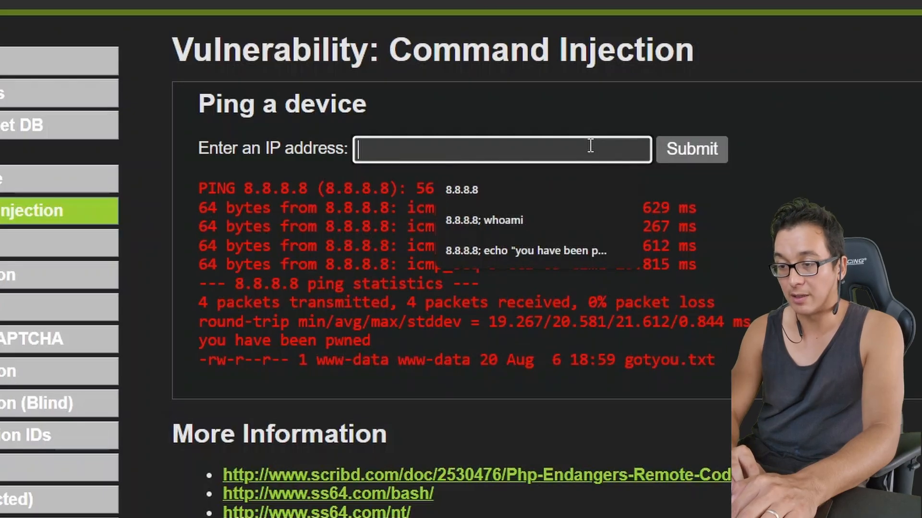
- Submit 1.1.1.1; cat /etc/passwd and highlight the root account entry in the dump
text(1.1.1.1)
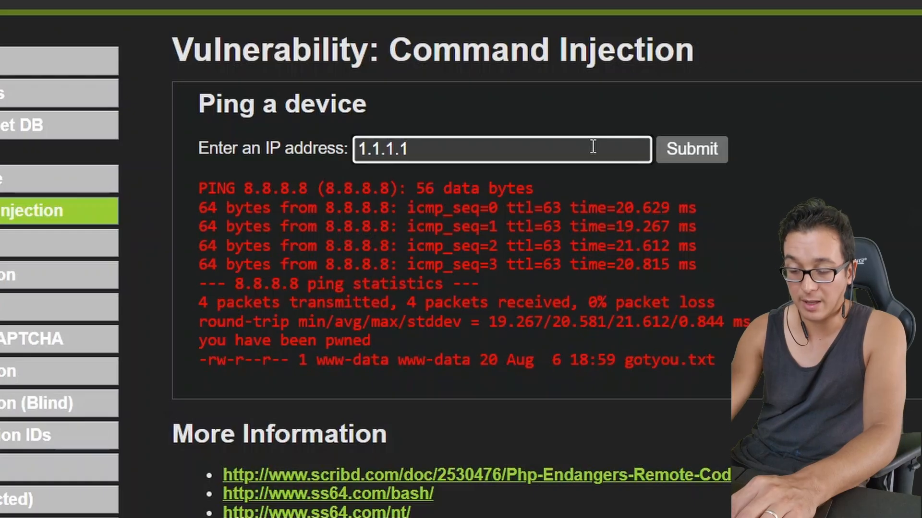
text(; cat)
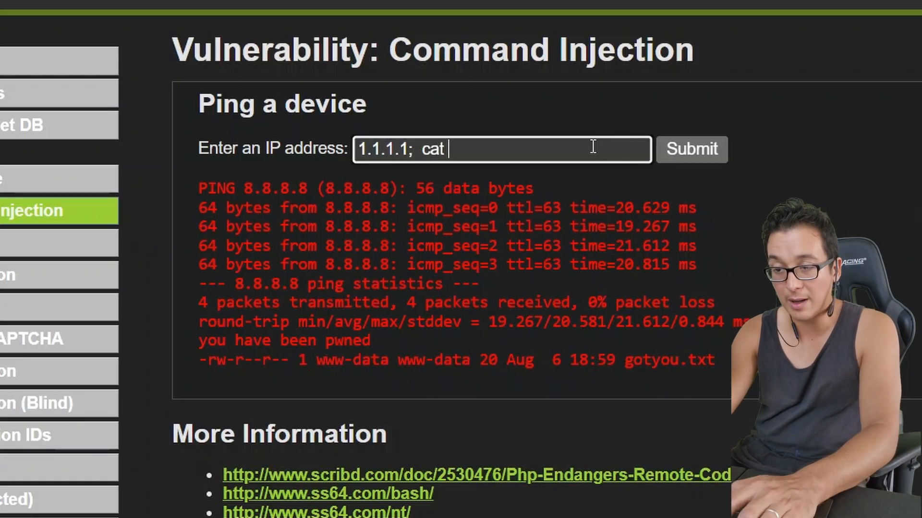
text(/etc/passwd)
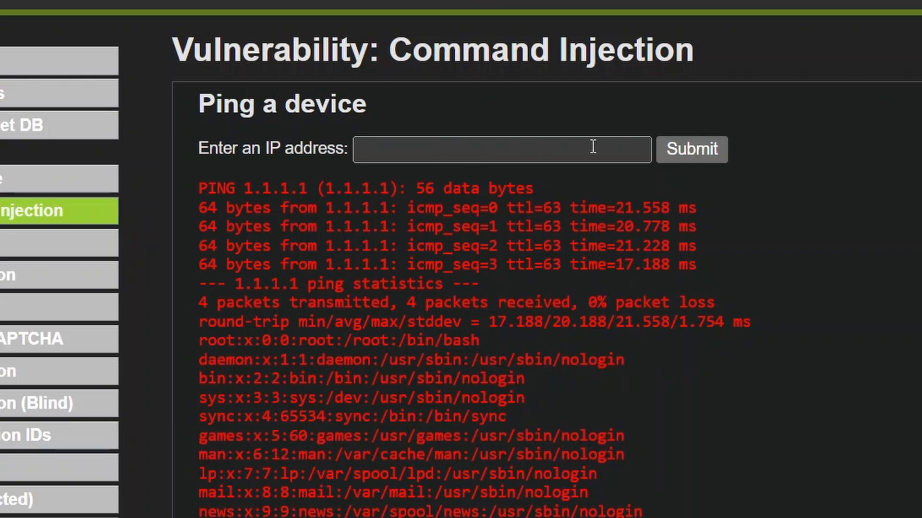
scroll(down, 3)
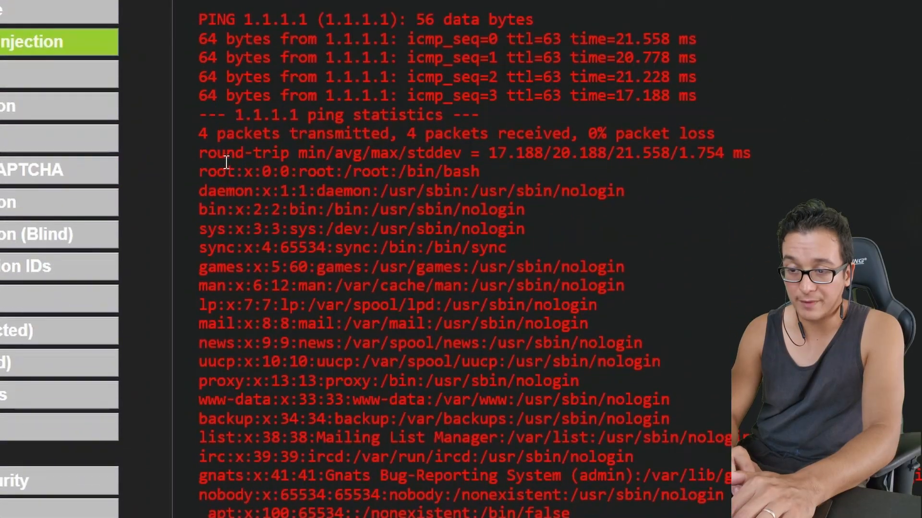
drag(199, 170, 668, 418)
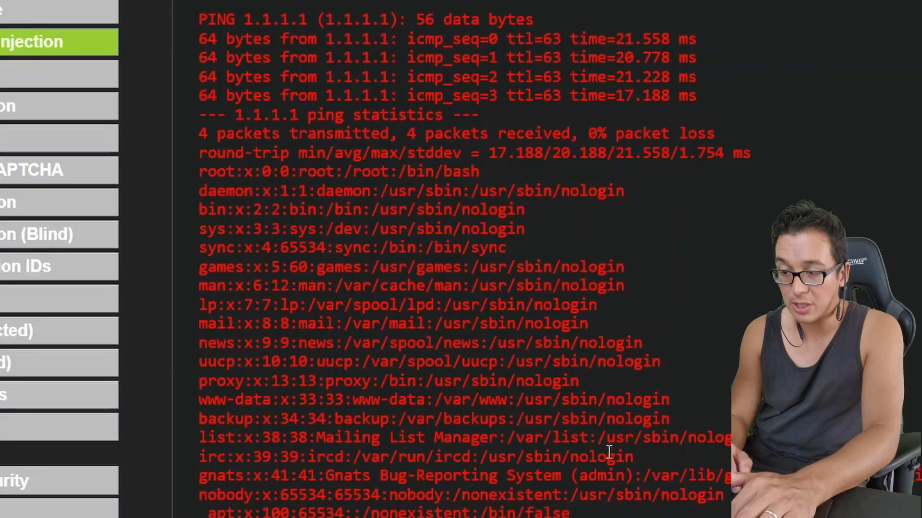
mouse_move(518, 391)
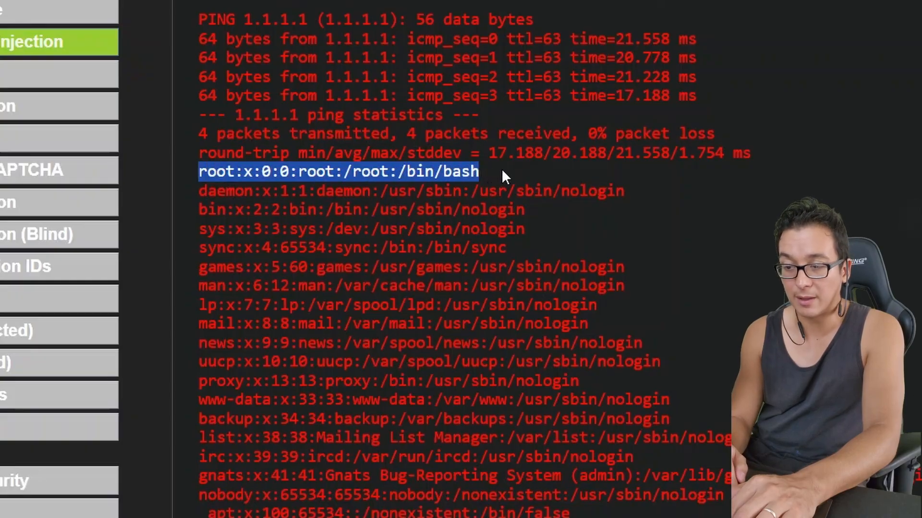
mouse_move(516, 228)
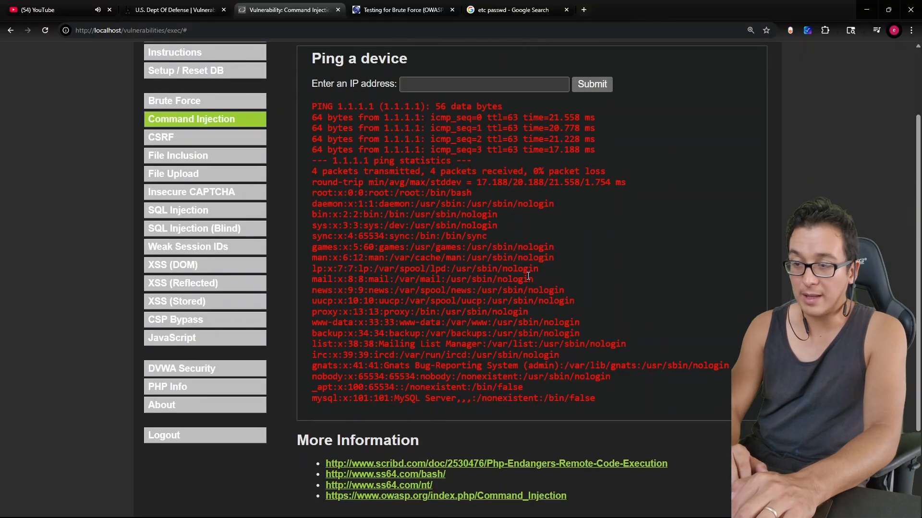
scroll(down, 3)
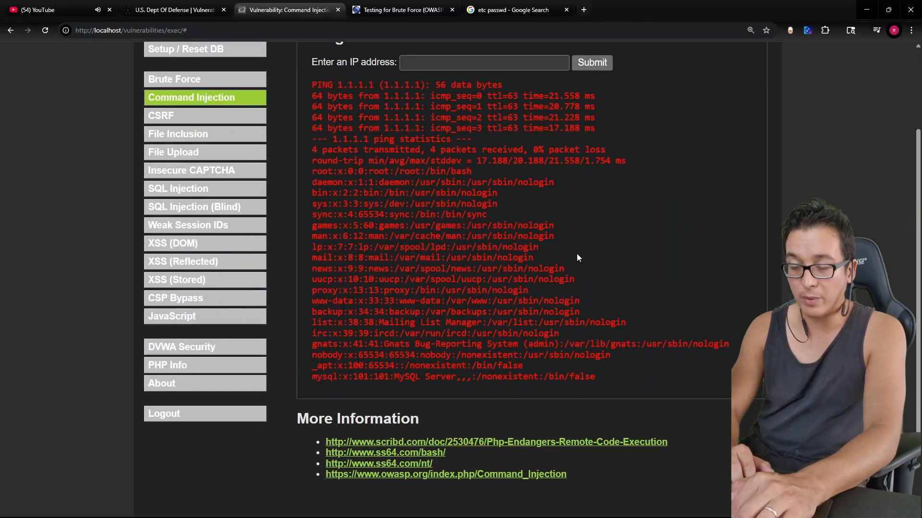
scroll(down, 3)
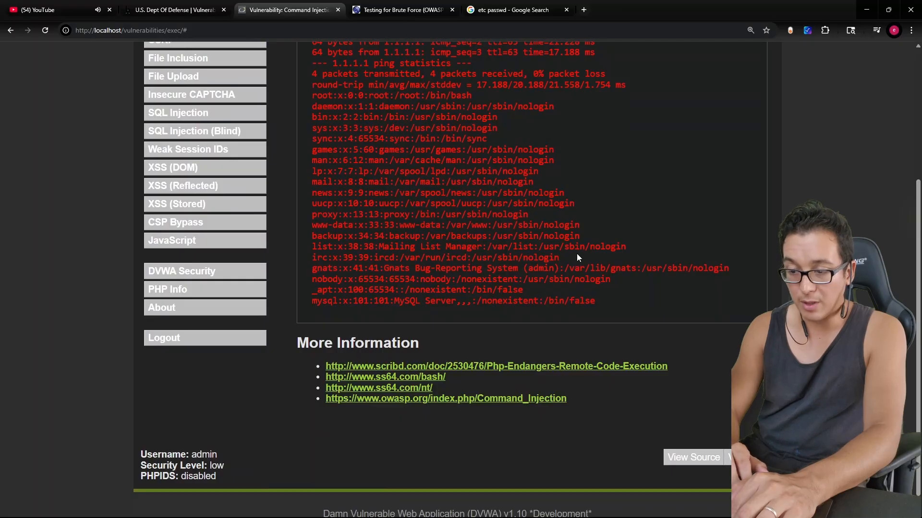
scroll(down, 3)
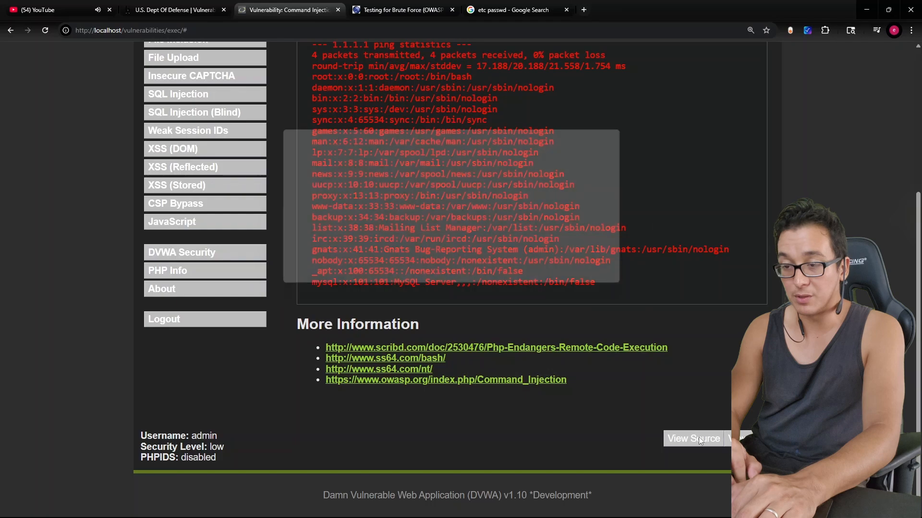
click(693, 439)
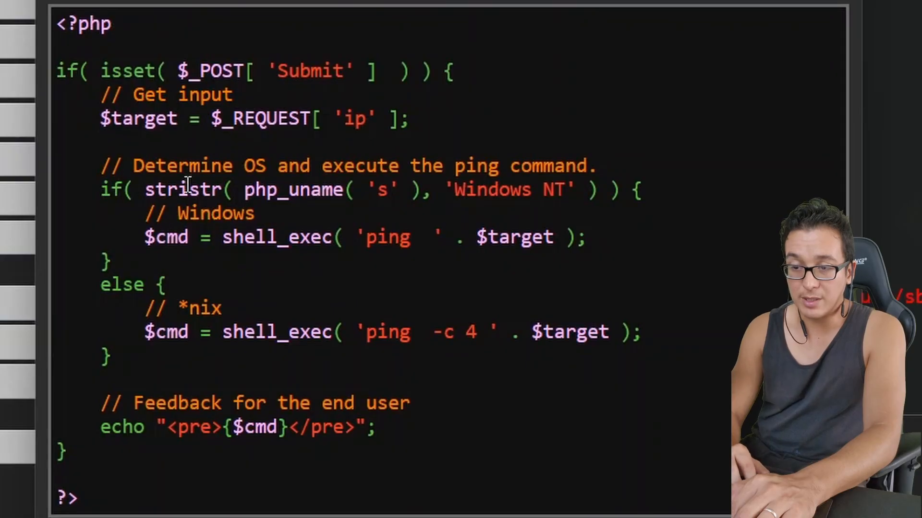
double_click(138, 118)
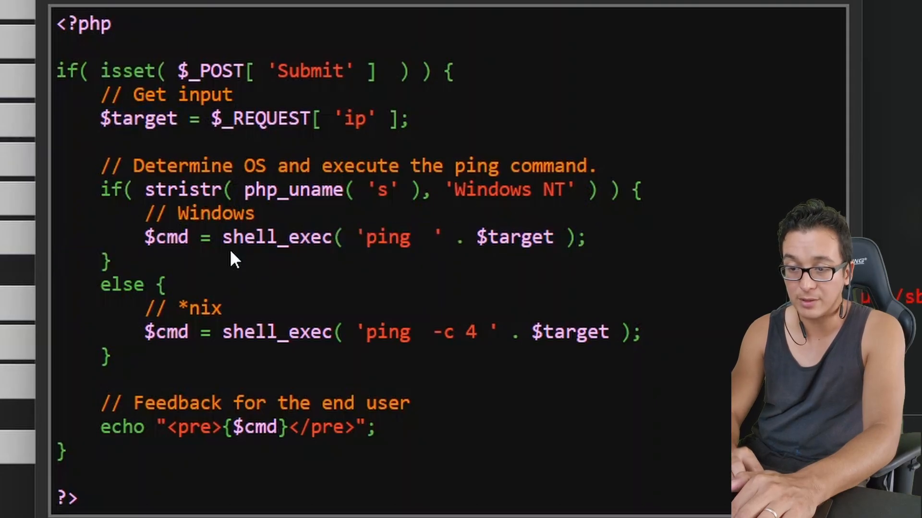
double_click(277, 237)
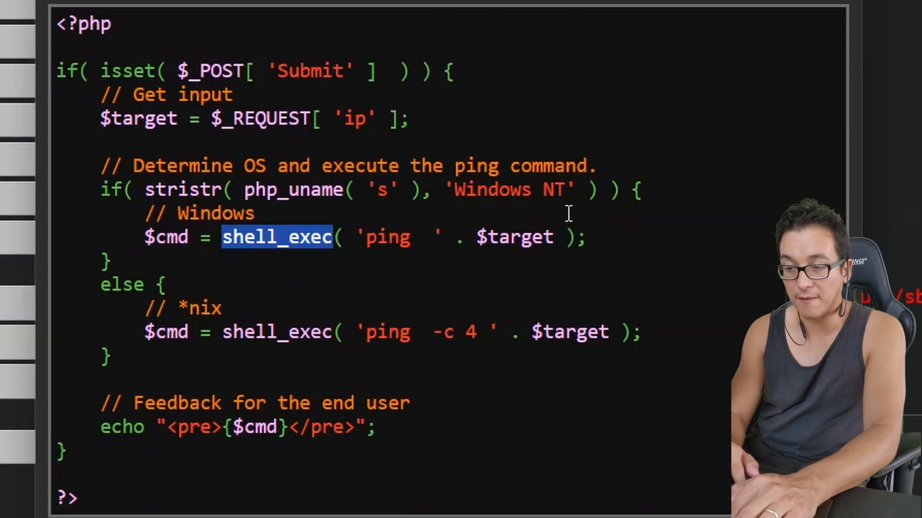
mouse_move(560, 139)
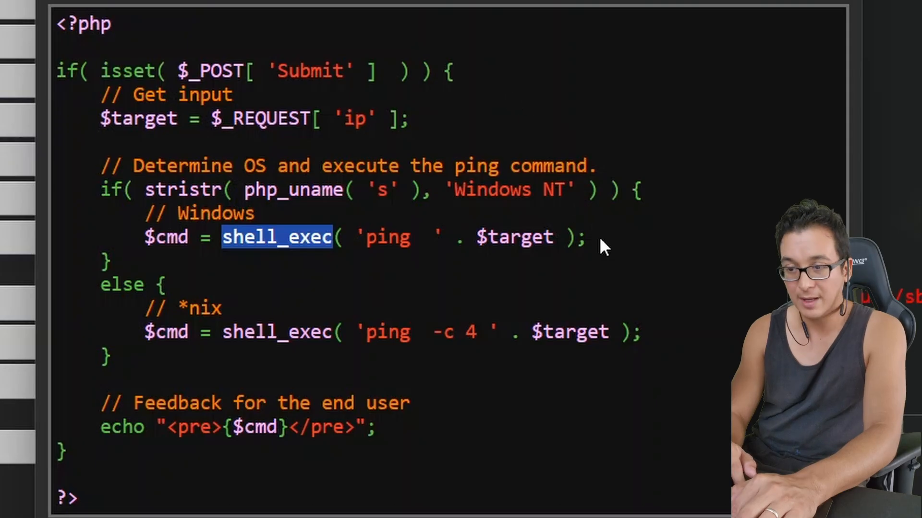
double_click(517, 237)
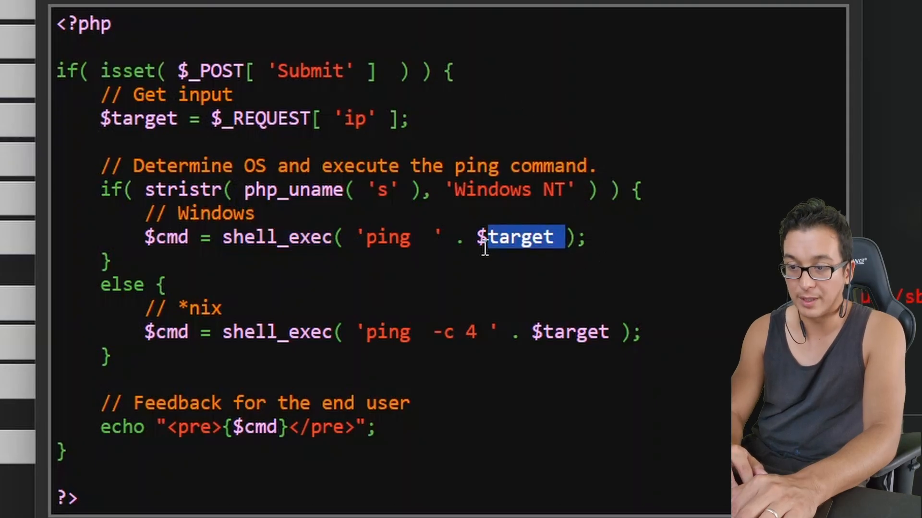
double_click(277, 237)
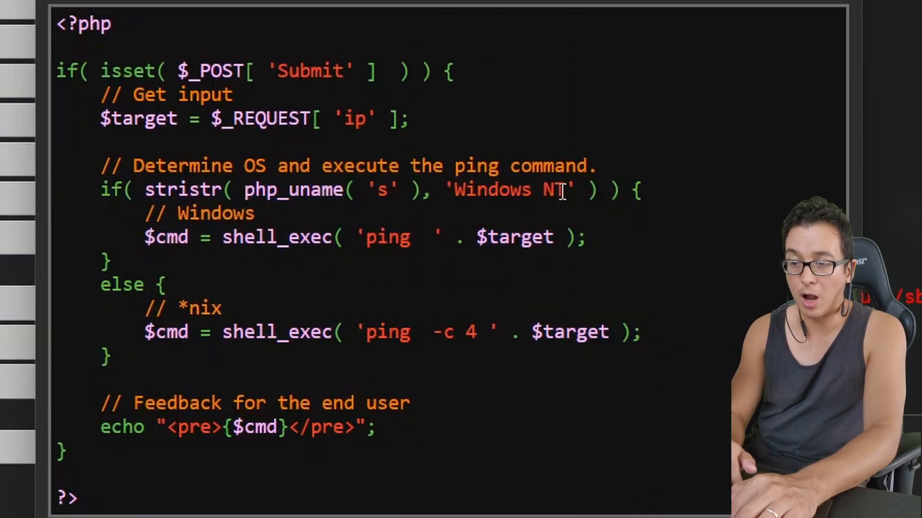
mouse_move(558, 174)
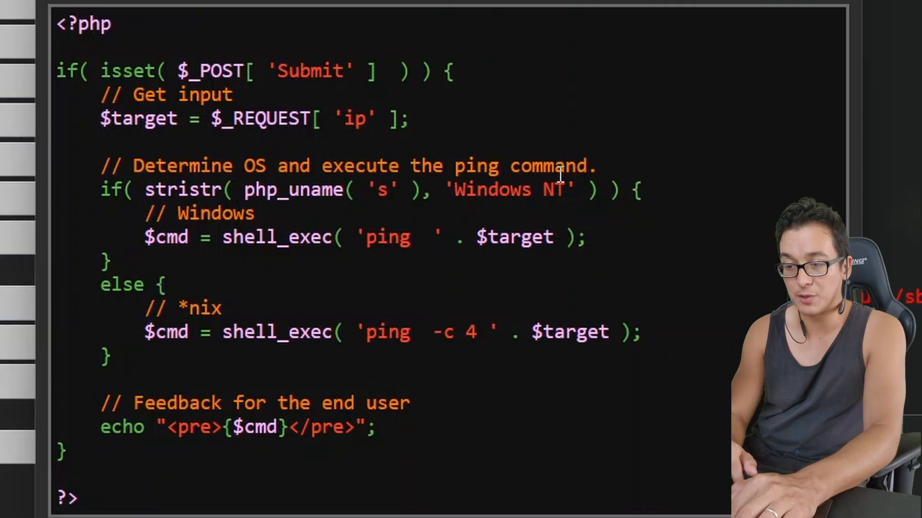
mouse_move(346, 236)
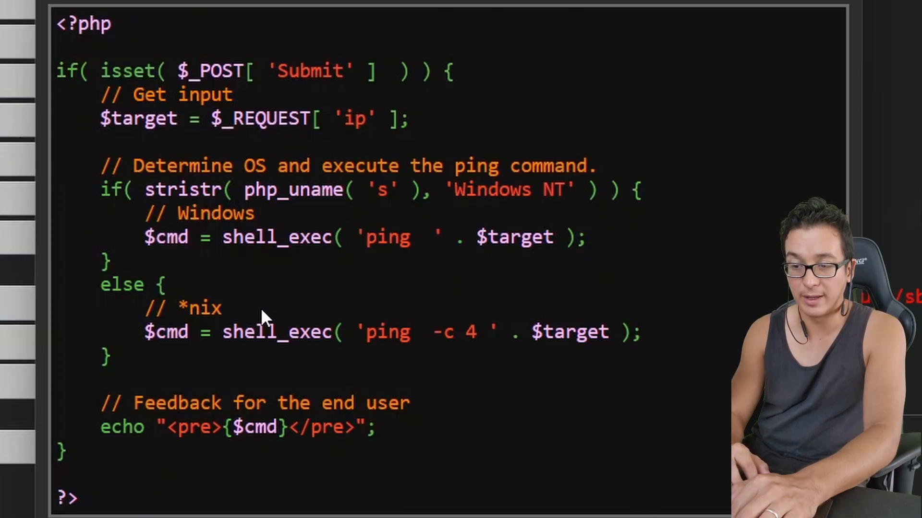
mouse_move(378, 343)
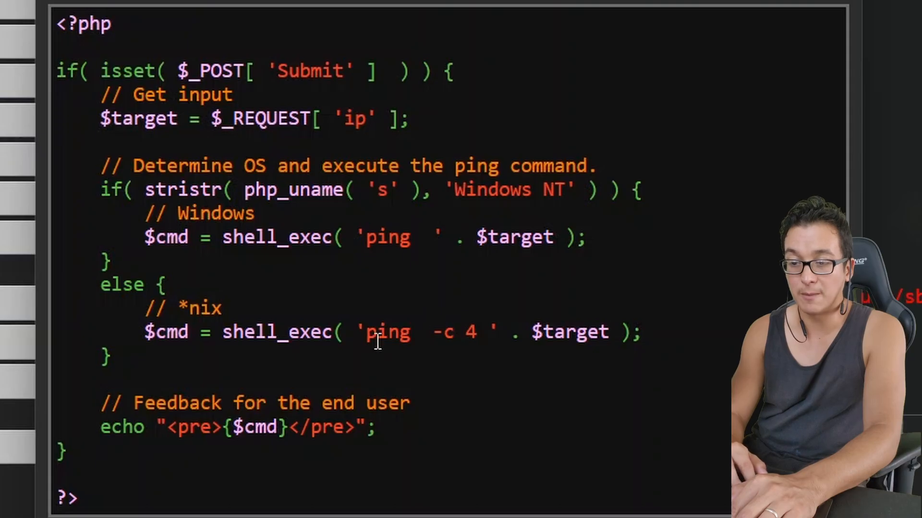
drag(363, 332, 506, 332)
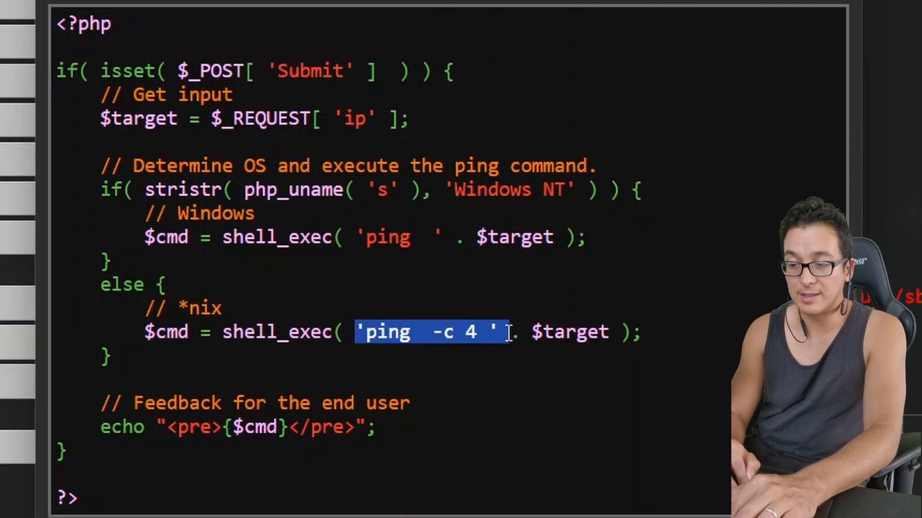
click(512, 332)
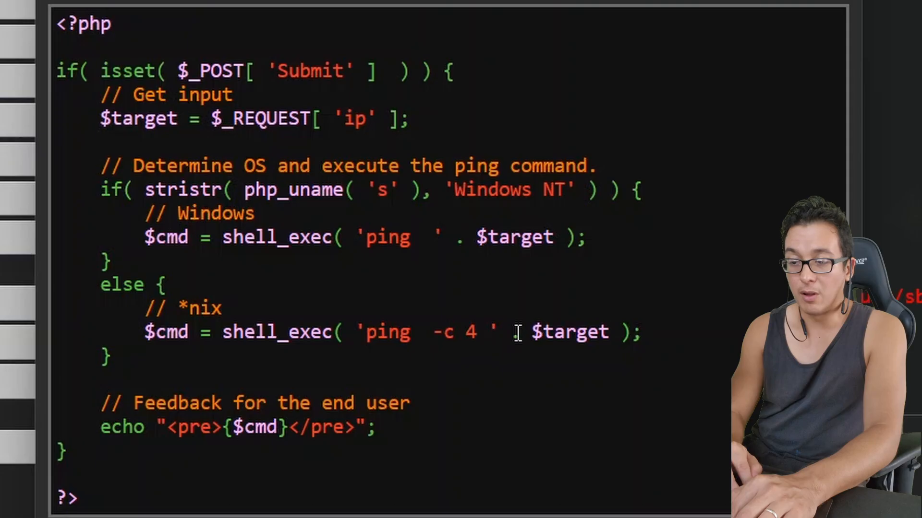
double_click(567, 332)
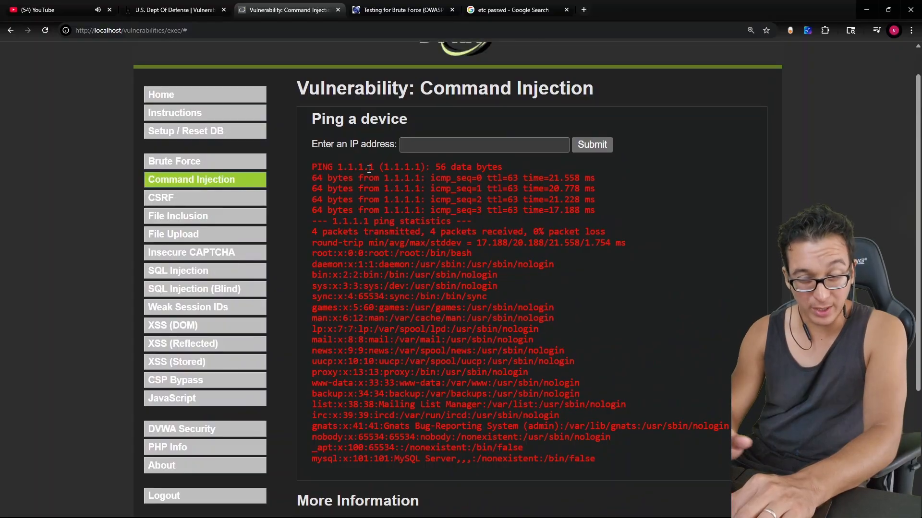
- Skim the Scribd PHP remote code execution article from More Information, then return to the lab page
scroll(down, 3)
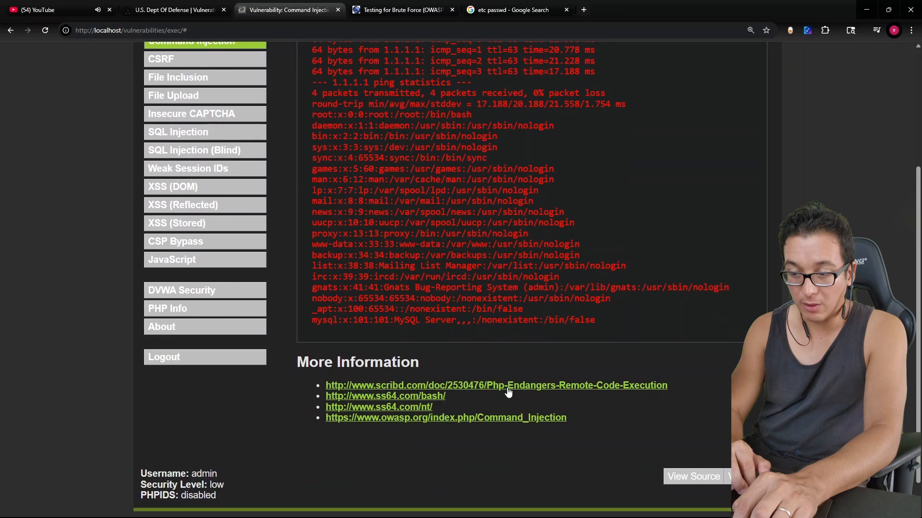
click(496, 385)
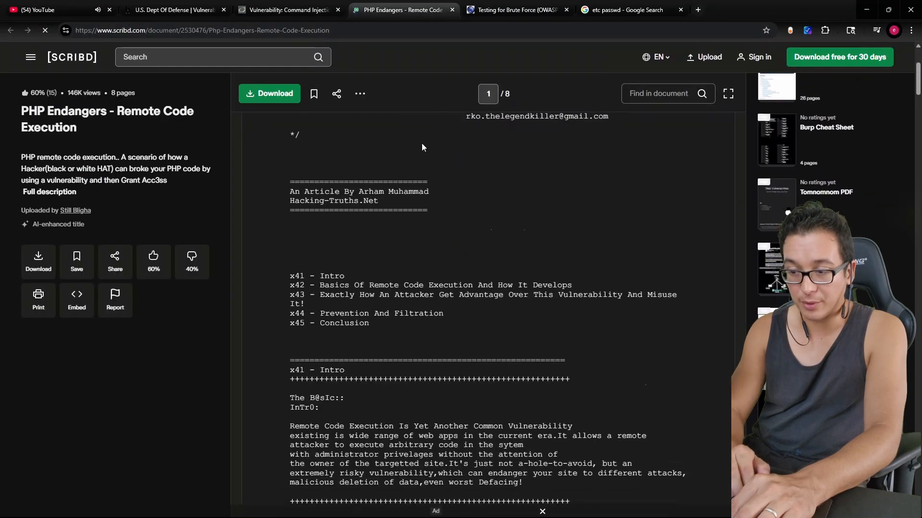
scroll(down, 3)
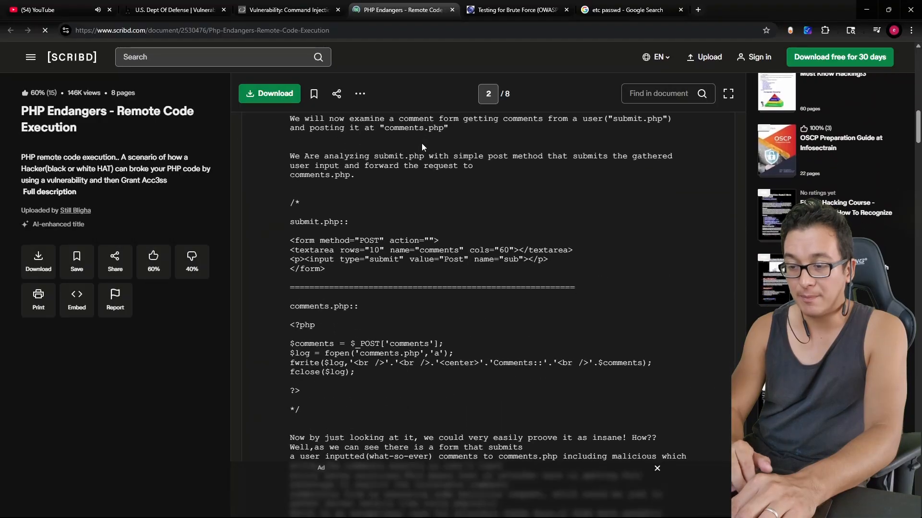
scroll(down, 3)
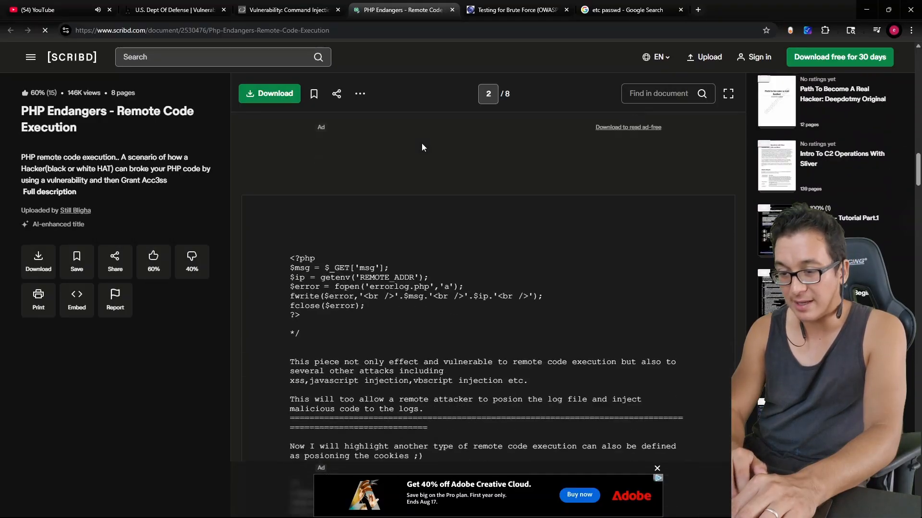
scroll(down, 3)
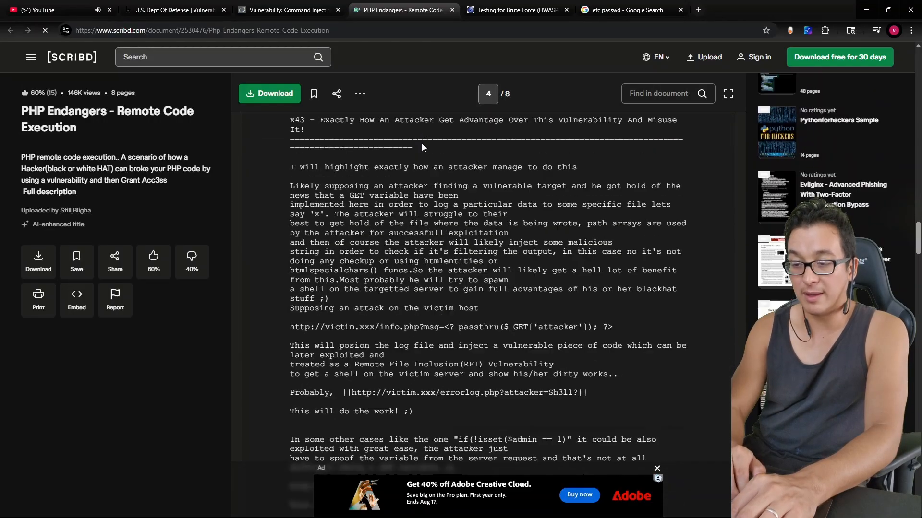
scroll(down, 3)
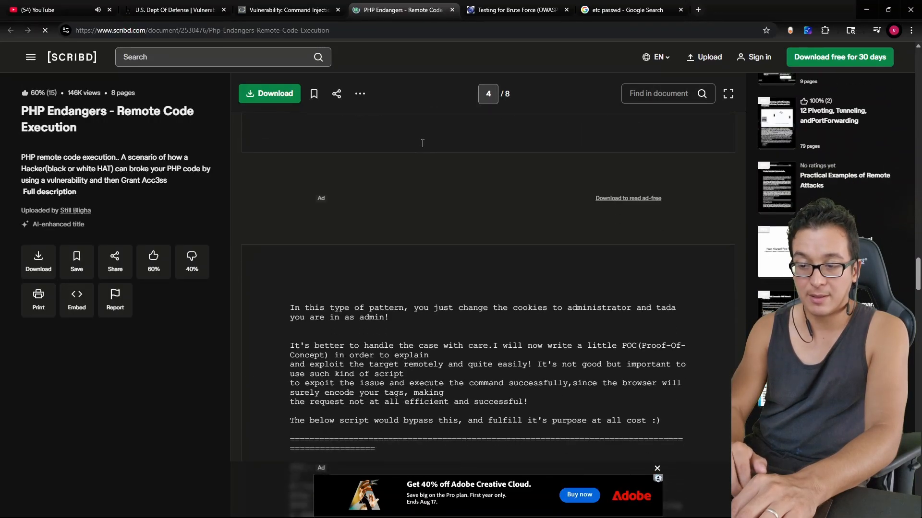
scroll(down, 3)
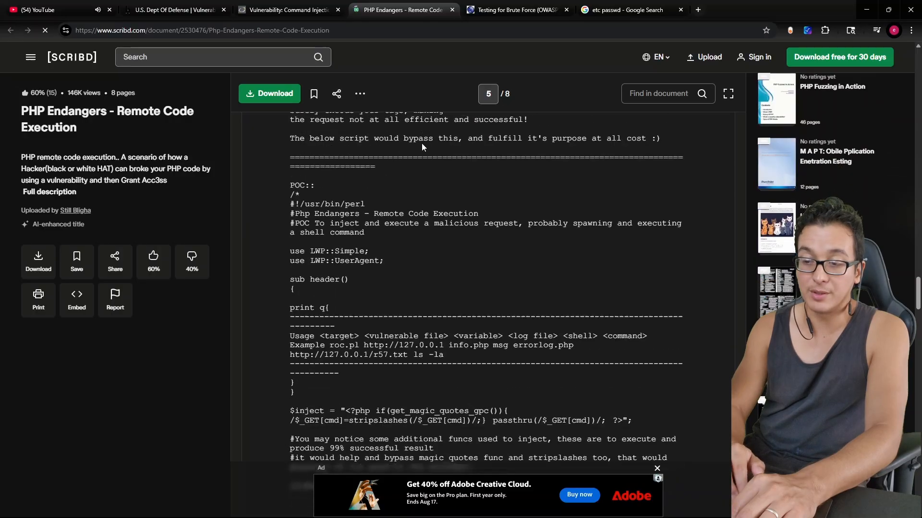
click(288, 10)
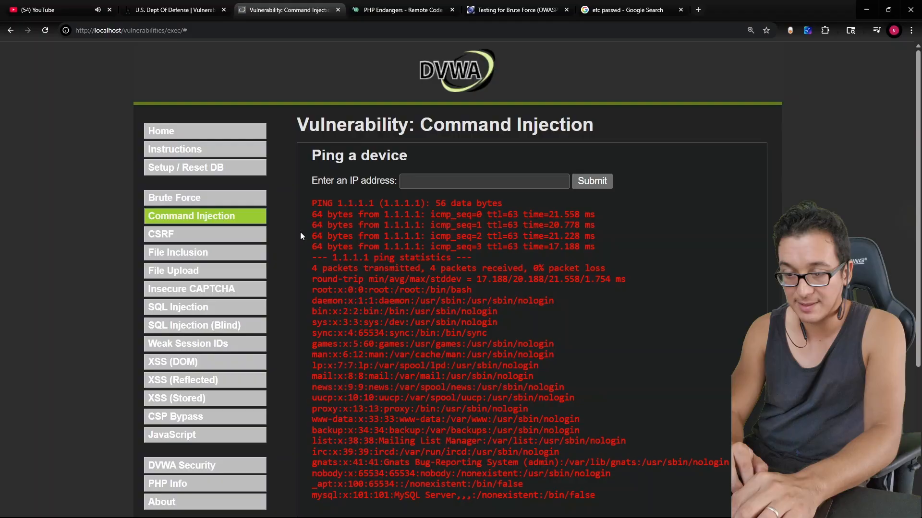
- Switch to the U.S. Dept Of Defense HackerOne disclosure program tab
scroll(down, 3)
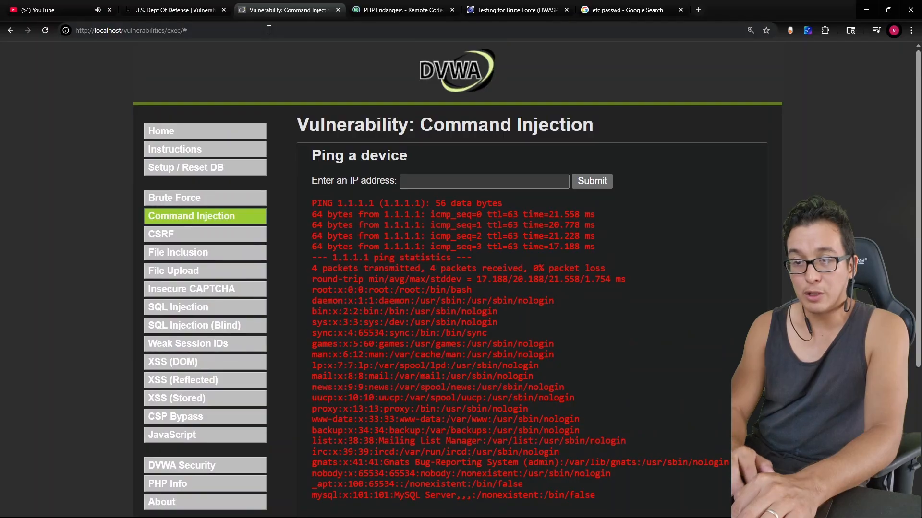
click(171, 10)
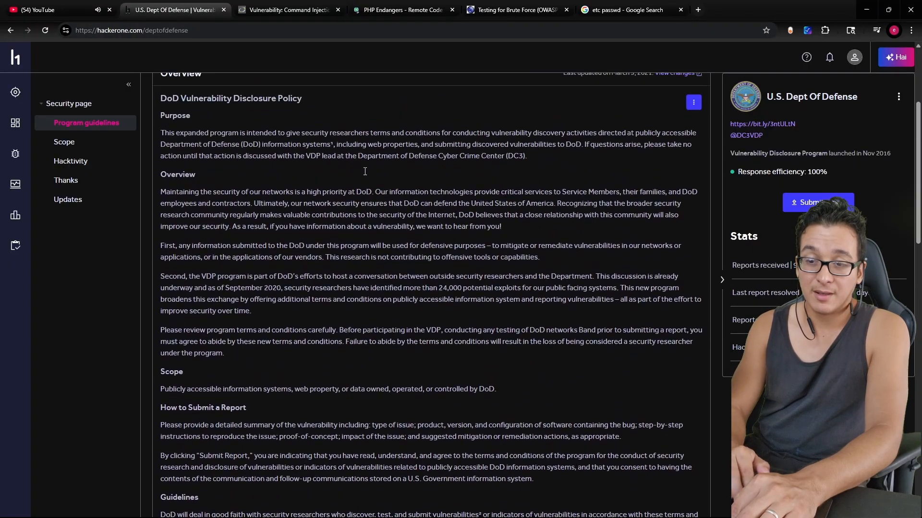